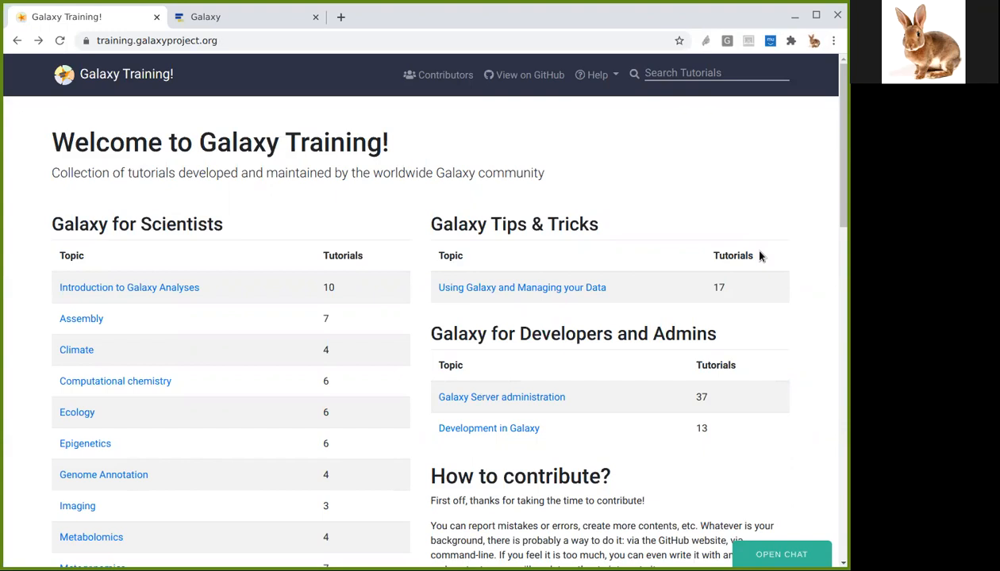
{"action": "mouse_move", "coordinate": [565, 187]}
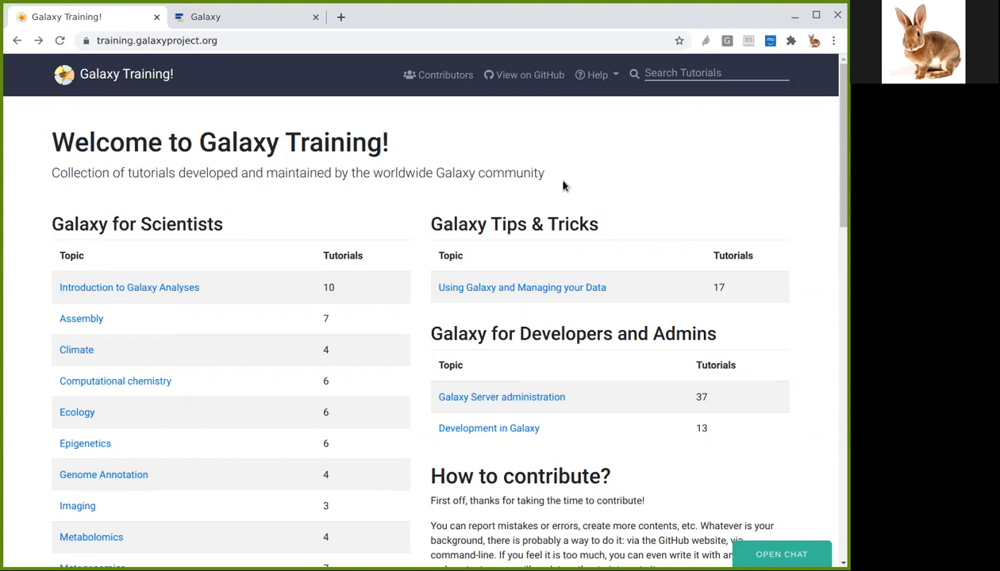
{"action": "mouse_move", "coordinate": [493, 144]}
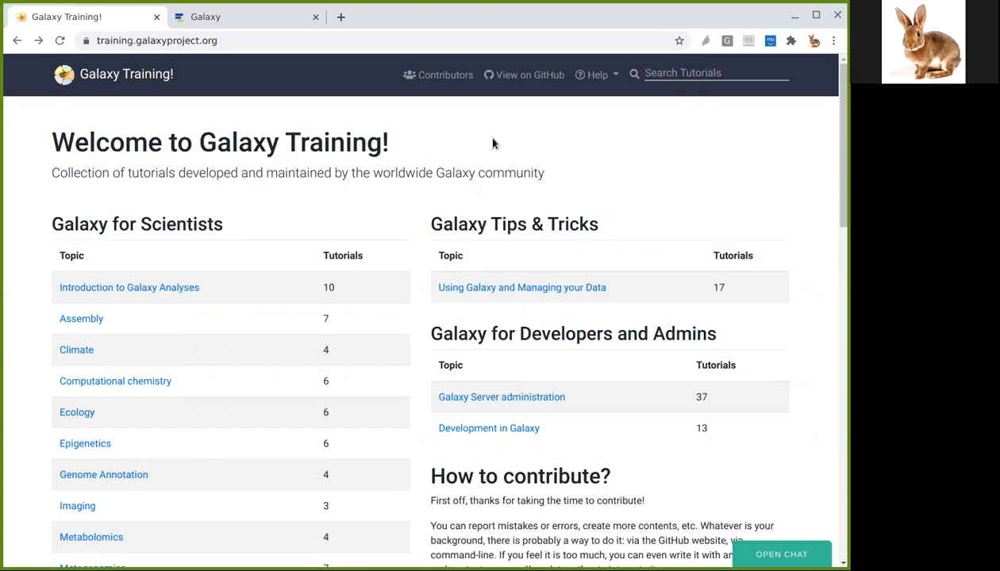
{"action": "mouse_move", "coordinate": [401, 230]}
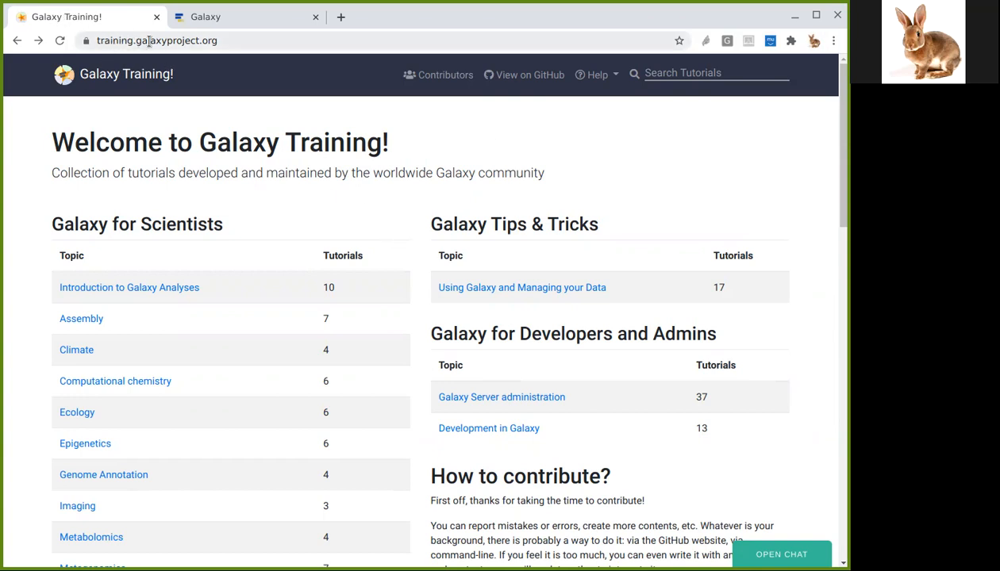
- Open the Genome Annotation topic and scroll to its lesson table listing Genome annotation with Prokka
{"action": "scroll", "scroll_direction": "down", "scroll_amount": 3}
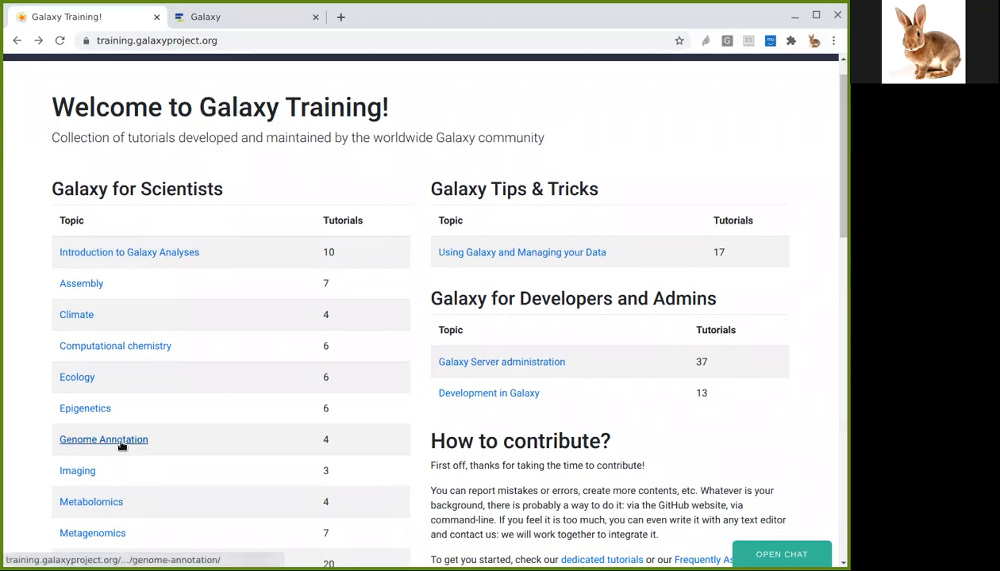
{"action": "left_click", "coordinate": [103, 439]}
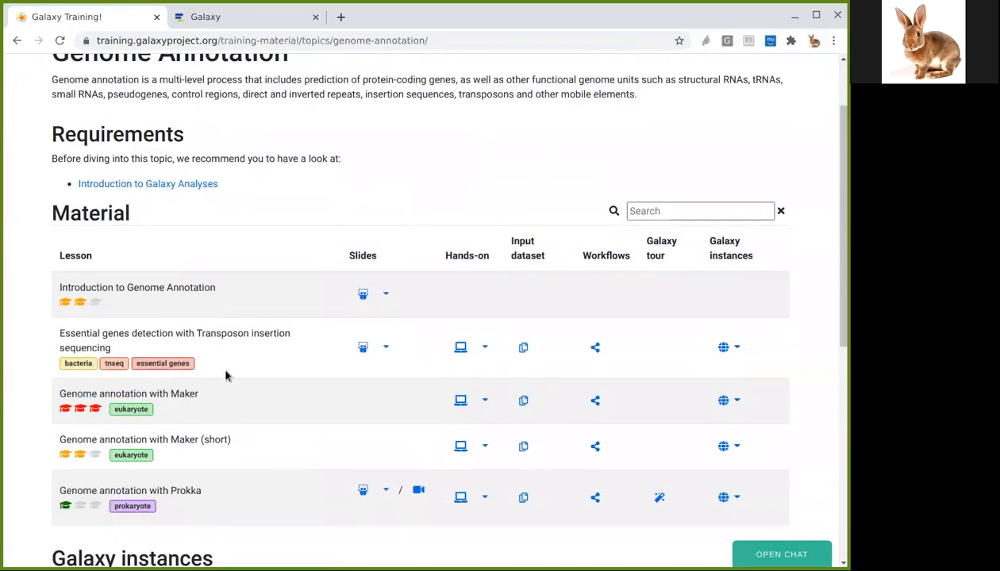
{"action": "scroll", "scroll_direction": "down", "scroll_amount": 3}
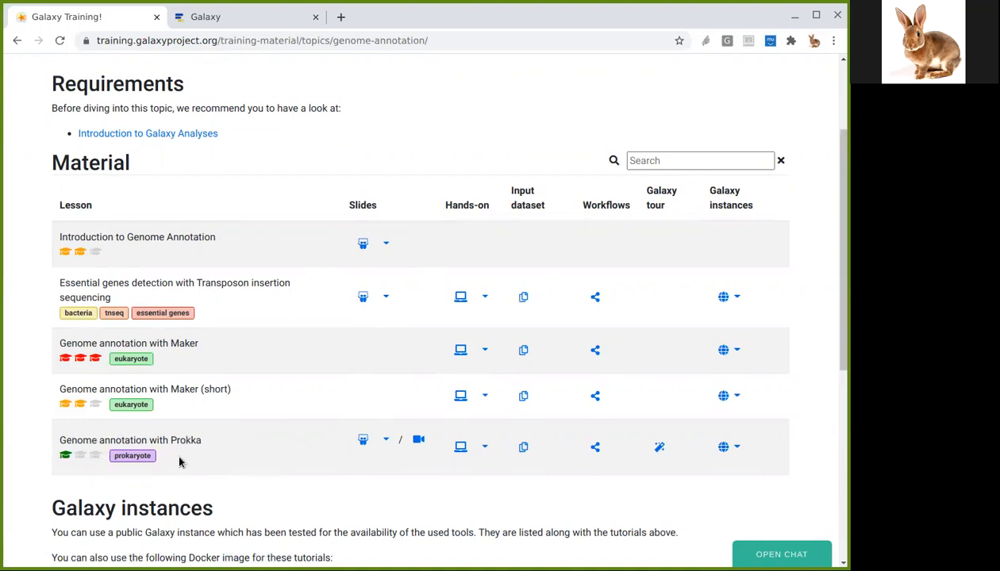
{"action": "mouse_move", "coordinate": [132, 456]}
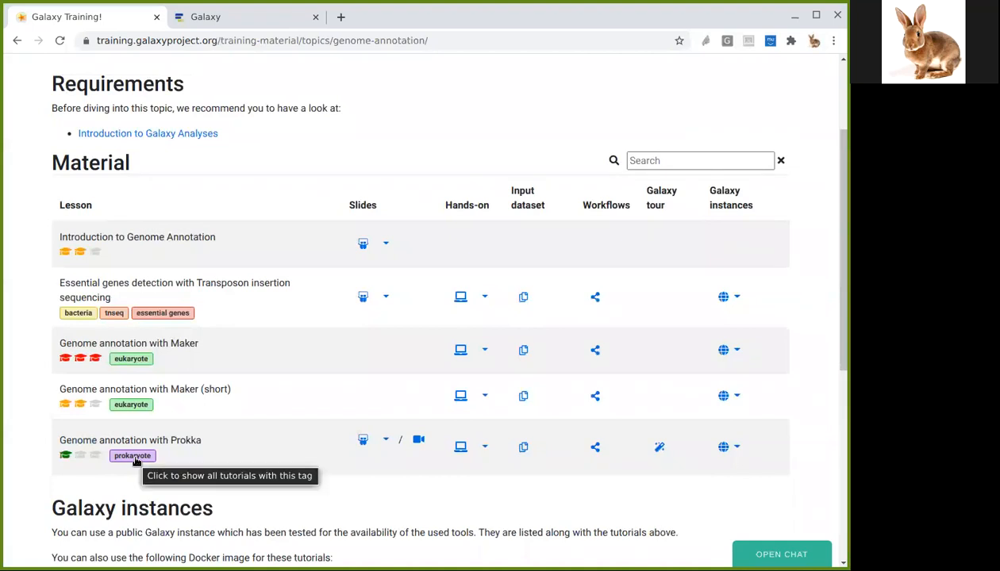
{"action": "mouse_move", "coordinate": [432, 495]}
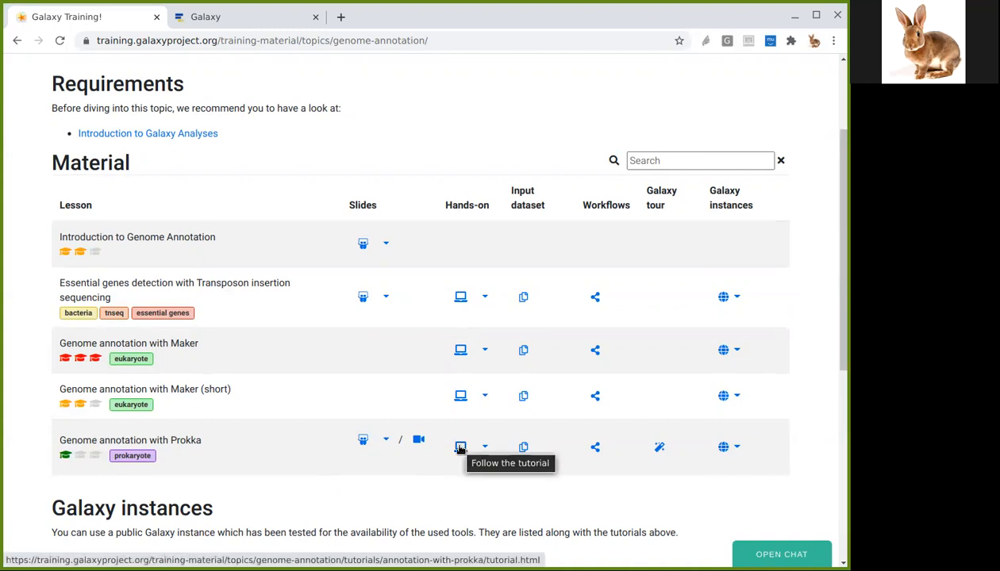
- Open the hands-on 'Genome annotation with Prokka' tutorial from its row
{"action": "left_click", "coordinate": [460, 446]}
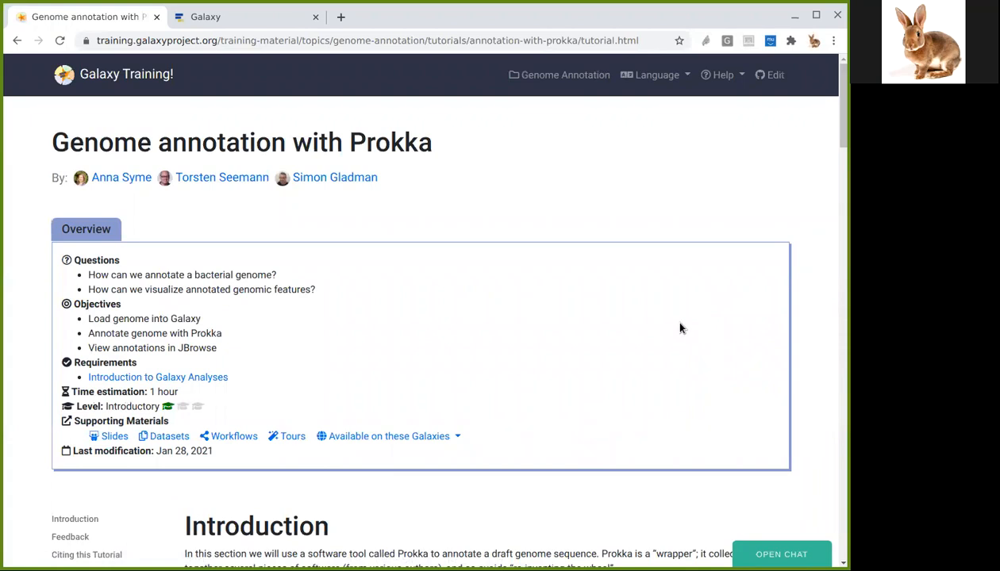
{"action": "mouse_move", "coordinate": [699, 241]}
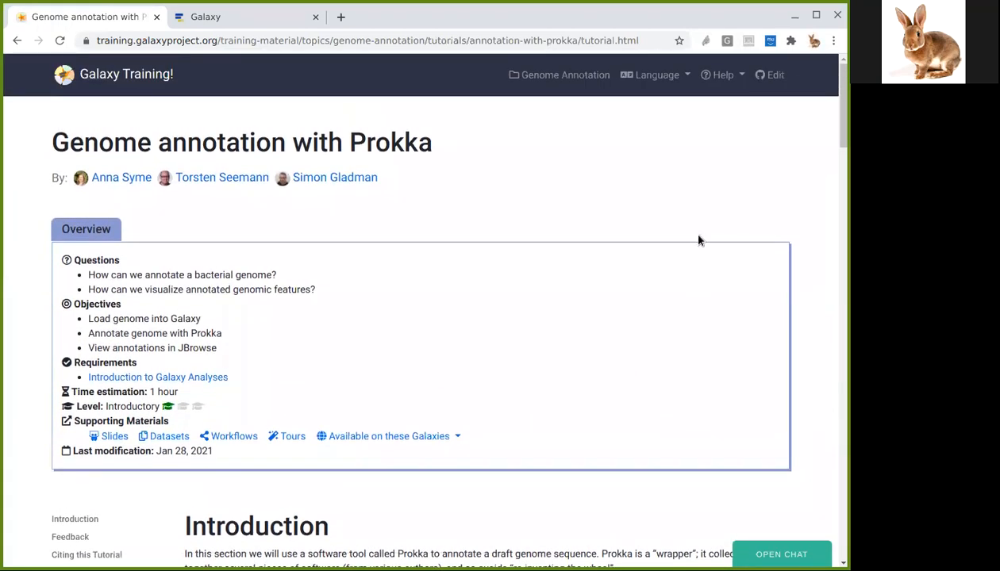
{"action": "mouse_move", "coordinate": [264, 59]}
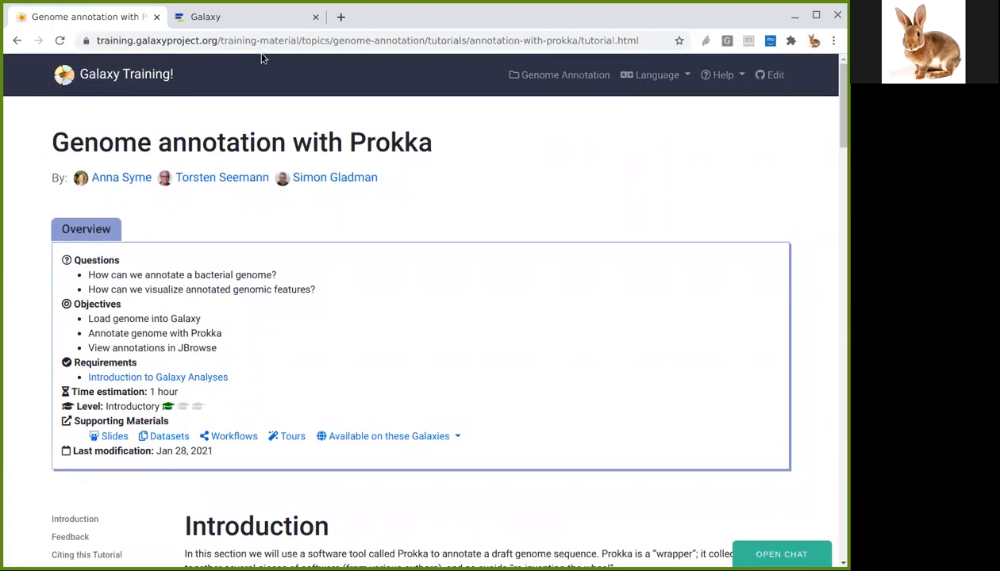
- Switch to the usegalaxy.eu tab showing the empty unnamed history
{"action": "left_click", "coordinate": [246, 17]}
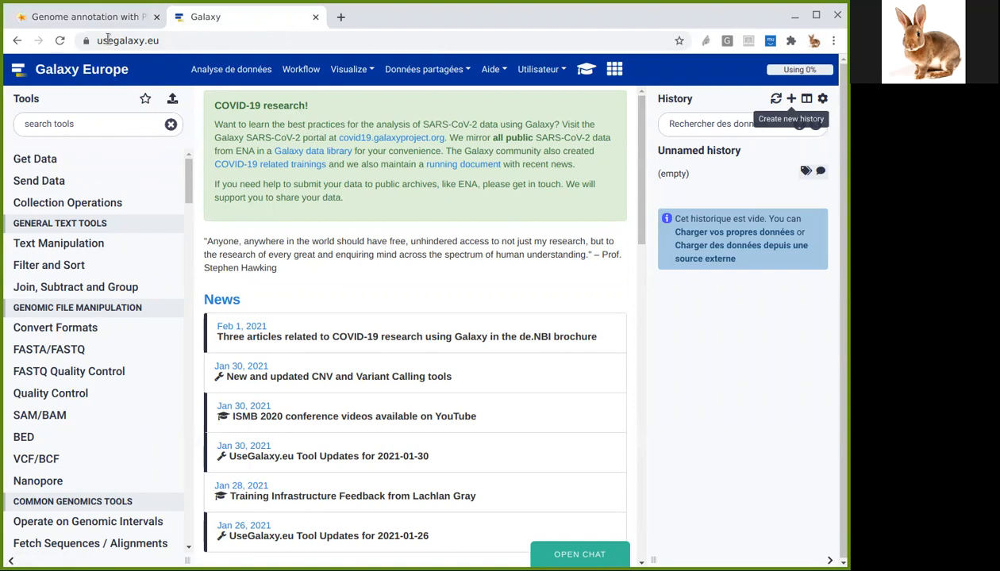
{"action": "mouse_move", "coordinate": [87, 15]}
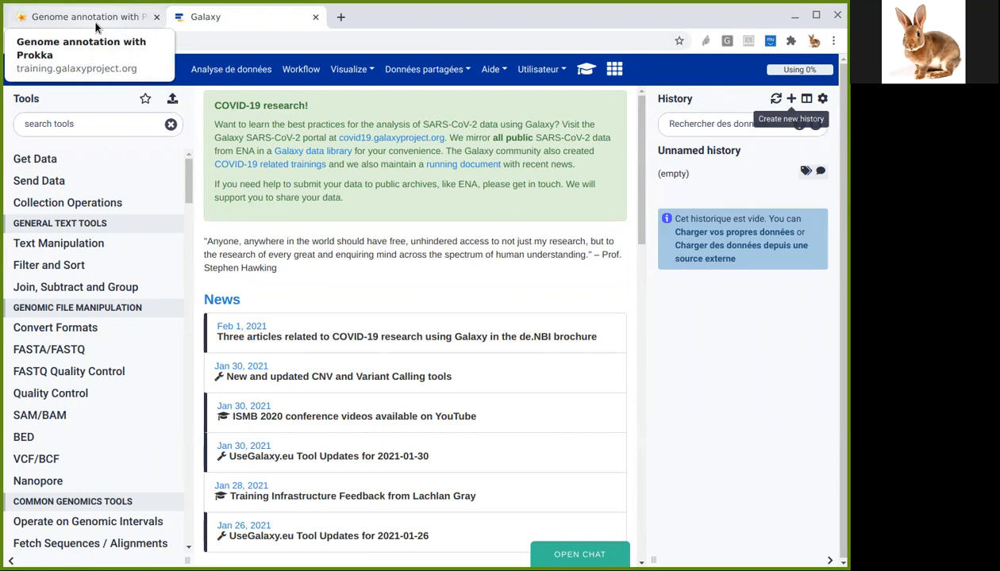
{"action": "mouse_move", "coordinate": [99, 27]}
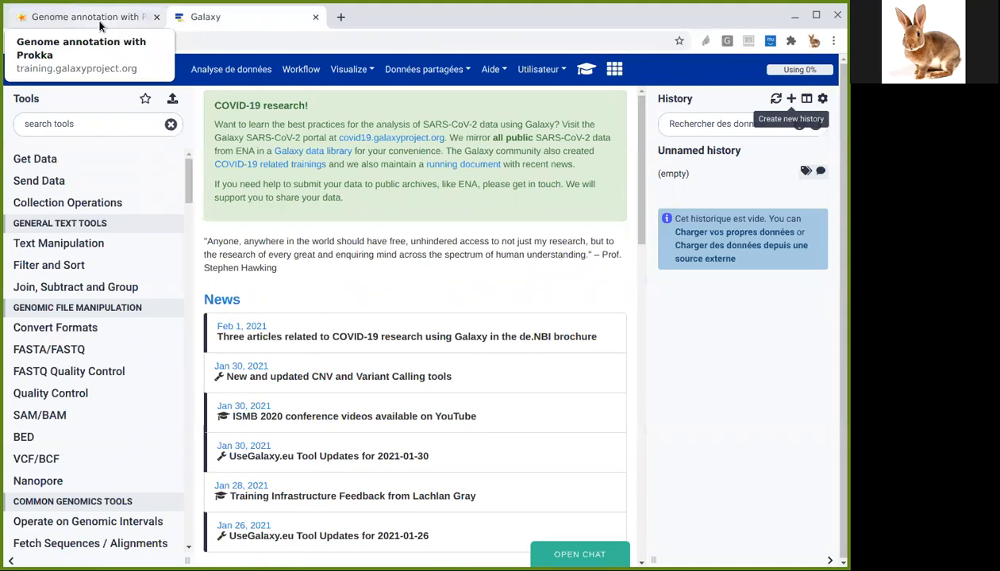
- Read through the Prokka tutorial's introduction and agenda down to the Import the data steps
{"action": "left_click", "coordinate": [87, 16]}
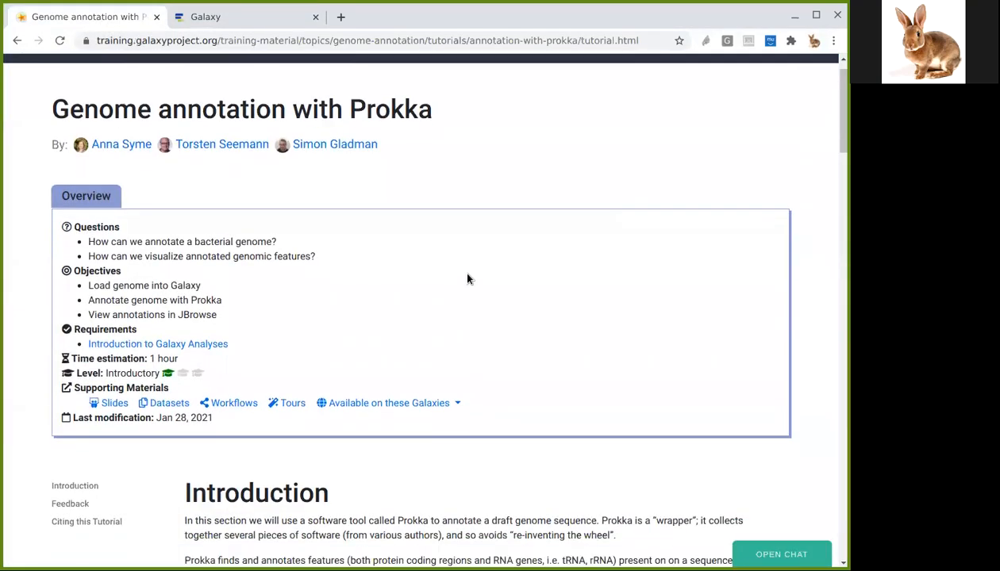
{"action": "scroll", "scroll_direction": "down", "scroll_amount": 3}
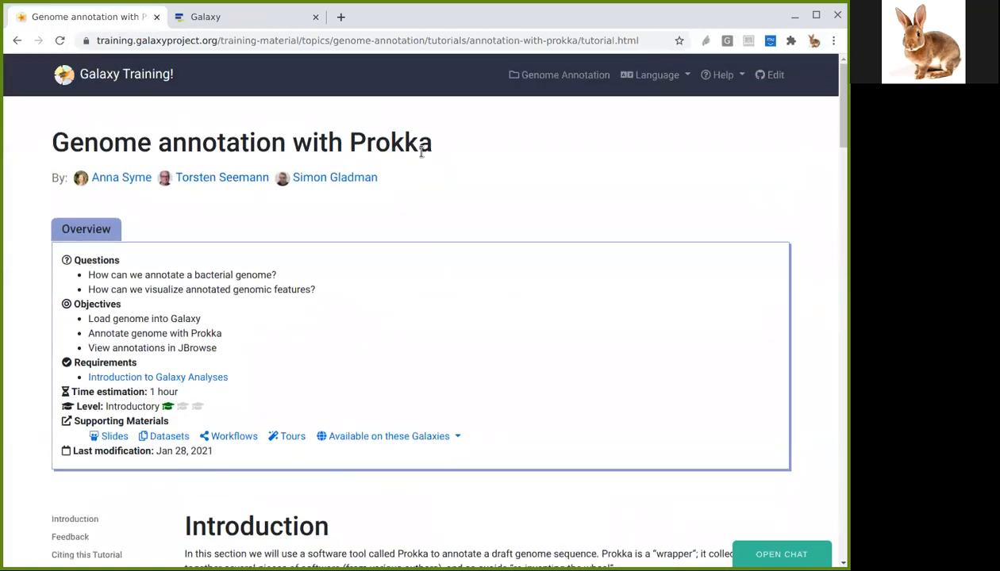
{"action": "scroll", "scroll_direction": "down", "scroll_amount": 3}
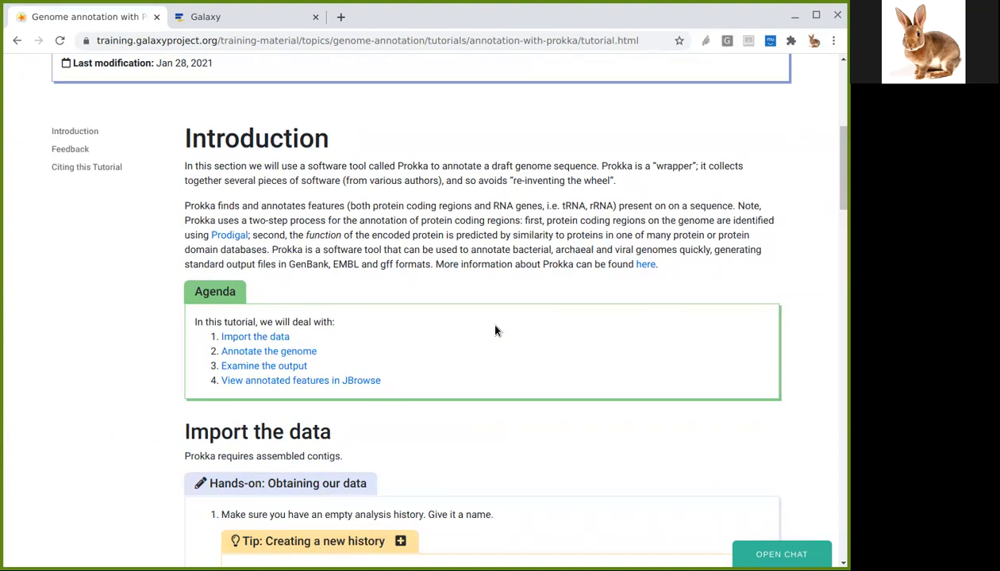
{"action": "mouse_move", "coordinate": [654, 303]}
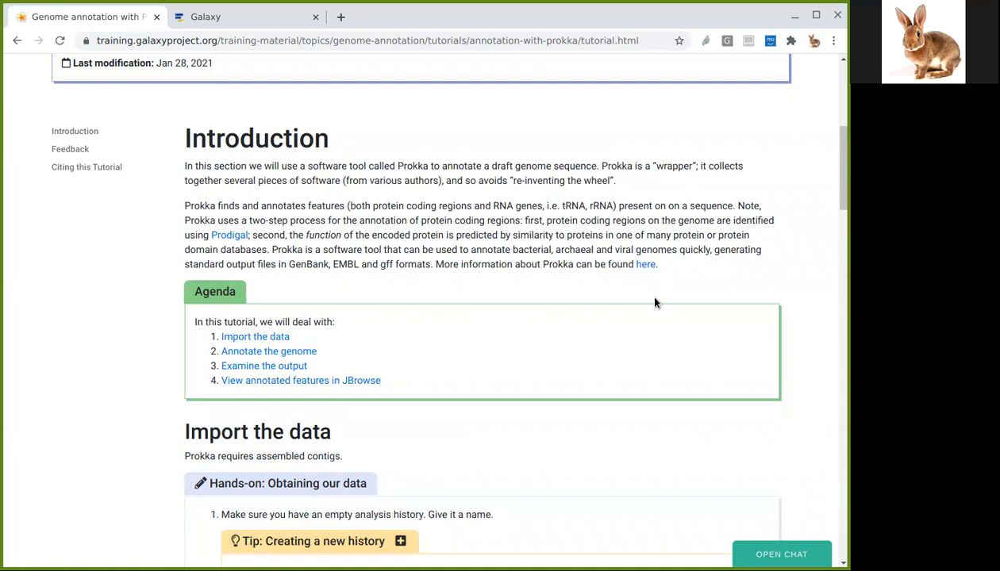
{"action": "scroll", "scroll_direction": "down", "scroll_amount": 3}
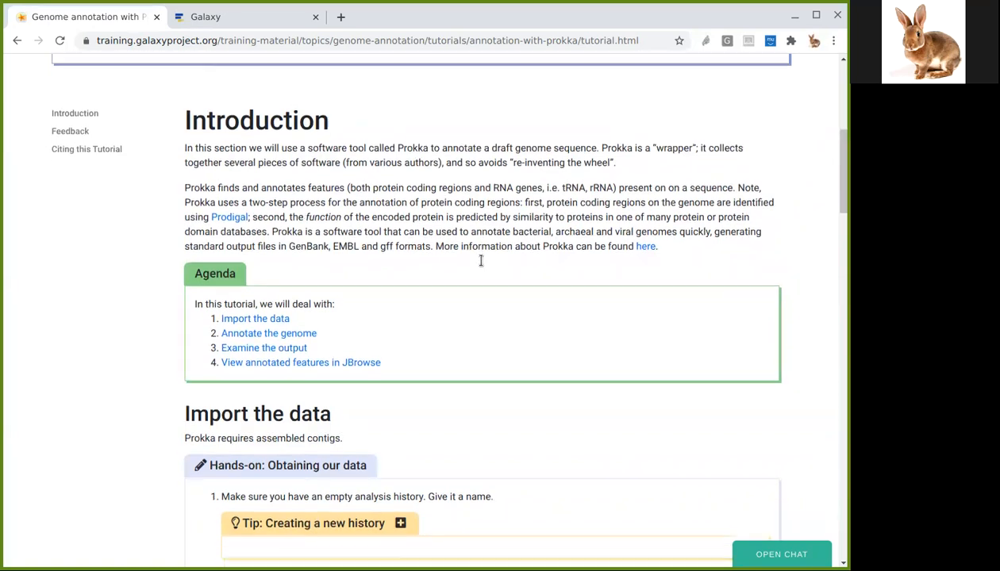
{"action": "scroll", "scroll_direction": "down", "scroll_amount": 3}
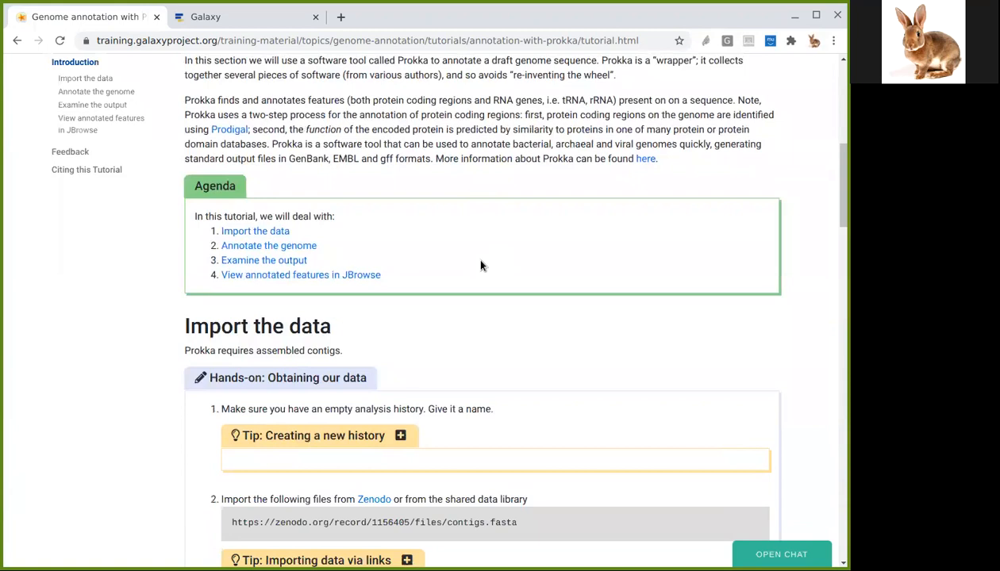
{"action": "mouse_move", "coordinate": [334, 206]}
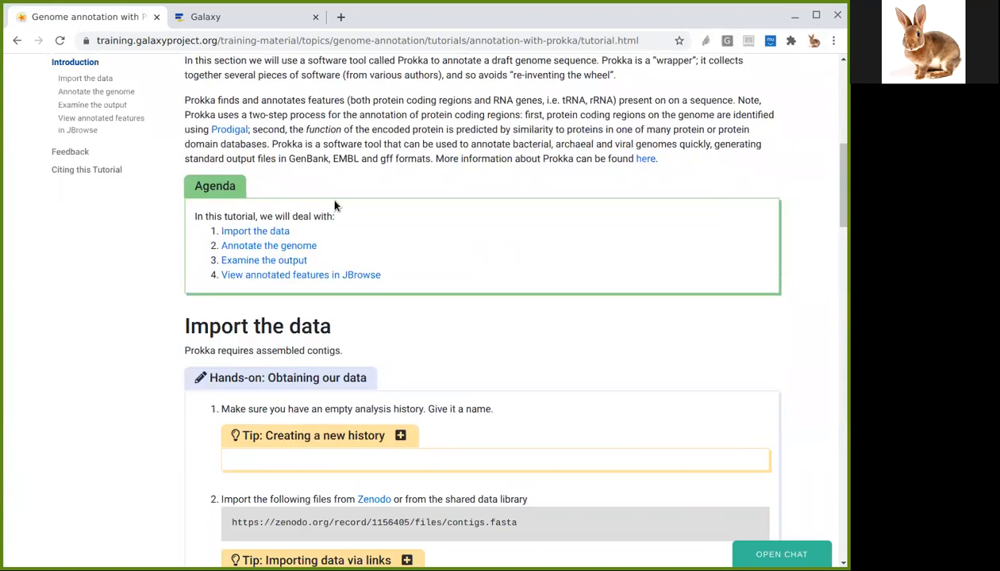
{"action": "mouse_move", "coordinate": [229, 130]}
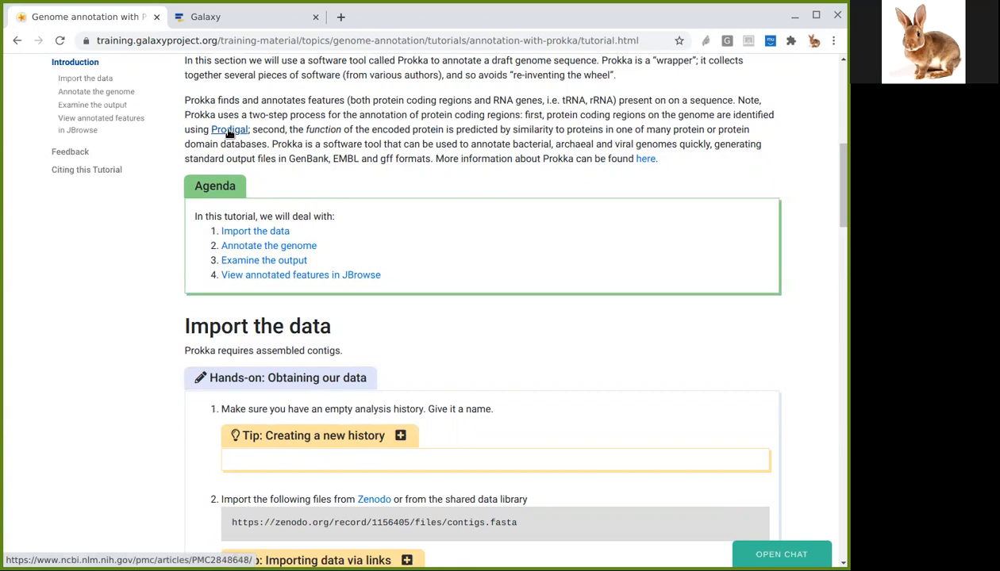
{"action": "mouse_move", "coordinate": [300, 174]}
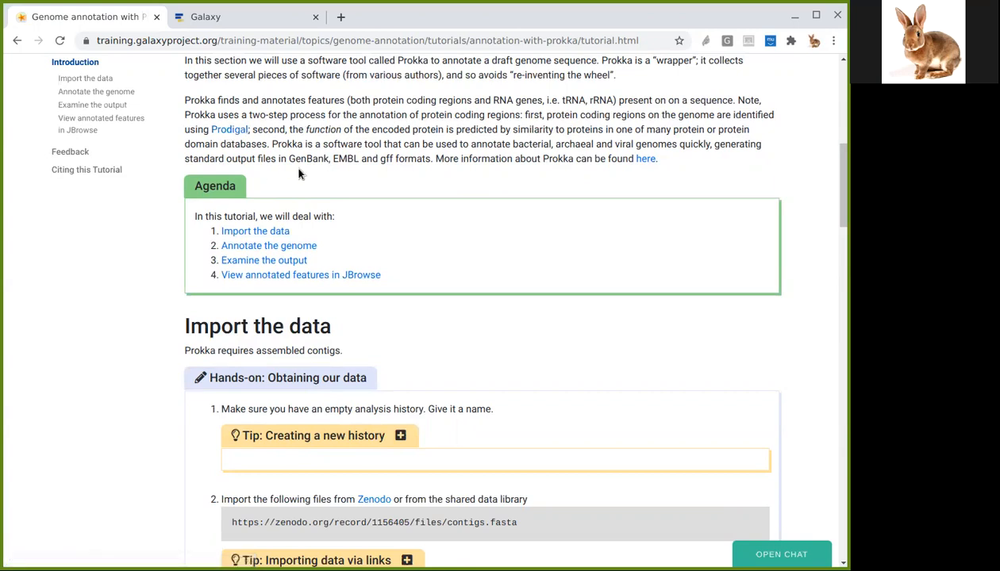
{"action": "mouse_move", "coordinate": [370, 127]}
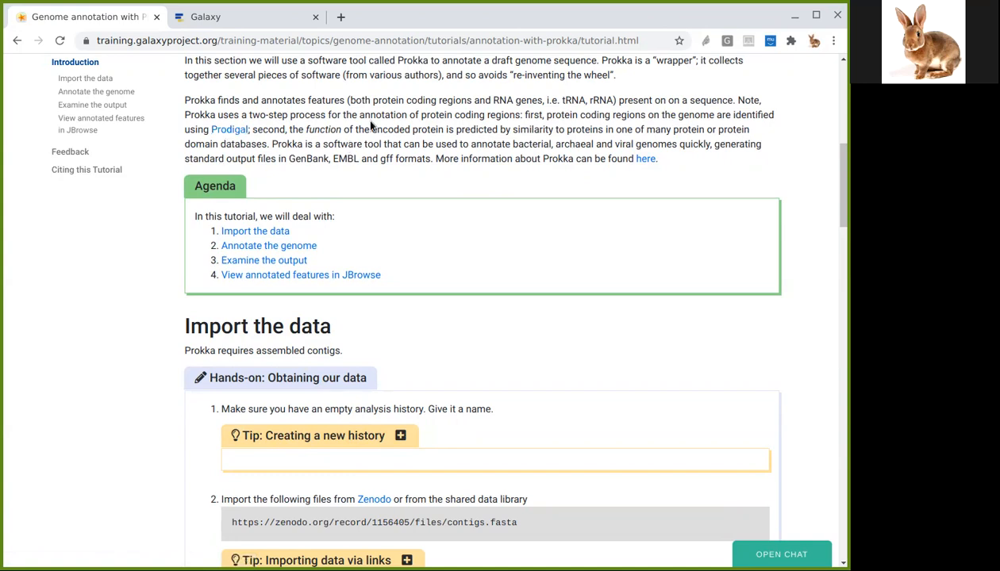
{"action": "mouse_move", "coordinate": [410, 220]}
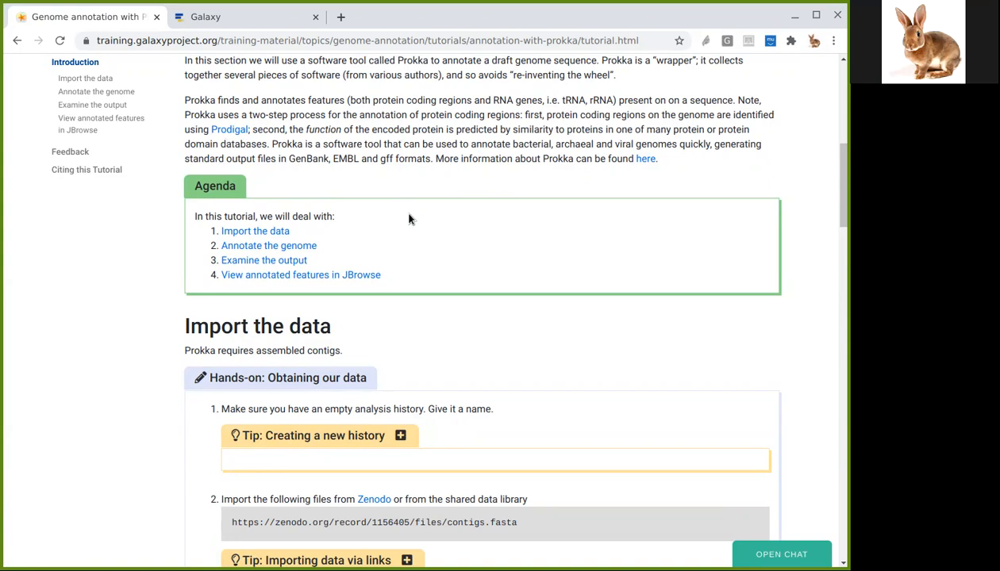
{"action": "mouse_move", "coordinate": [408, 218]}
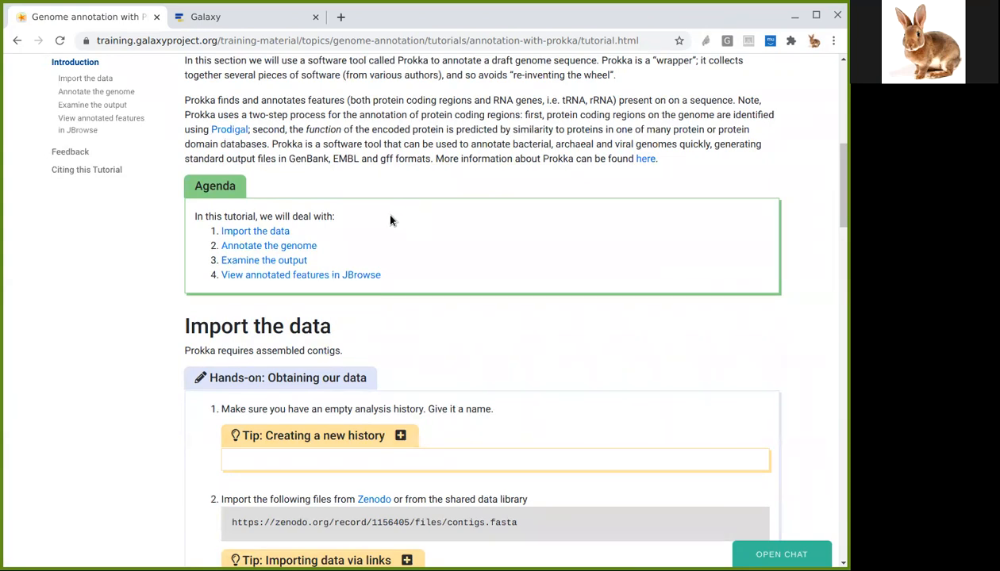
{"action": "mouse_move", "coordinate": [484, 254]}
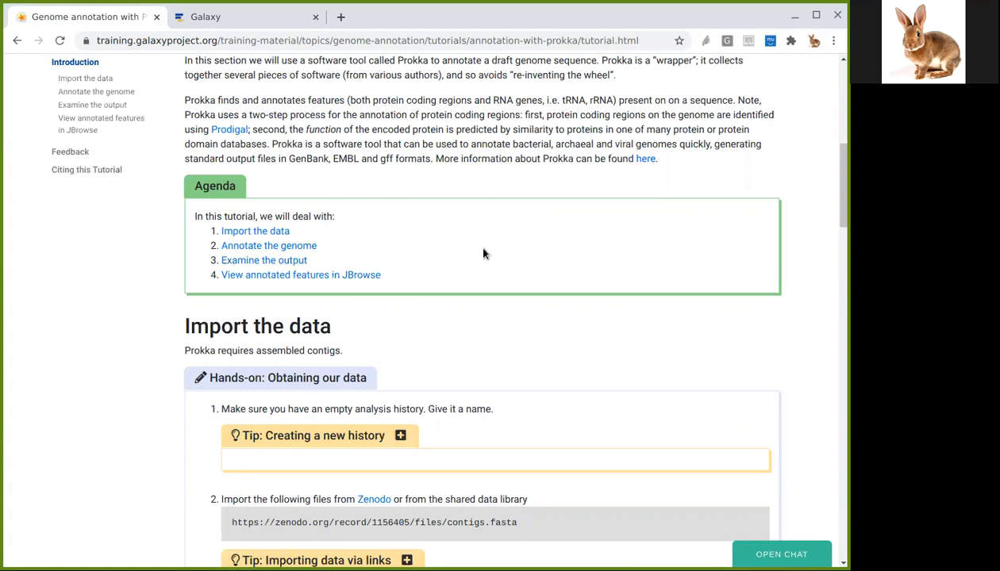
{"action": "mouse_move", "coordinate": [533, 267]}
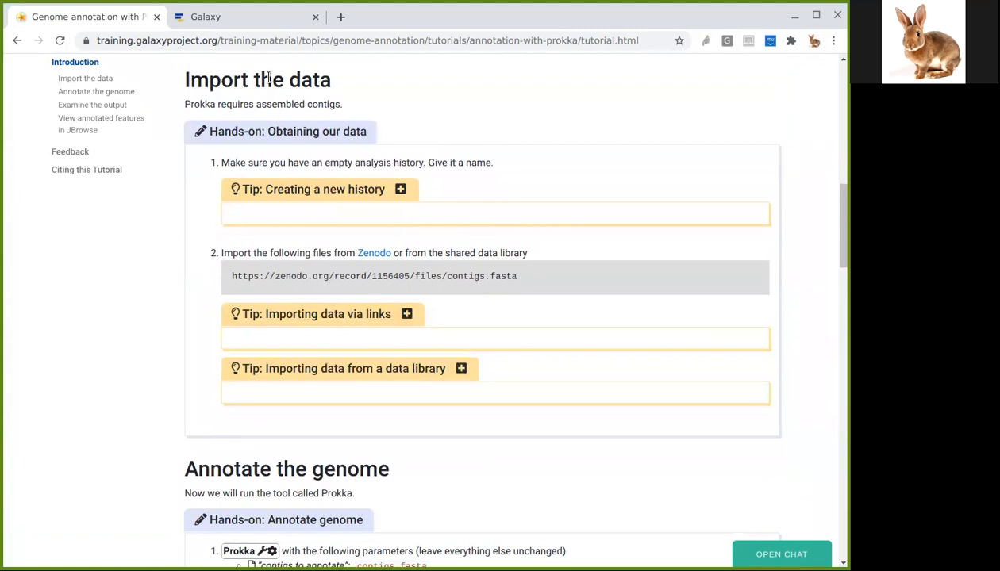
{"action": "mouse_move", "coordinate": [249, 296]}
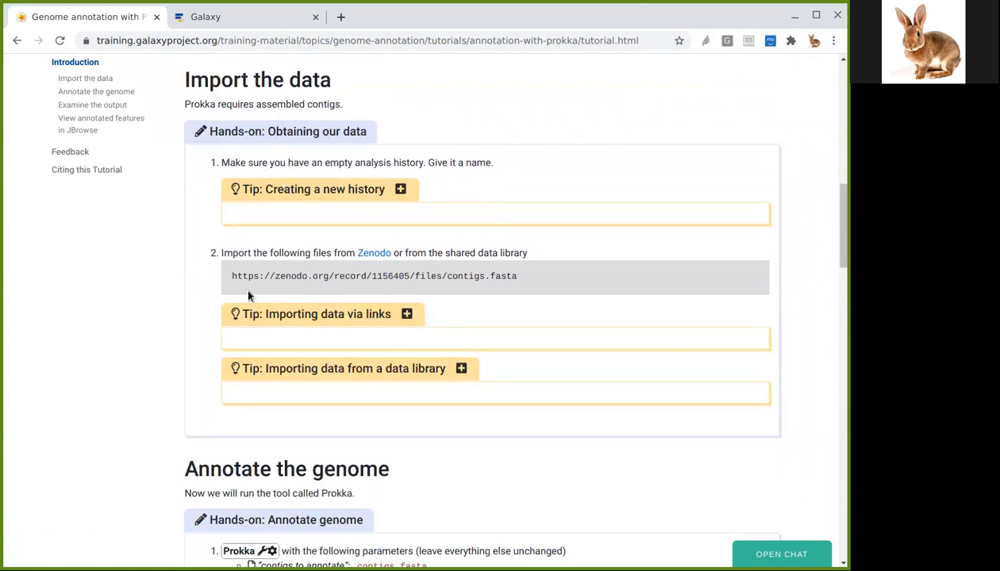
{"action": "mouse_move", "coordinate": [248, 277]}
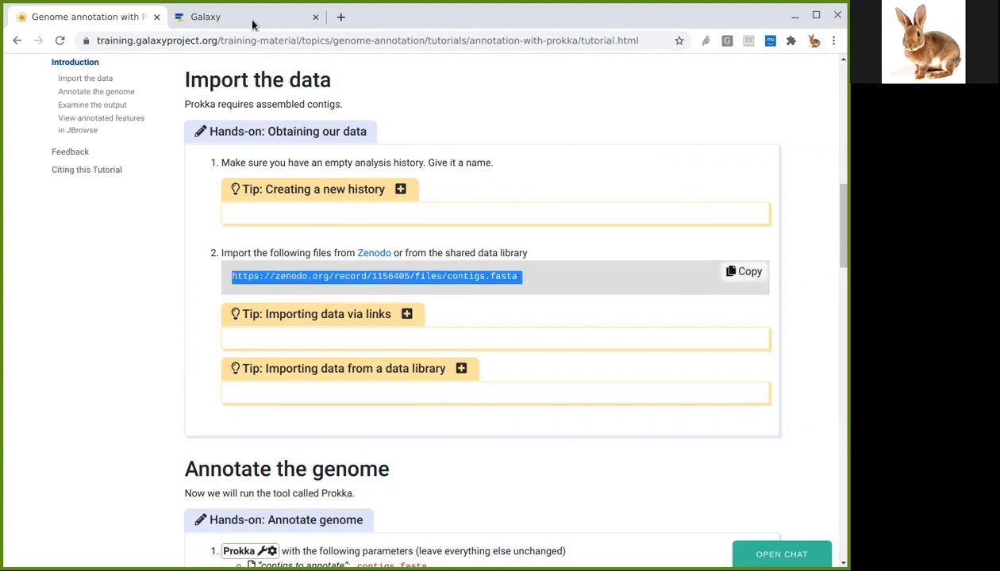
- Return to the Galaxy Europe server tab to start an upload
{"action": "left_click", "coordinate": [205, 17]}
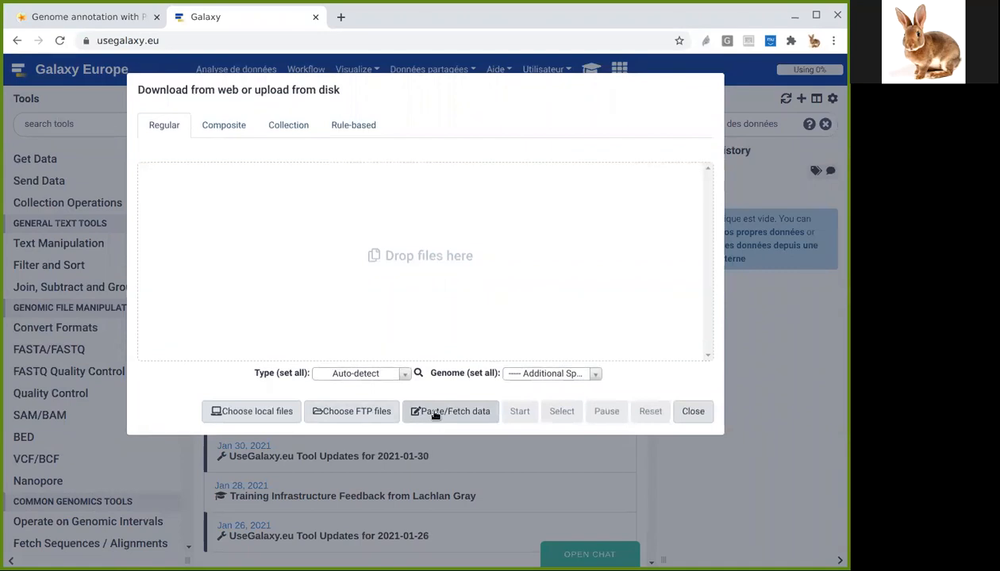
{"action": "left_click", "coordinate": [450, 411]}
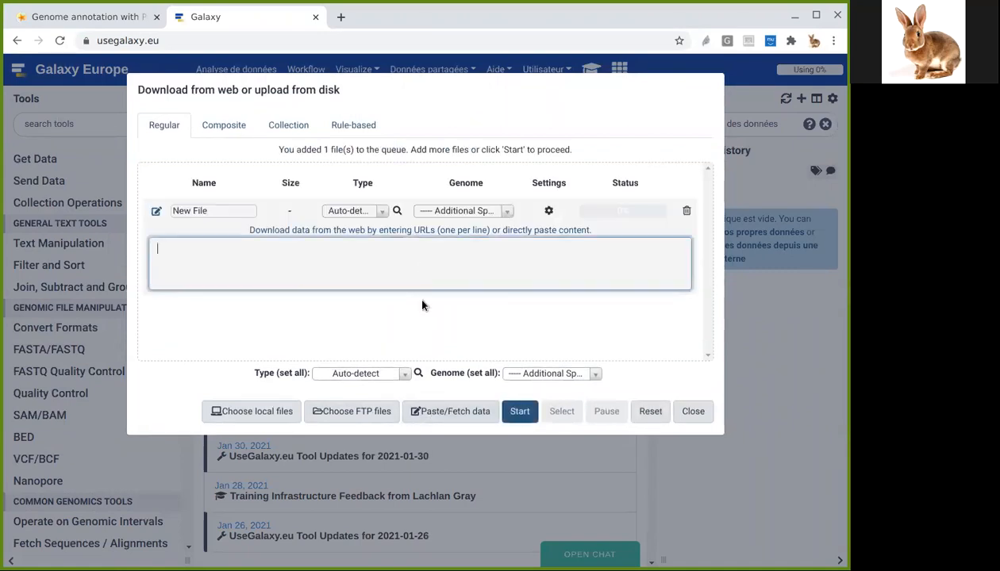
{"action": "type", "text": "https://zenodo.org/record/1156405/files/contigs.fasta"}
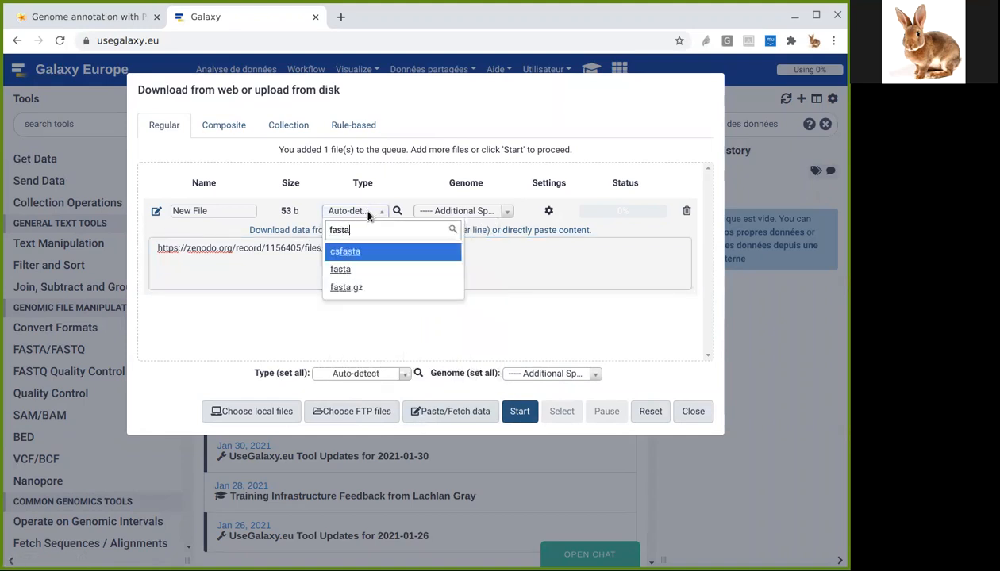
{"action": "left_click", "coordinate": [339, 269]}
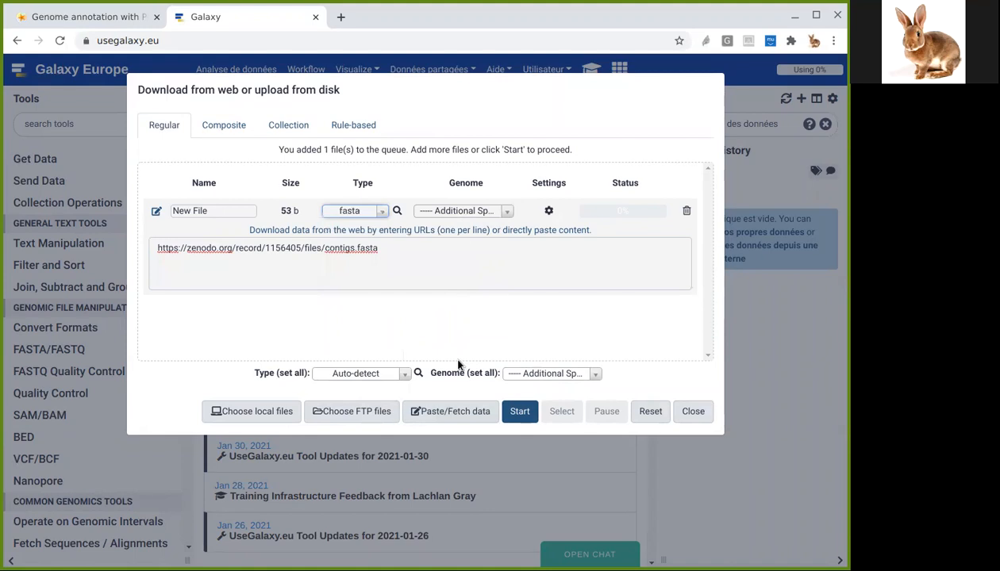
{"action": "left_click", "coordinate": [520, 411]}
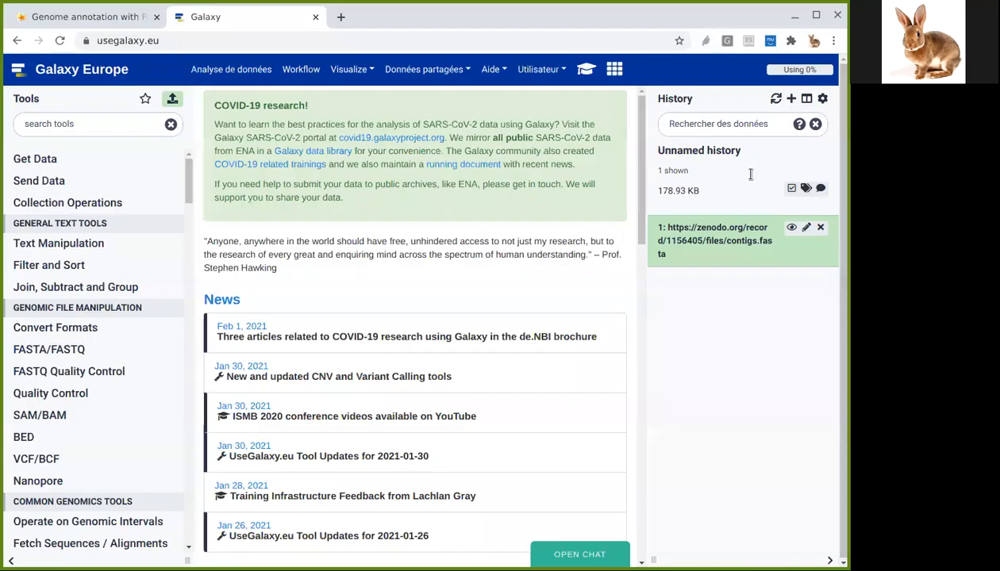
{"action": "mouse_move", "coordinate": [721, 253]}
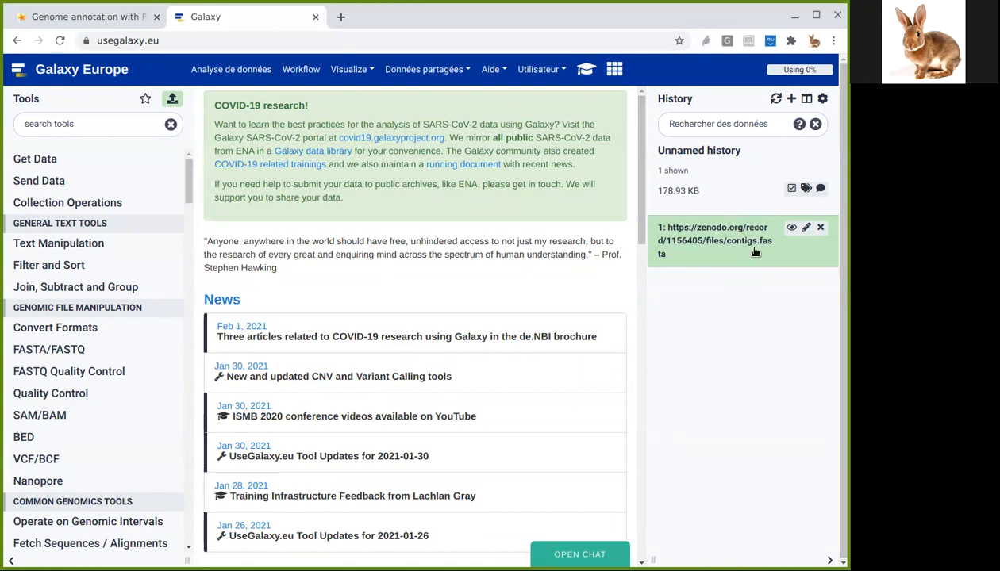
- View the contigs.fasta contents, showing sequences like NODE_6 and NODE_4
{"action": "left_click", "coordinate": [791, 228]}
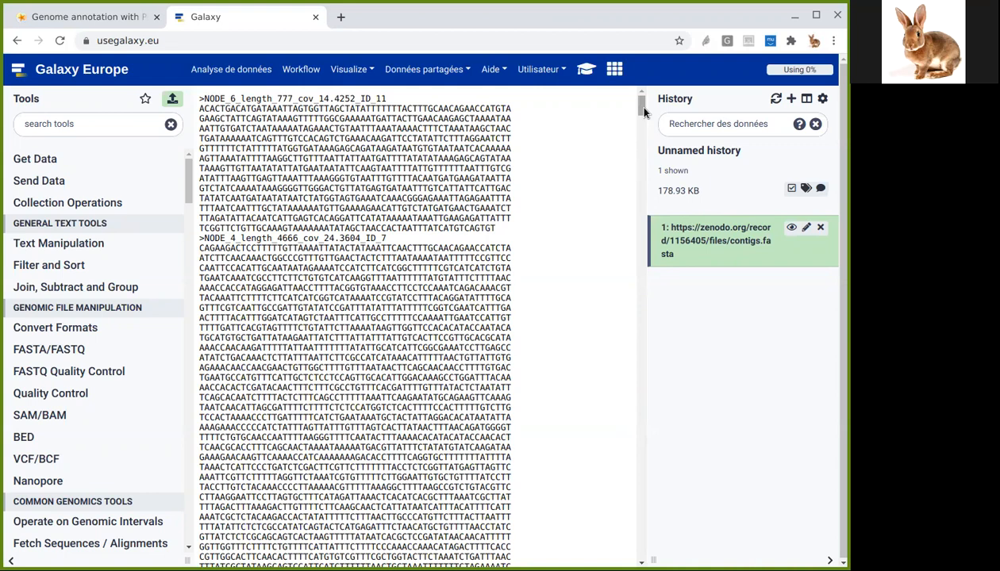
{"action": "mouse_move", "coordinate": [361, 133]}
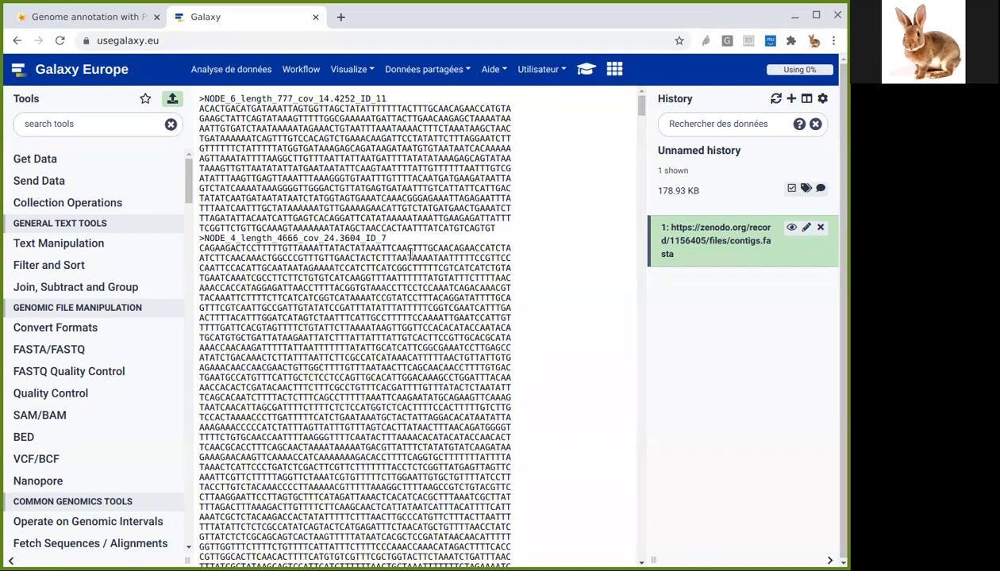
{"action": "mouse_move", "coordinate": [805, 227]}
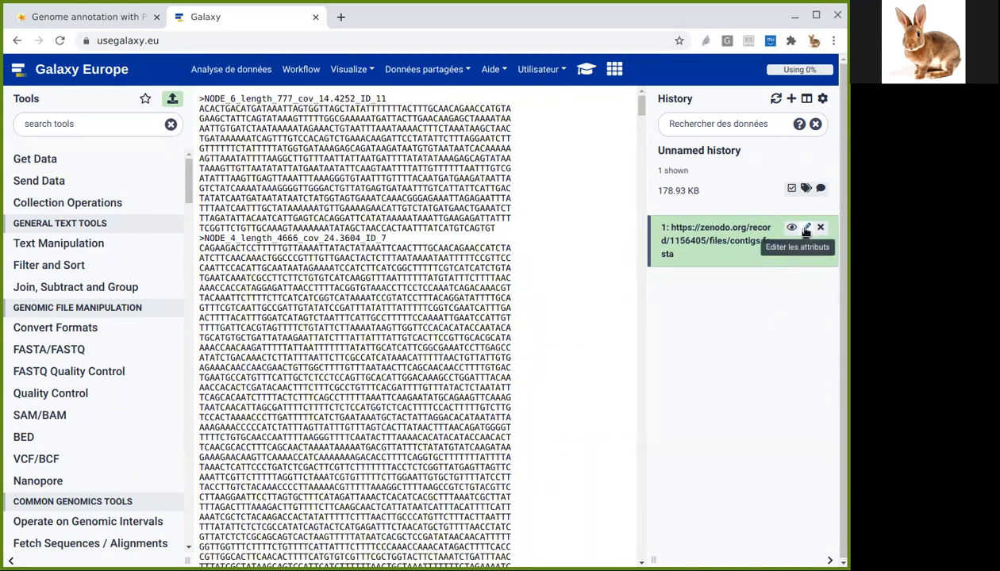
- Rename the contigs.fasta dataset to 'Genome', save, and glance at the tutorial
{"action": "left_click", "coordinate": [805, 228]}
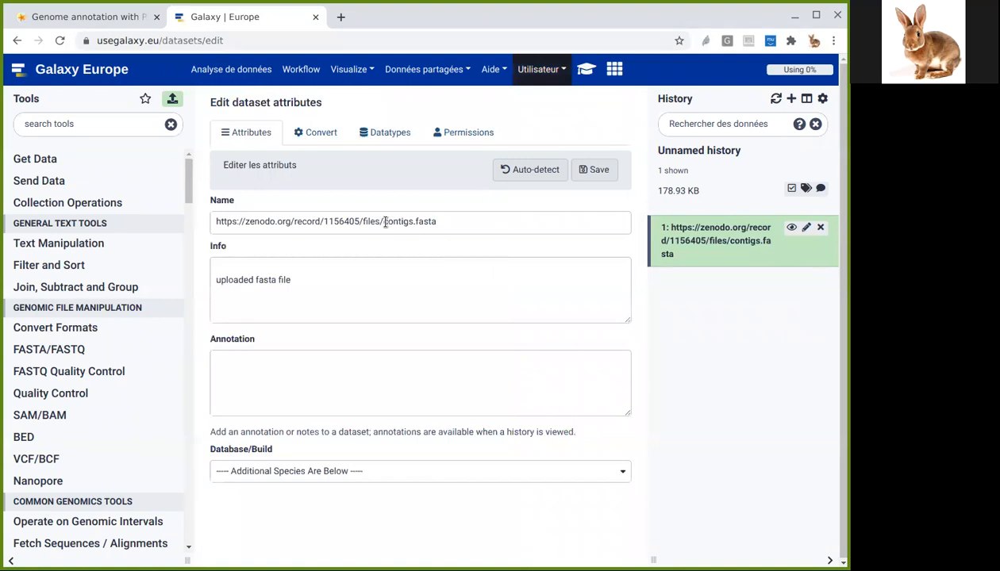
{"action": "type", "text": "contigs.fasta"}
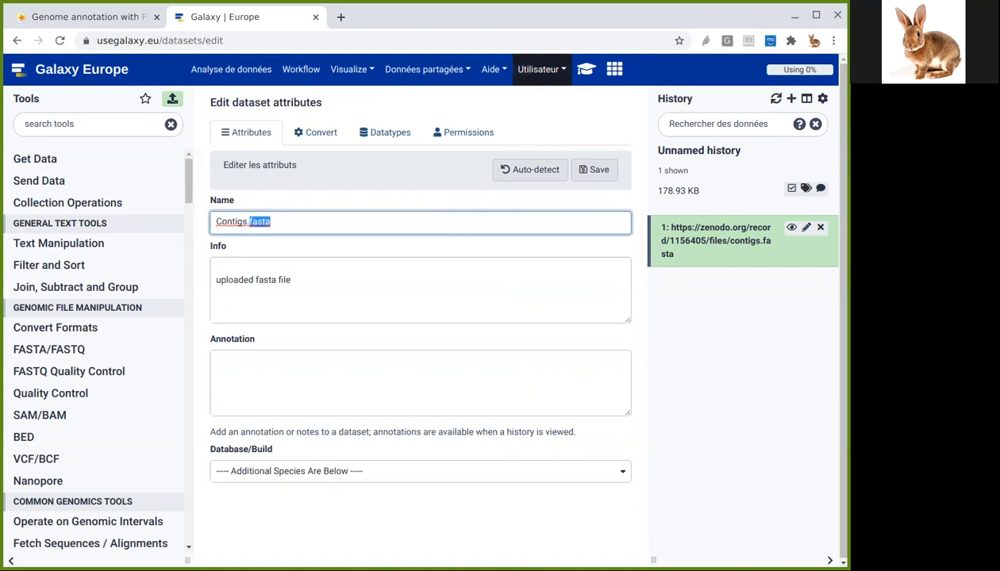
{"action": "type", "text": "Genome"}
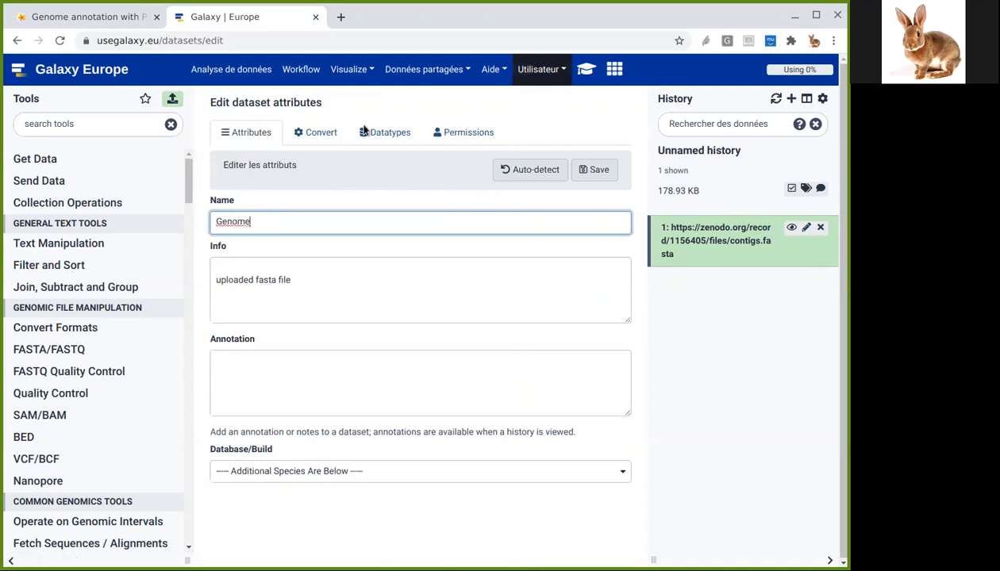
{"action": "left_click", "coordinate": [594, 169]}
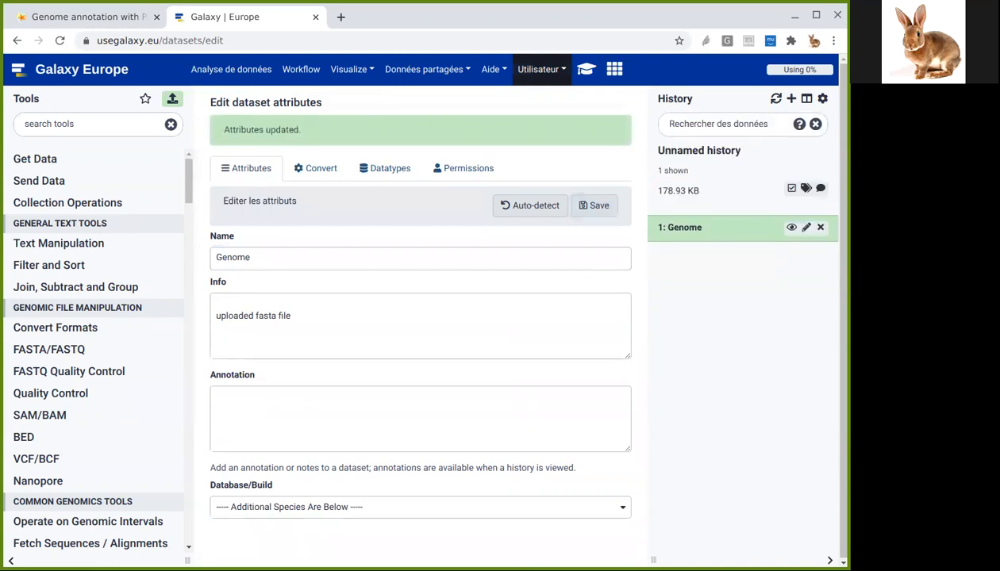
{"action": "mouse_move", "coordinate": [146, 98]}
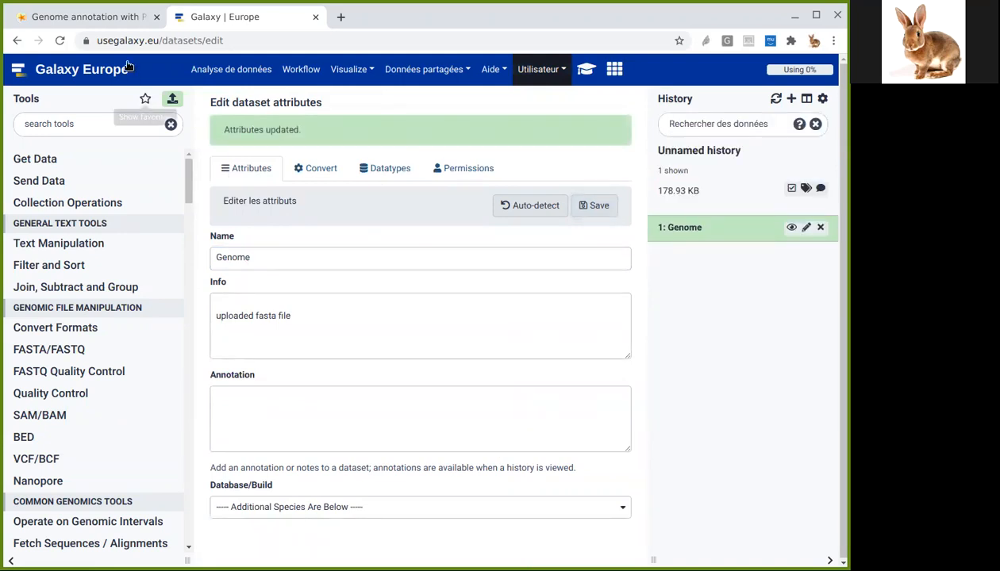
{"action": "left_click", "coordinate": [87, 16]}
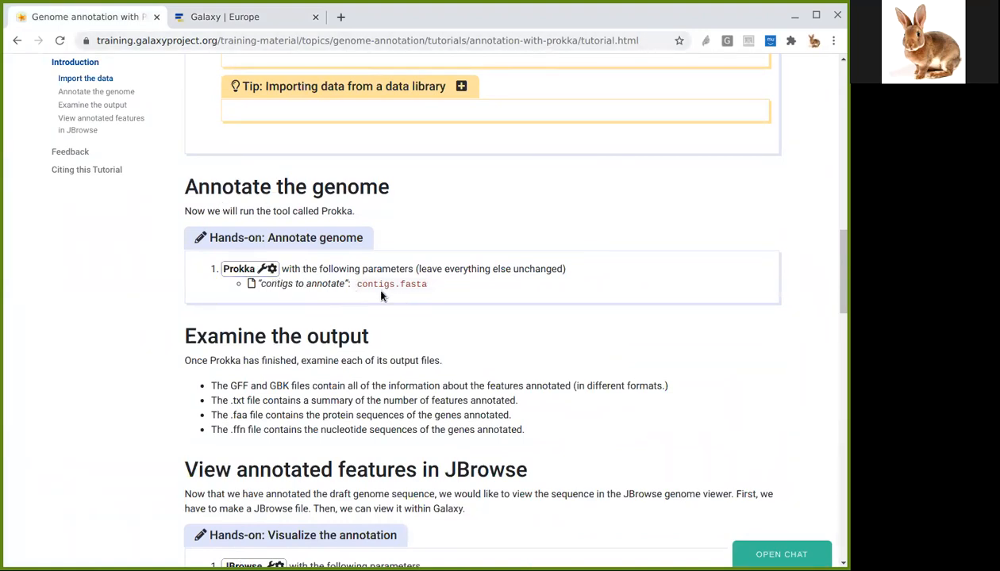
{"action": "left_click", "coordinate": [238, 17]}
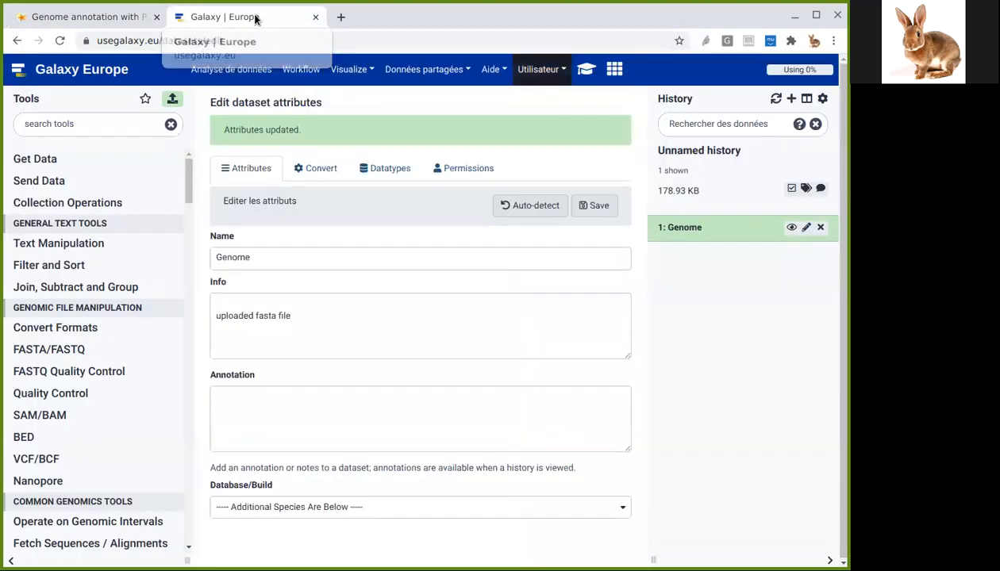
- Run Prokka with 1: Genome as the contigs to annotate, producing 12 outputs
{"action": "left_click", "coordinate": [88, 123]}
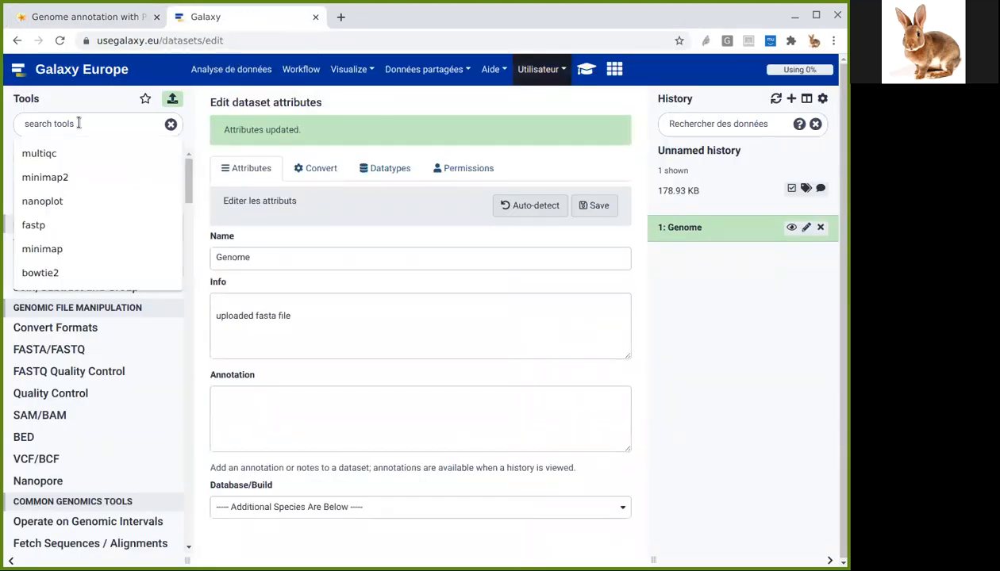
{"action": "type", "text": "prokka"}
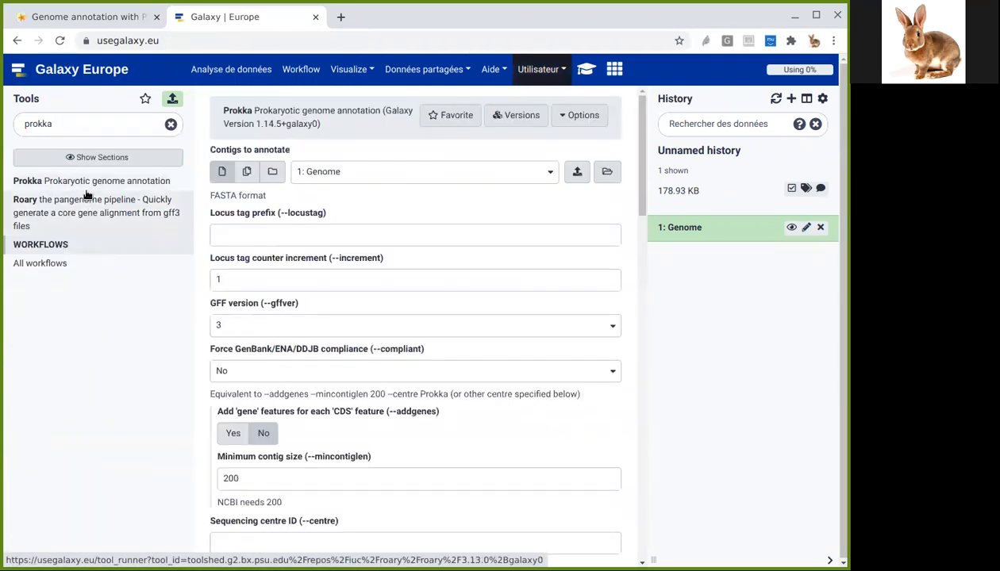
{"action": "left_click", "coordinate": [98, 156]}
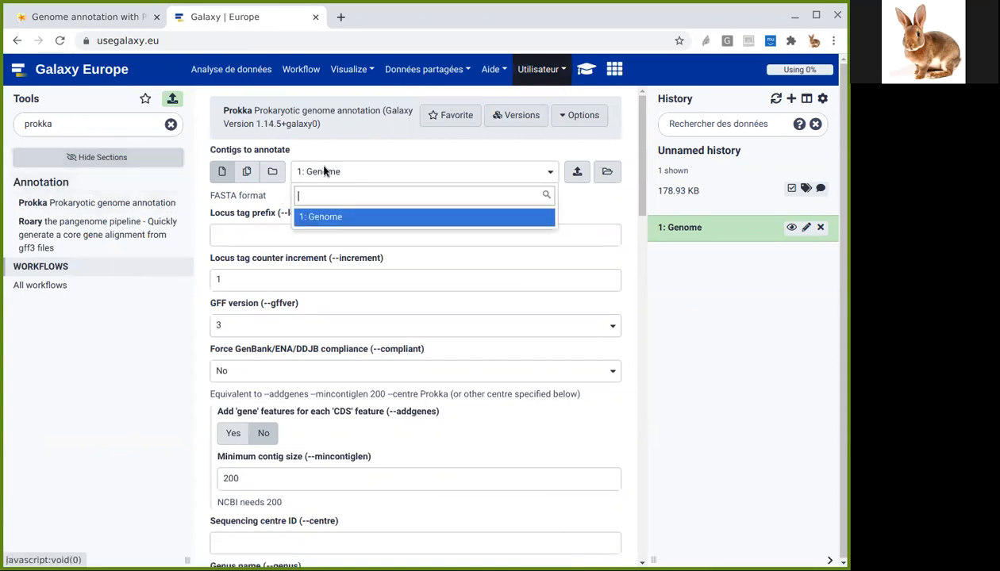
{"action": "left_click", "coordinate": [321, 216]}
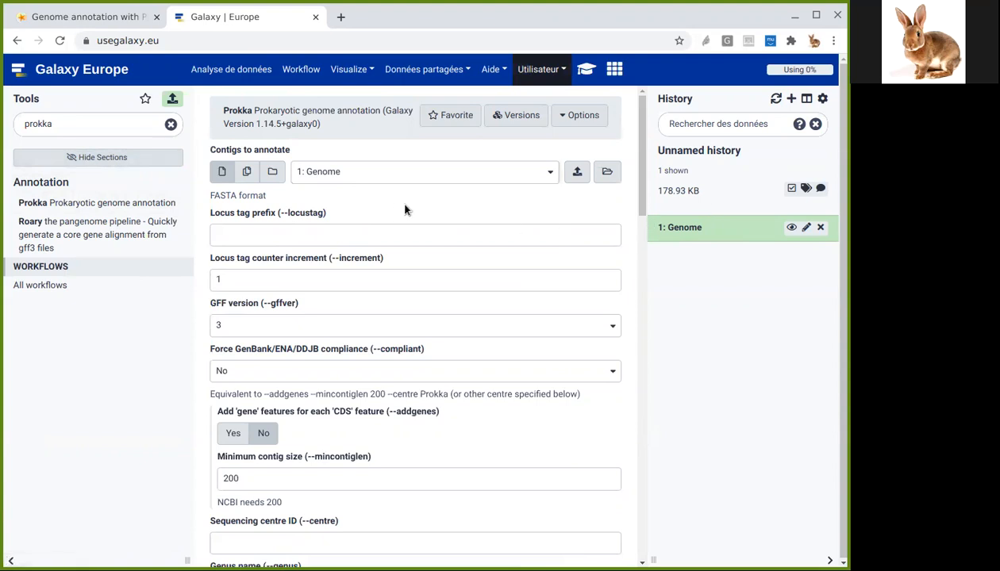
{"action": "scroll", "scroll_direction": "down", "scroll_amount": 3}
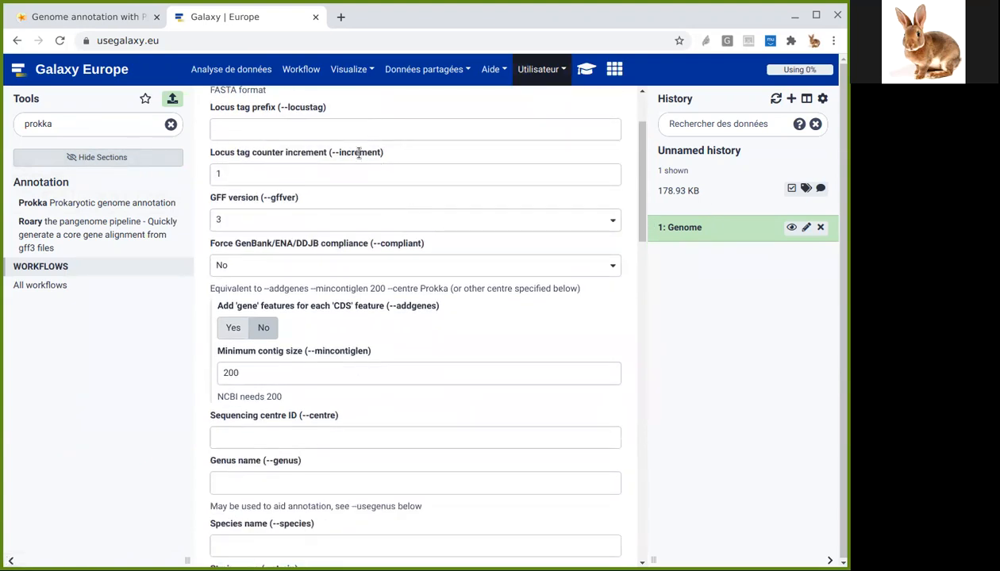
{"action": "scroll", "scroll_direction": "down", "scroll_amount": 3}
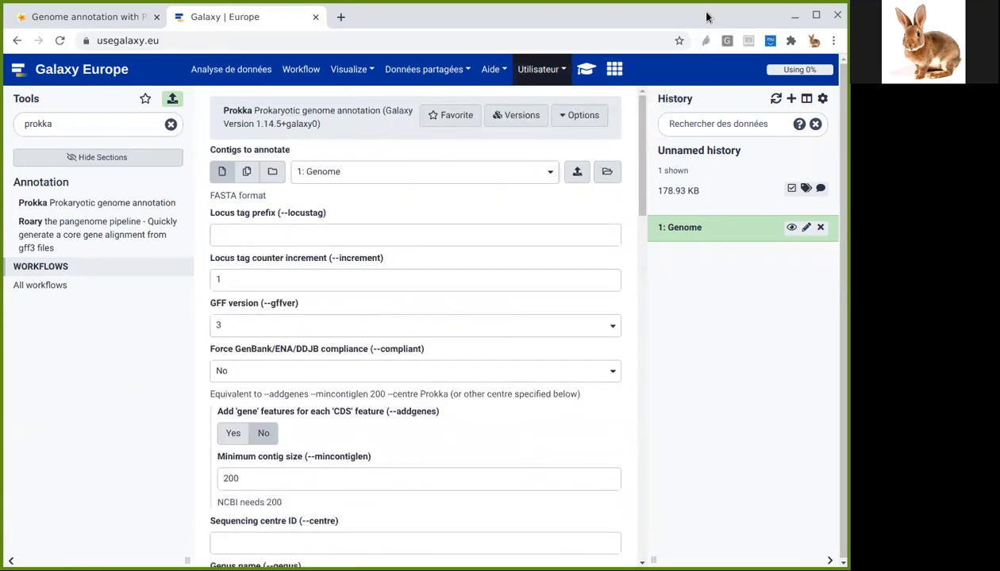
{"action": "scroll", "scroll_direction": "down", "scroll_amount": 3}
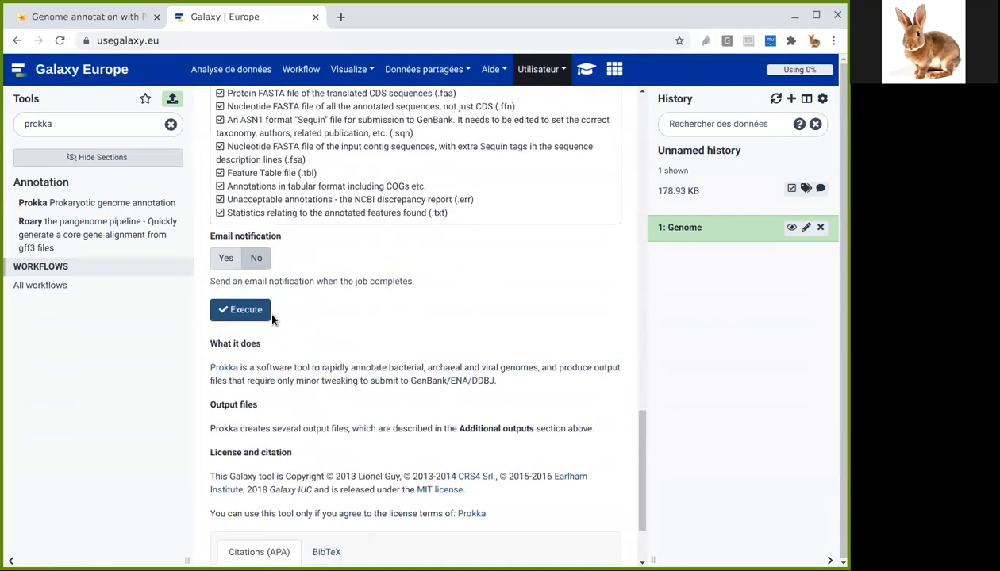
{"action": "left_click", "coordinate": [240, 310]}
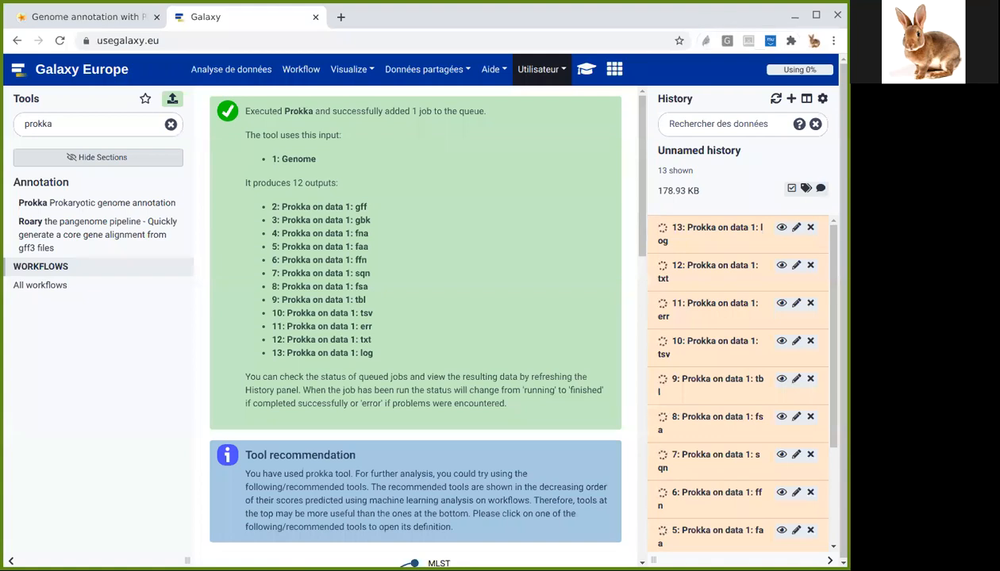
{"action": "mouse_move", "coordinate": [708, 34]}
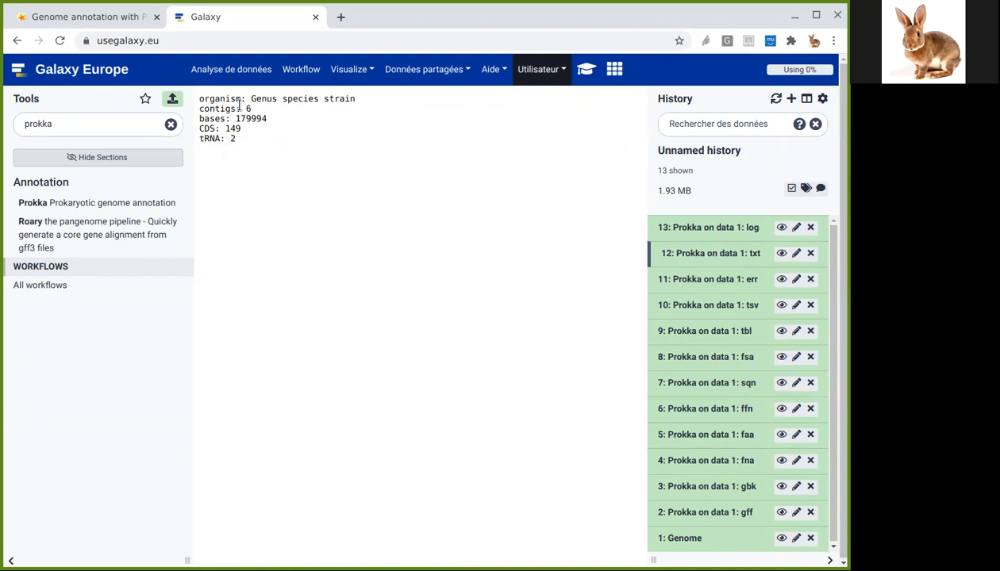
- Highlight the summary's contig count: 6 contigs, 179994 bases, 149 CDS, 2 tRNAs
{"action": "double_click", "coordinate": [225, 108]}
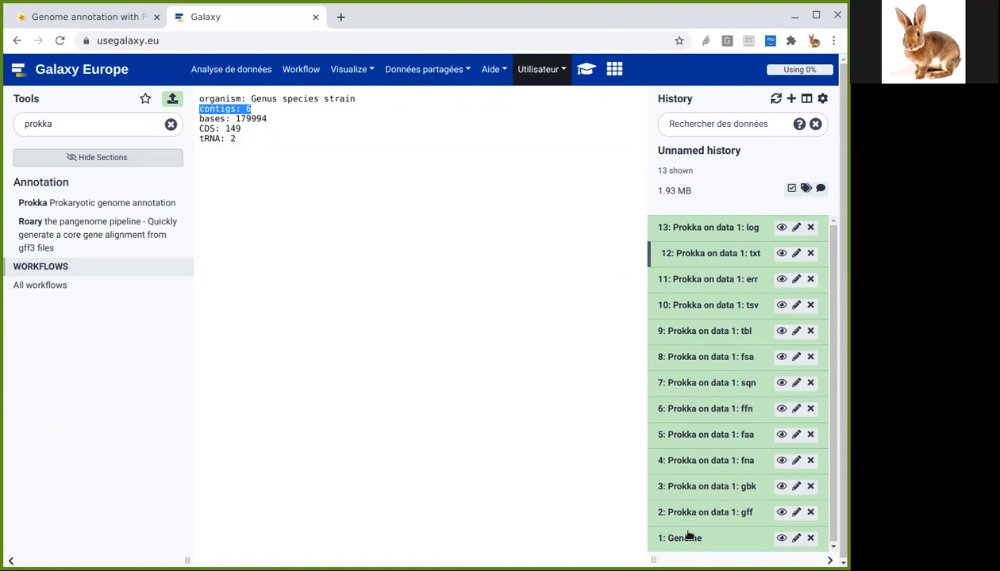
{"action": "mouse_move", "coordinate": [396, 107]}
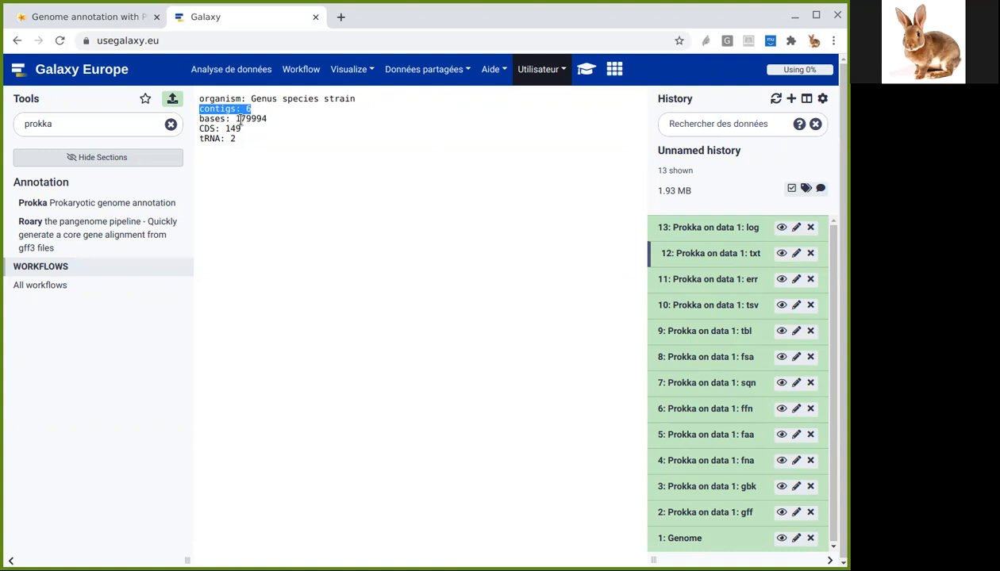
{"action": "mouse_move", "coordinate": [289, 158]}
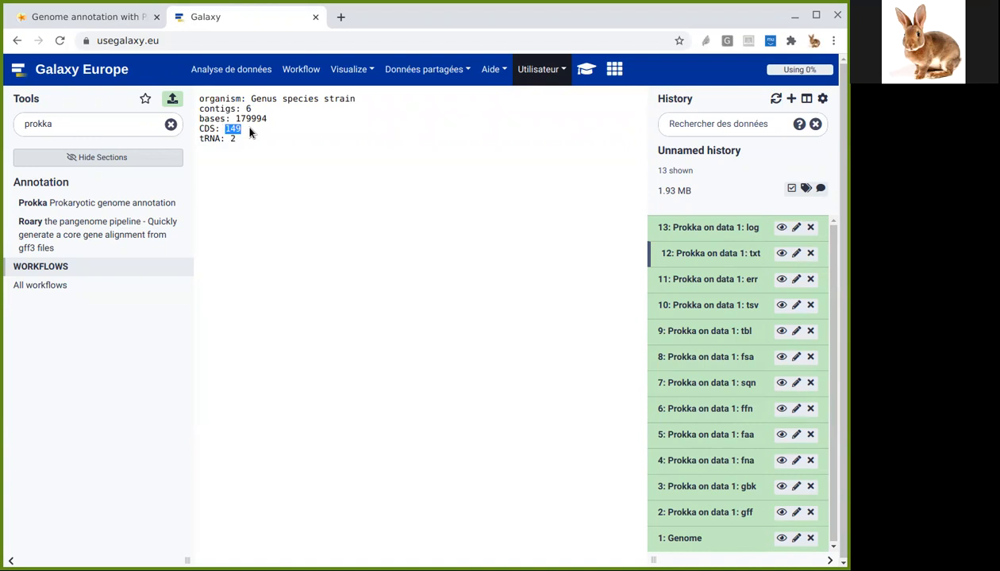
{"action": "mouse_move", "coordinate": [250, 142]}
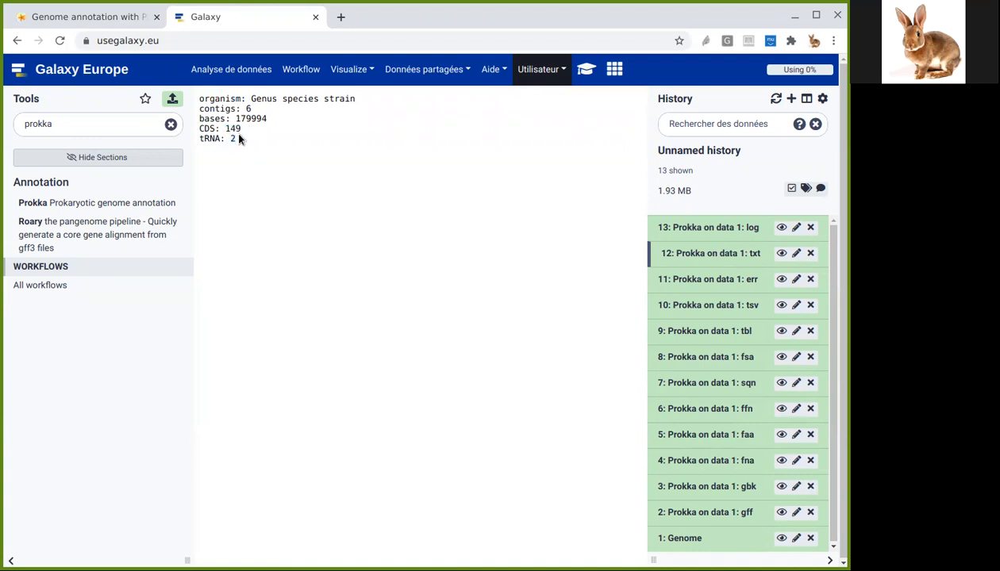
{"action": "mouse_move", "coordinate": [267, 215]}
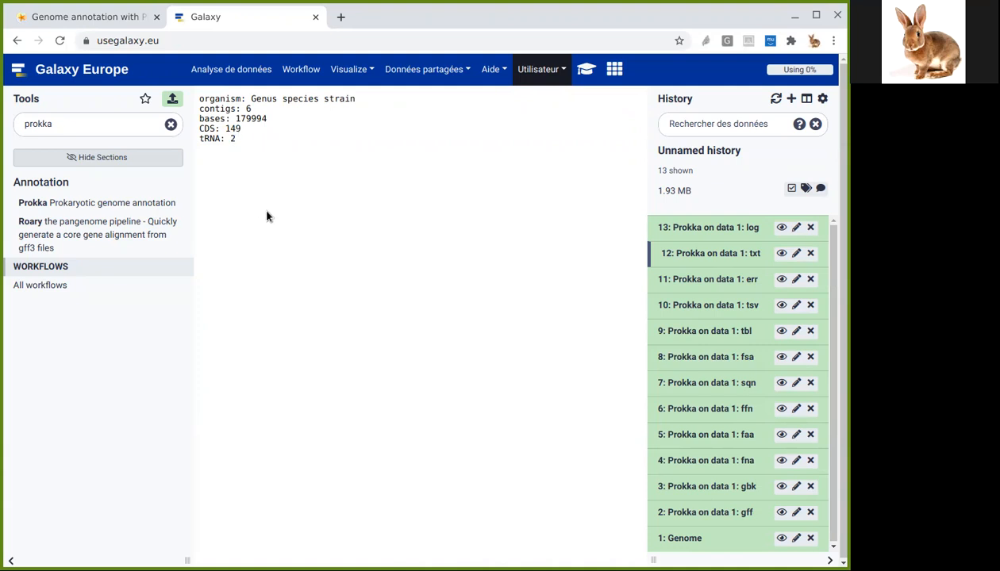
{"action": "mouse_move", "coordinate": [332, 225]}
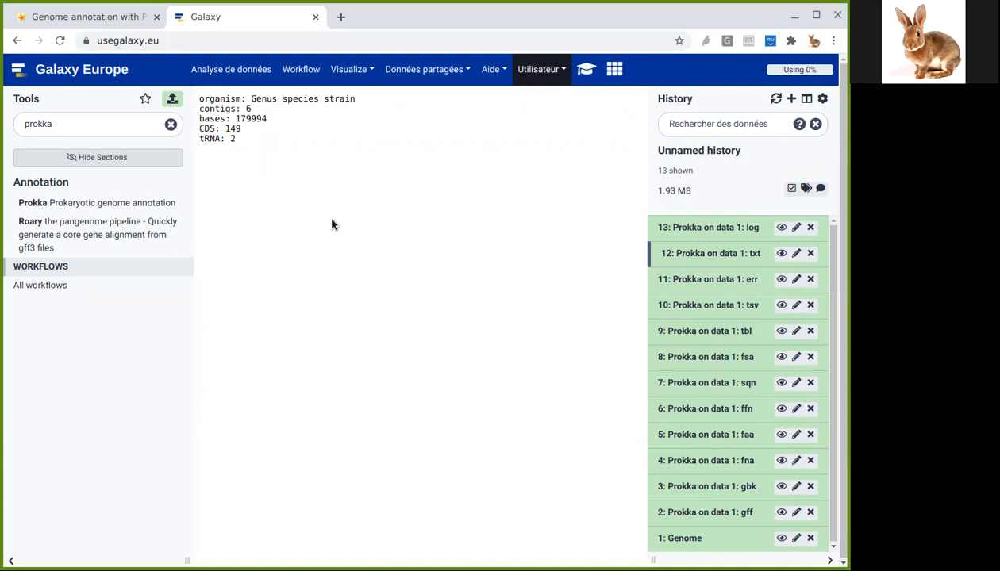
{"action": "mouse_move", "coordinate": [782, 512]}
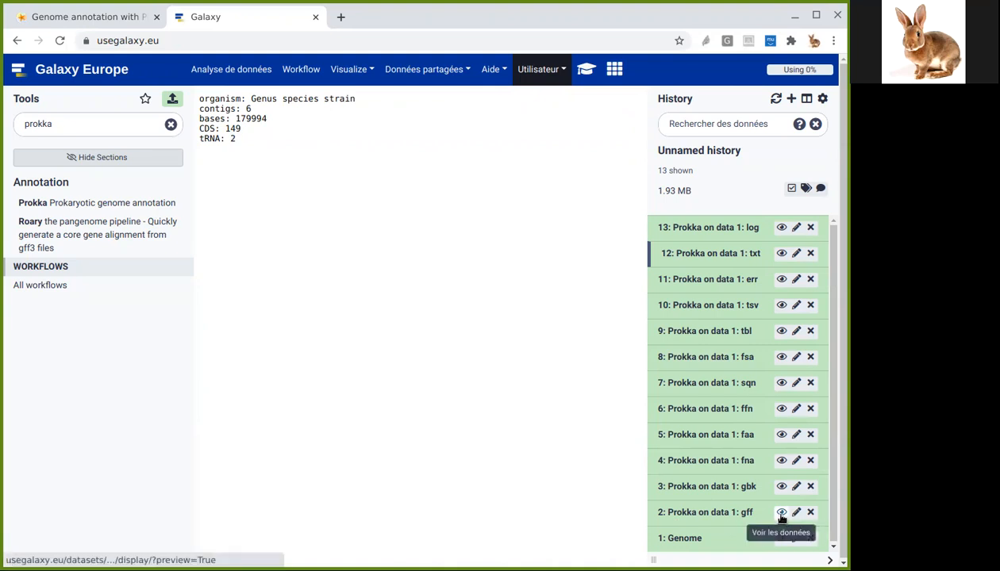
- Show the Prokka gff table and highlight source Prodigal:002006, feature CDS, end 750 and strand
{"action": "left_click", "coordinate": [782, 512]}
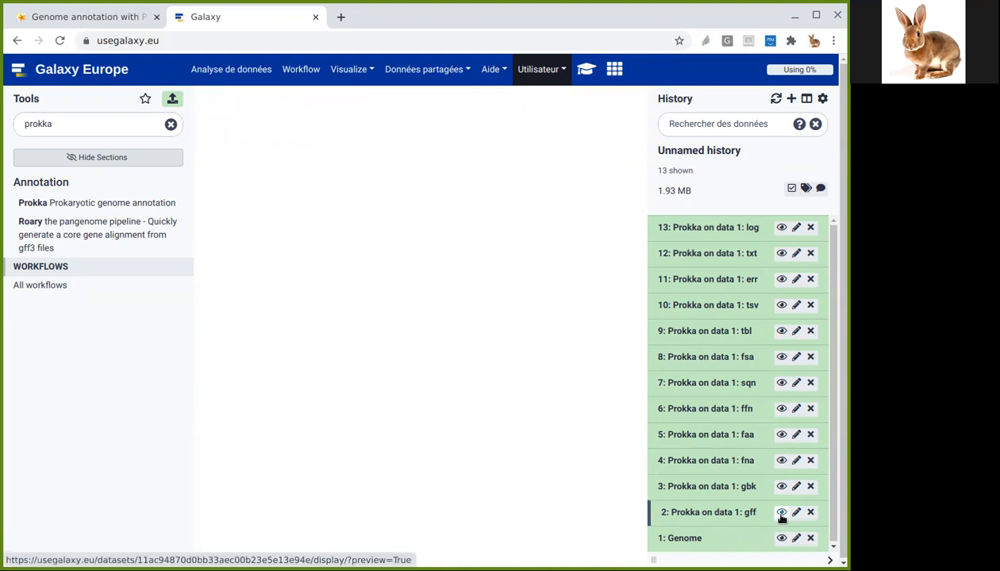
{"action": "left_click", "coordinate": [781, 513]}
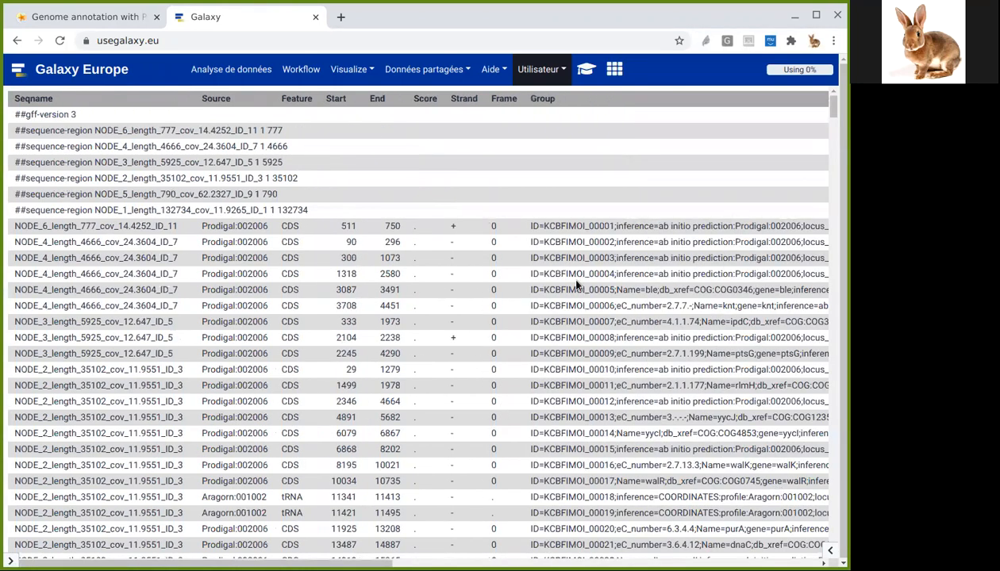
{"action": "mouse_move", "coordinate": [495, 166]}
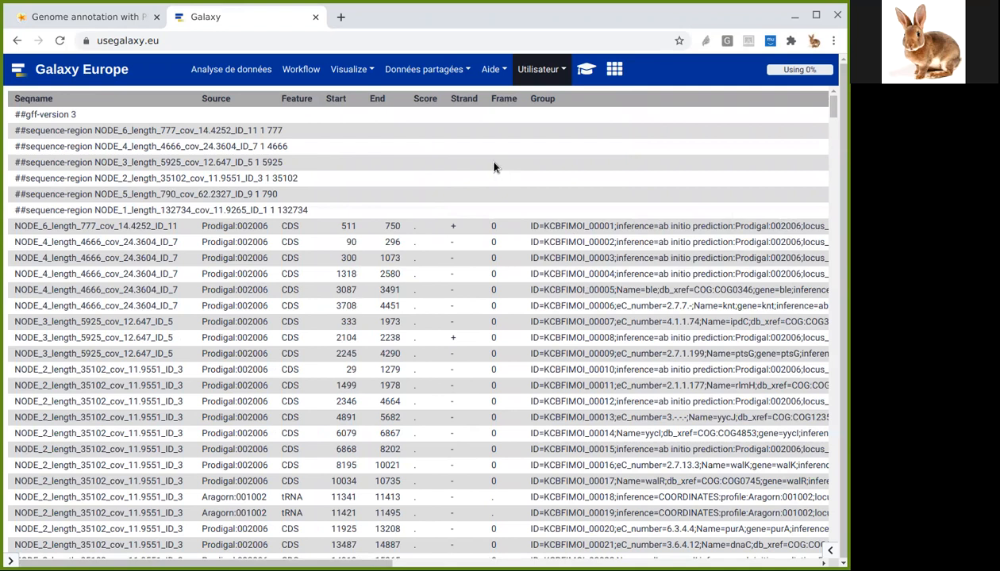
{"action": "mouse_move", "coordinate": [508, 165]}
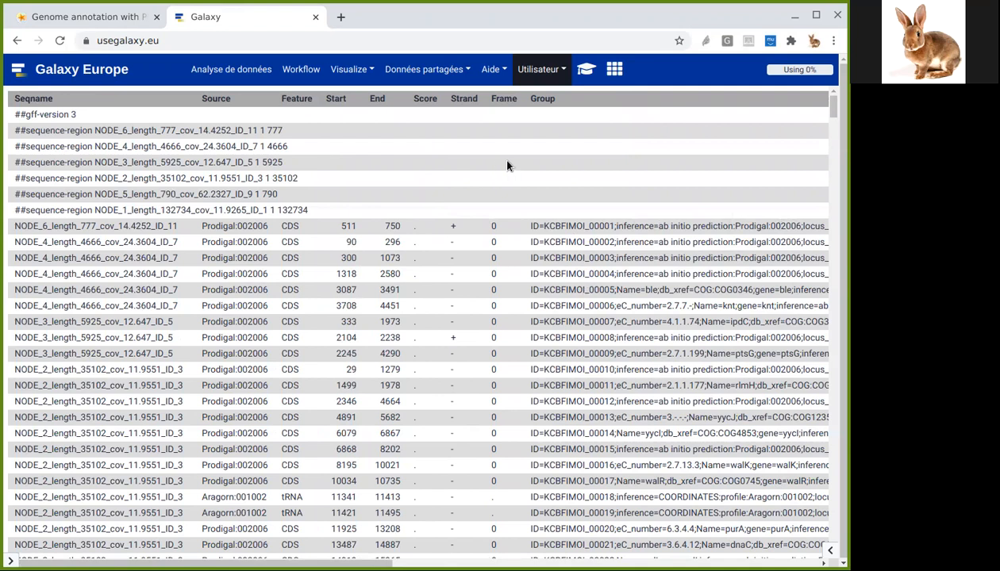
{"action": "mouse_move", "coordinate": [332, 235]}
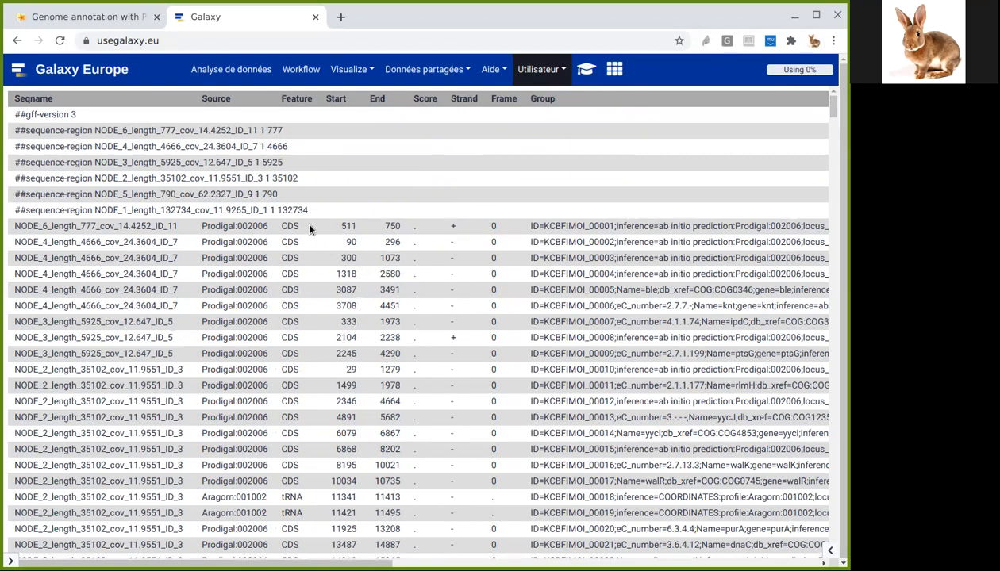
{"action": "mouse_move", "coordinate": [99, 116]}
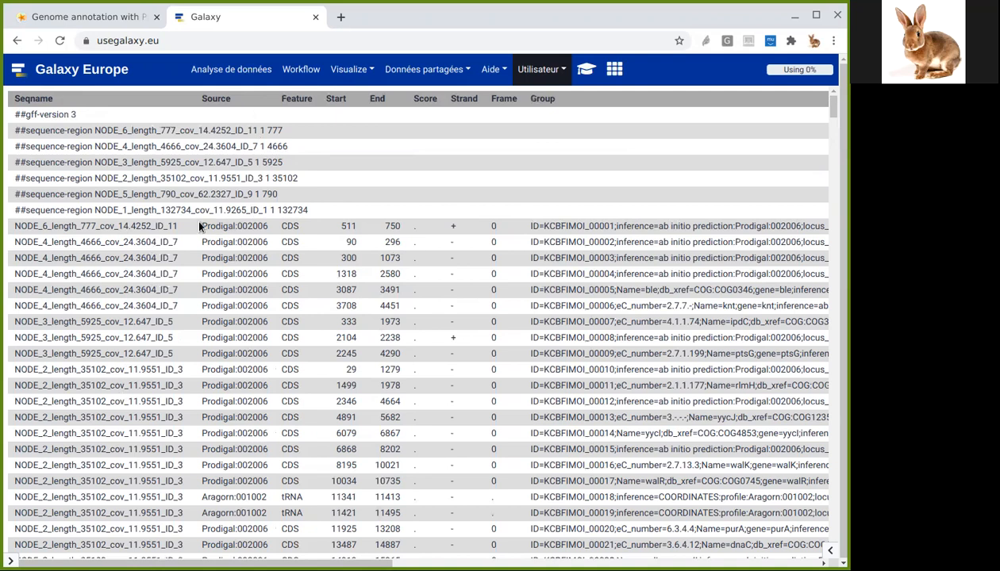
{"action": "double_click", "coordinate": [234, 226]}
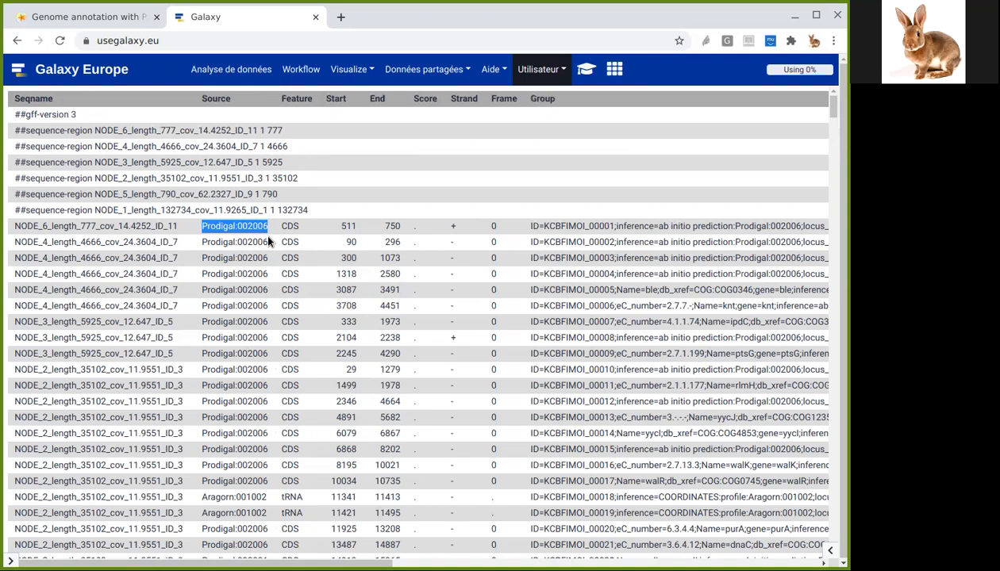
{"action": "mouse_move", "coordinate": [293, 111]}
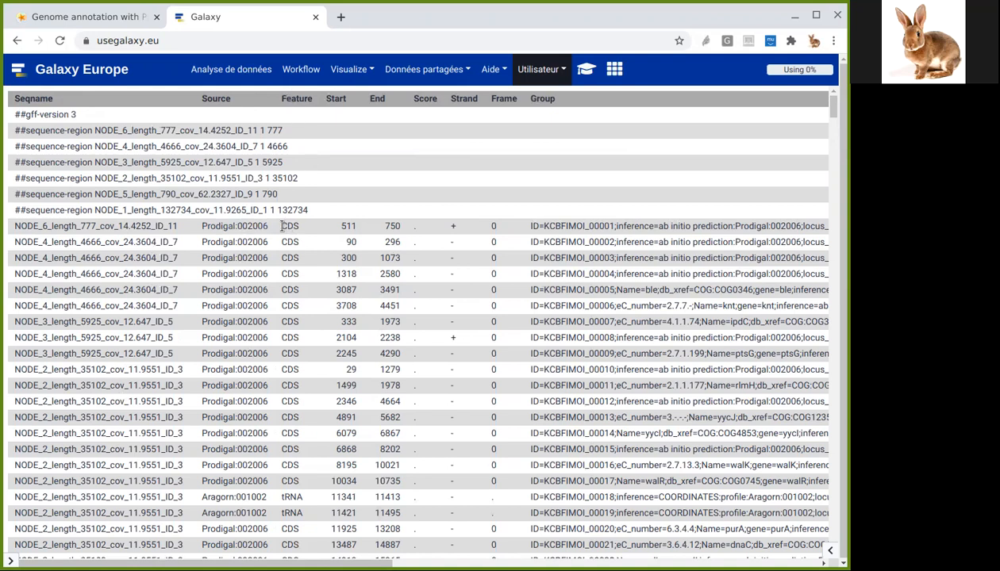
{"action": "double_click", "coordinate": [289, 226]}
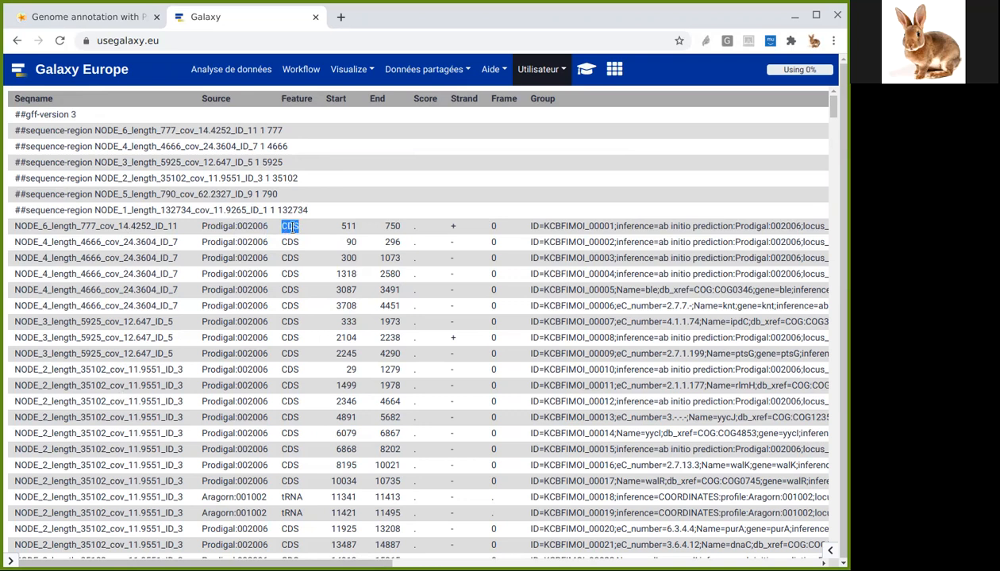
{"action": "mouse_move", "coordinate": [345, 103]}
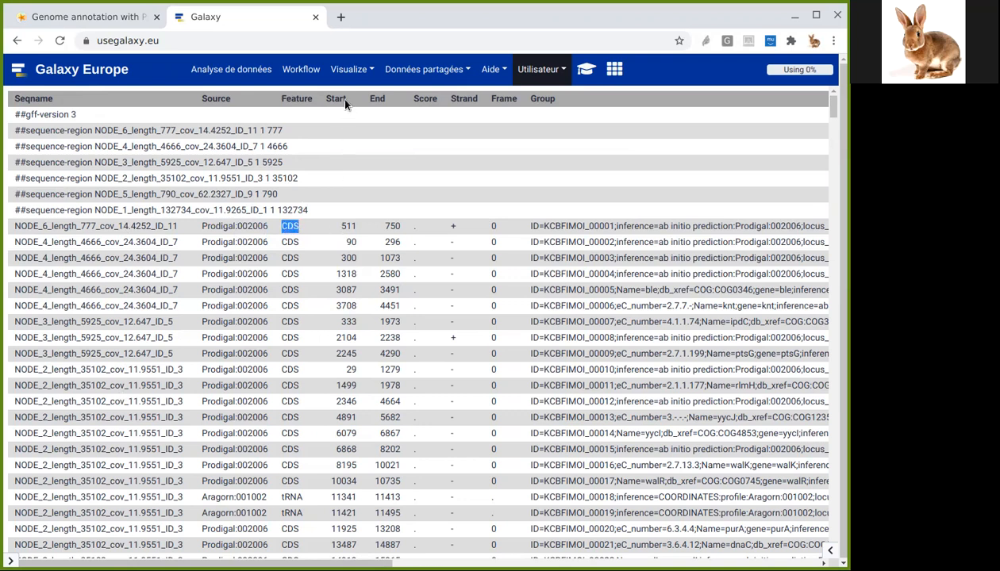
{"action": "mouse_move", "coordinate": [341, 230]}
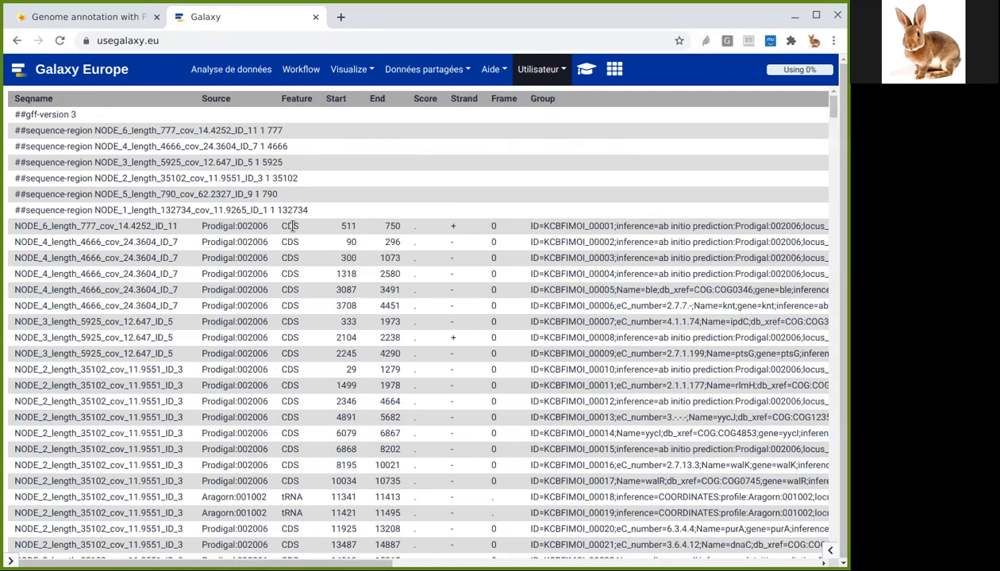
{"action": "mouse_move", "coordinate": [357, 242]}
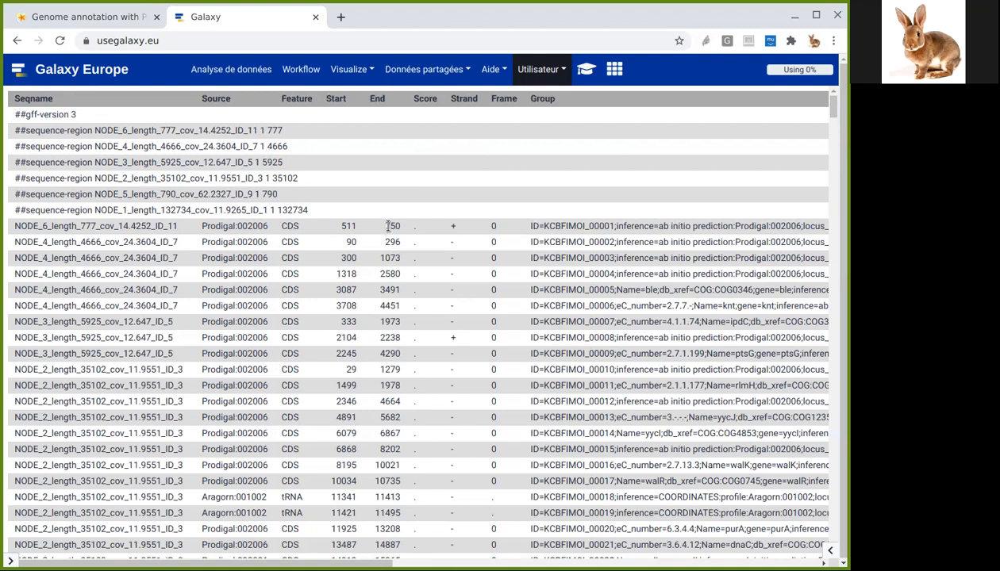
{"action": "double_click", "coordinate": [393, 226]}
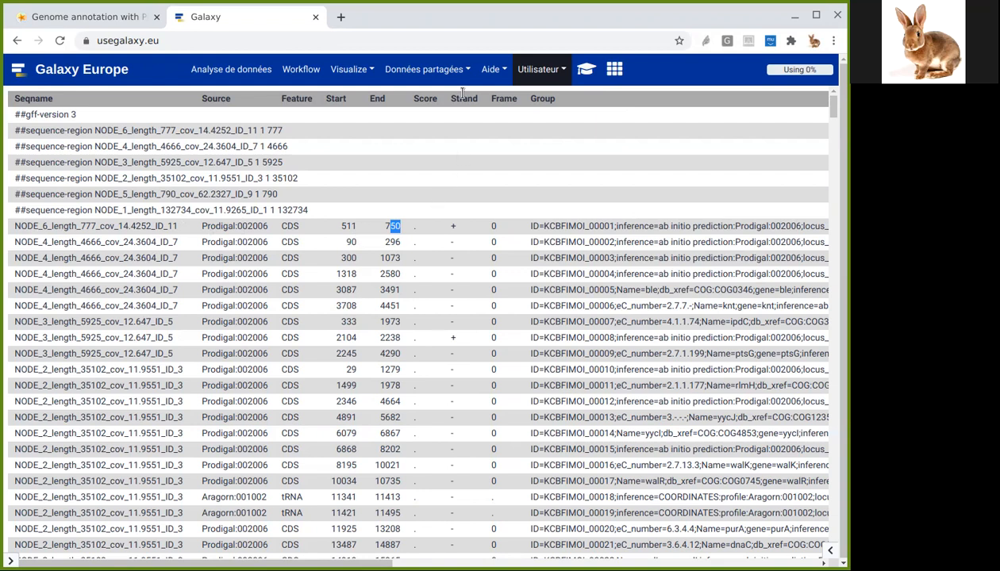
{"action": "mouse_move", "coordinate": [417, 232]}
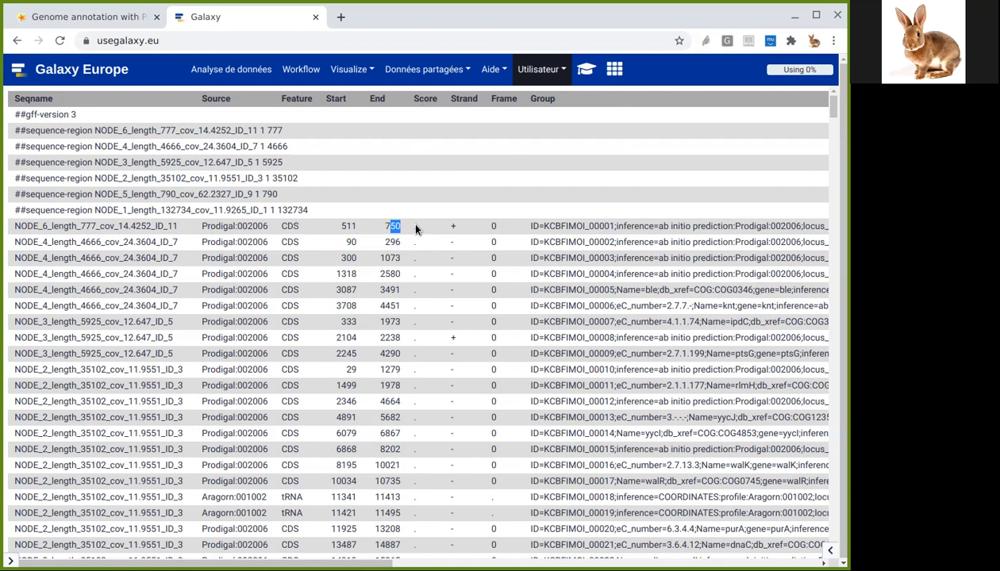
{"action": "mouse_move", "coordinate": [466, 98]}
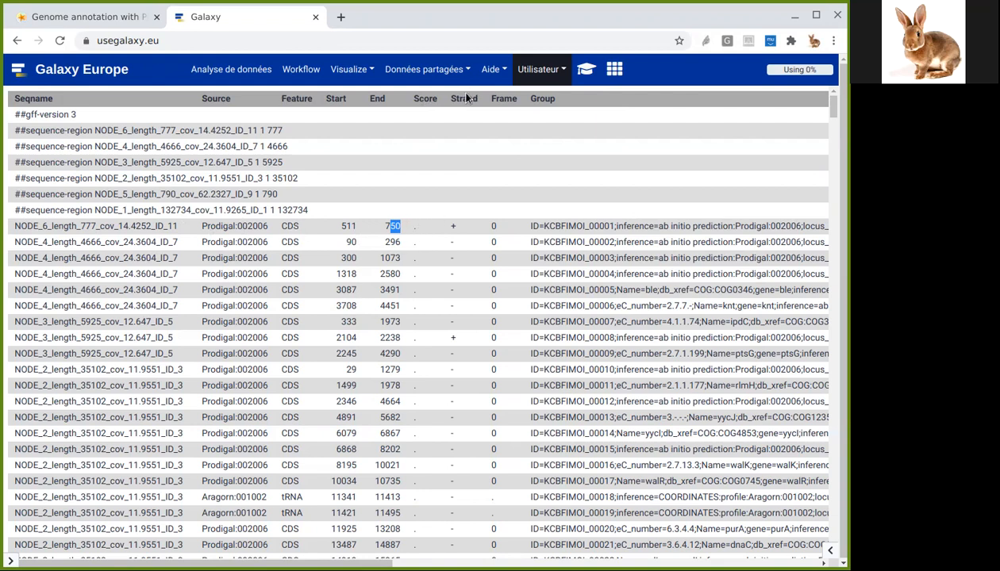
{"action": "left_click", "coordinate": [453, 226]}
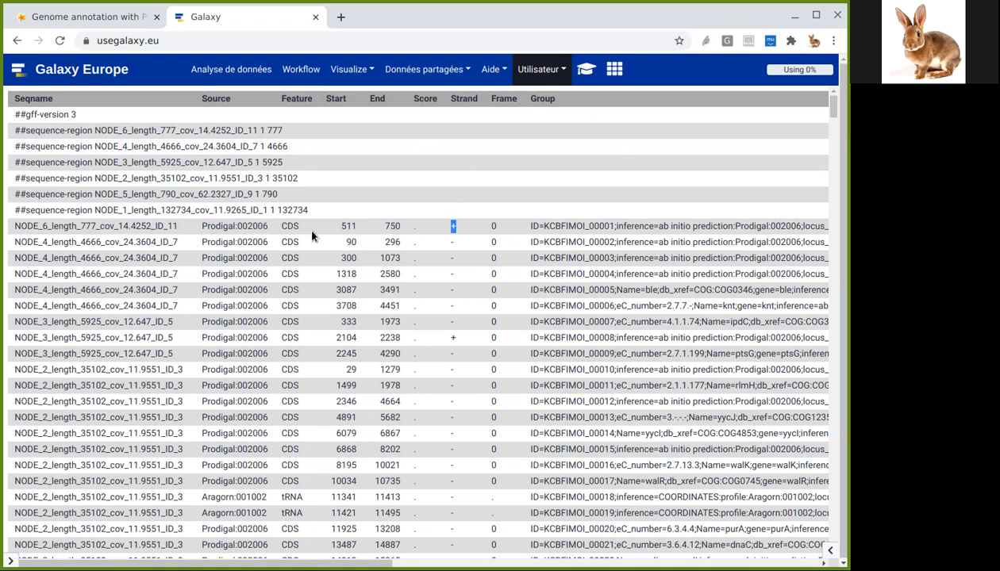
{"action": "mouse_move", "coordinate": [508, 230]}
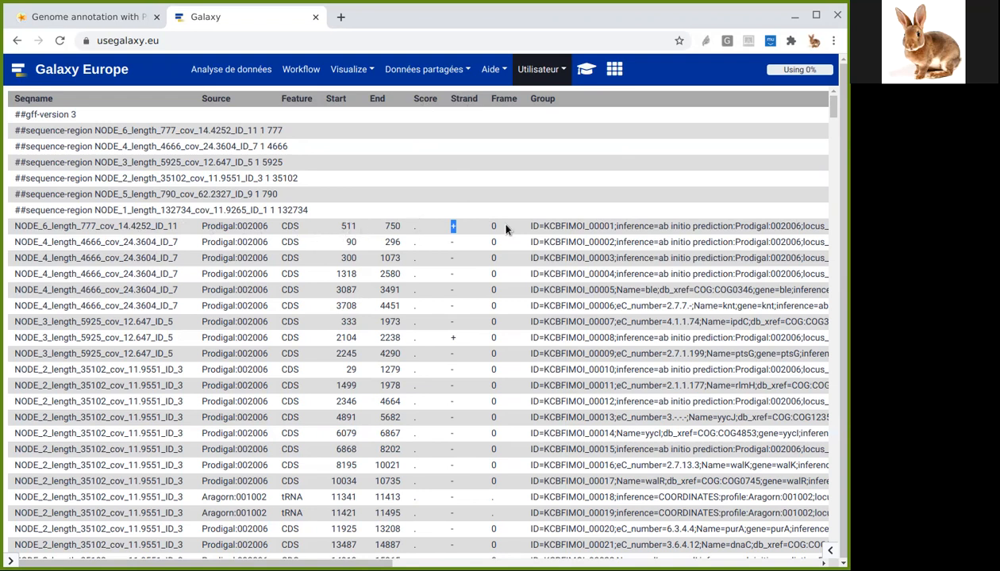
{"action": "mouse_move", "coordinate": [535, 238]}
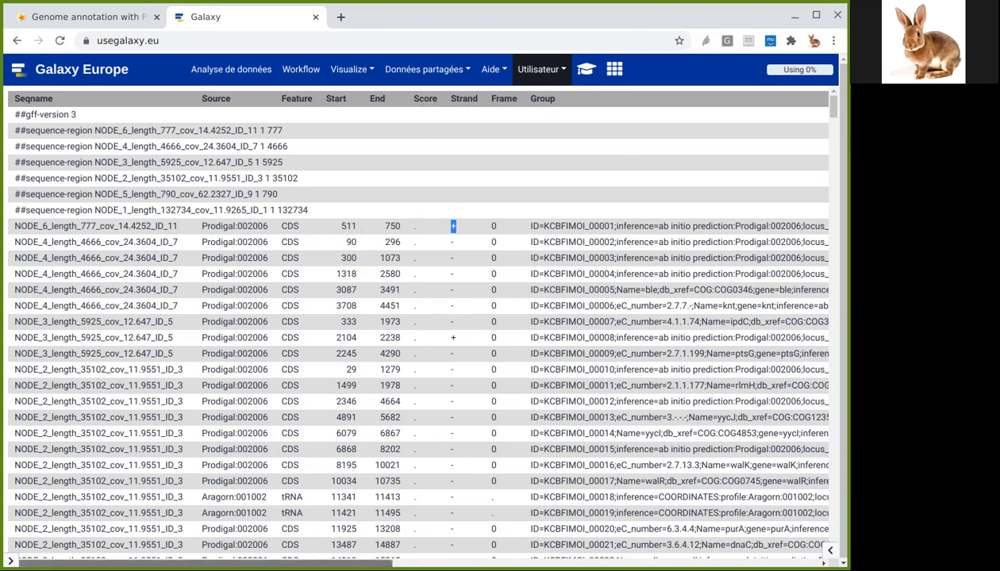
{"action": "scroll", "scroll_direction": "right", "scroll_amount": 3}
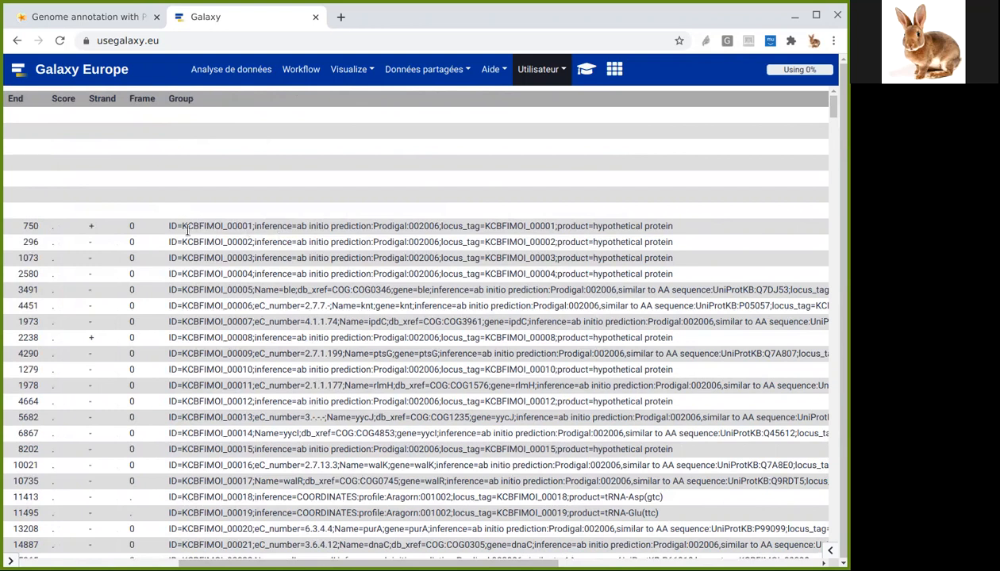
{"action": "double_click", "coordinate": [196, 226]}
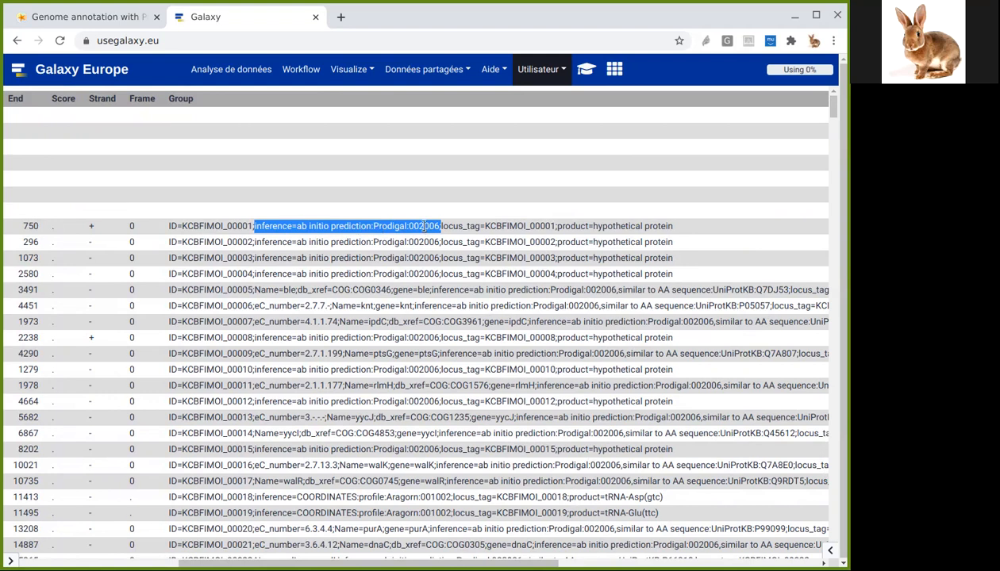
{"action": "left_click", "coordinate": [440, 226]}
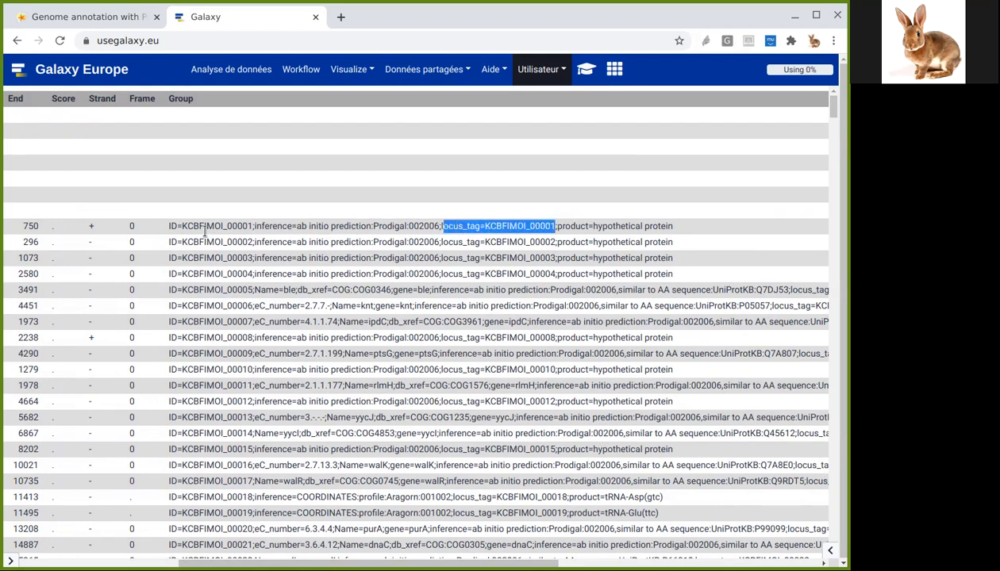
{"action": "left_click", "coordinate": [571, 226]}
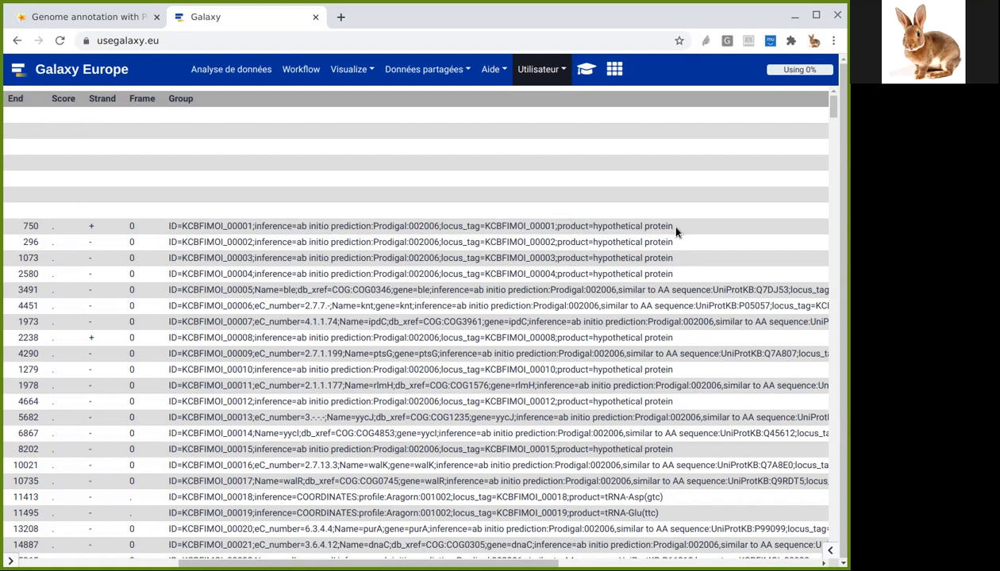
{"action": "double_click", "coordinate": [615, 226]}
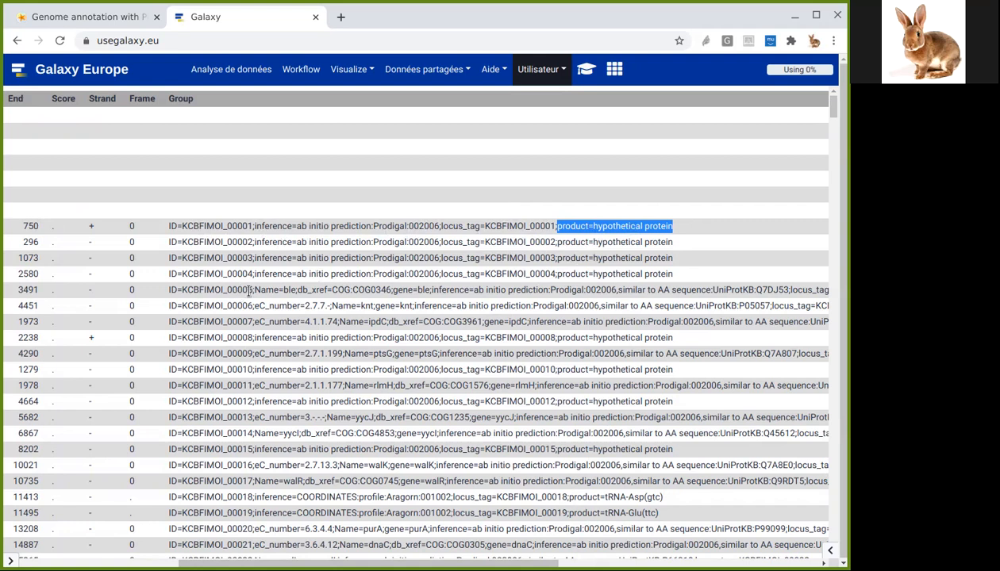
{"action": "mouse_move", "coordinate": [288, 300]}
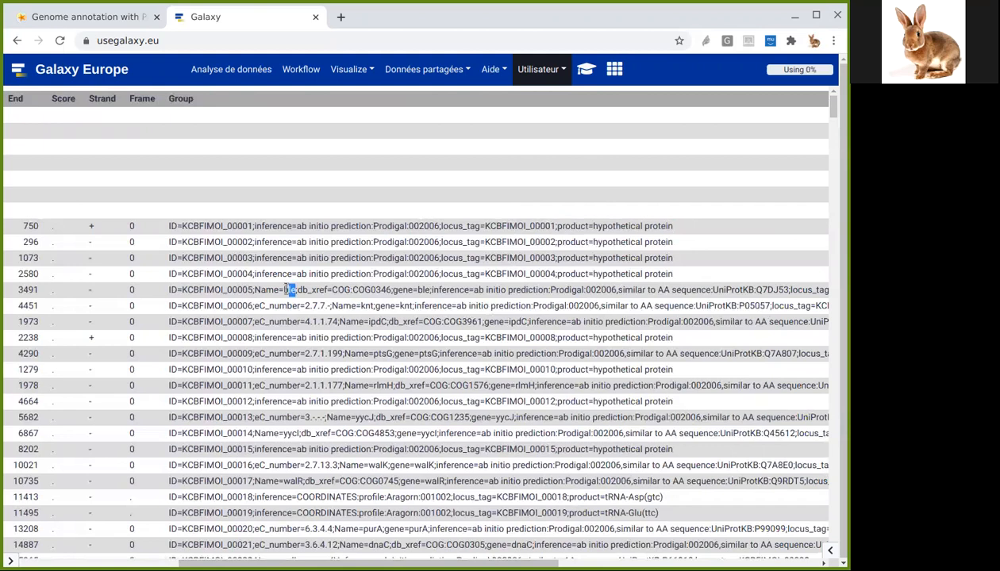
{"action": "double_click", "coordinate": [273, 289]}
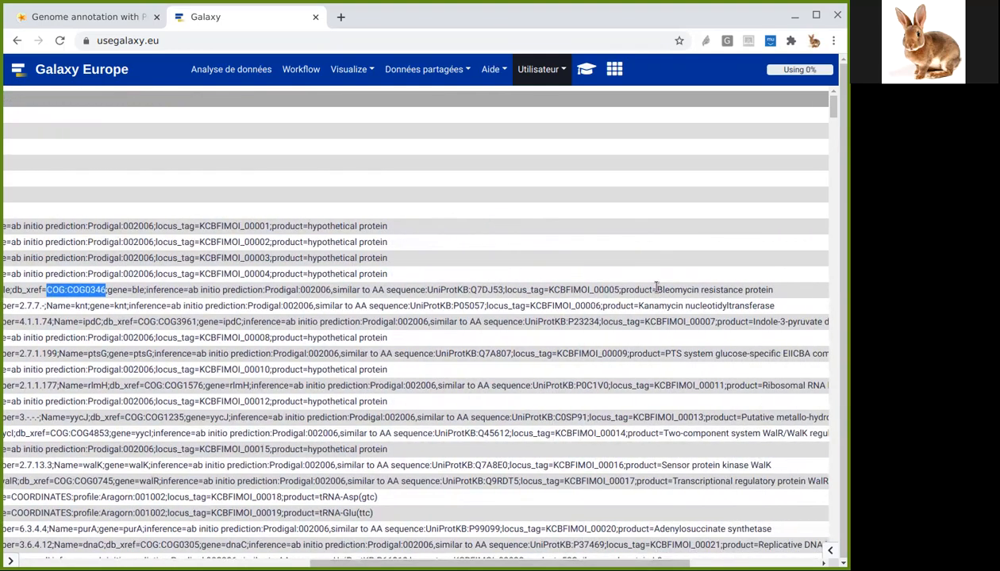
{"action": "mouse_move", "coordinate": [791, 292]}
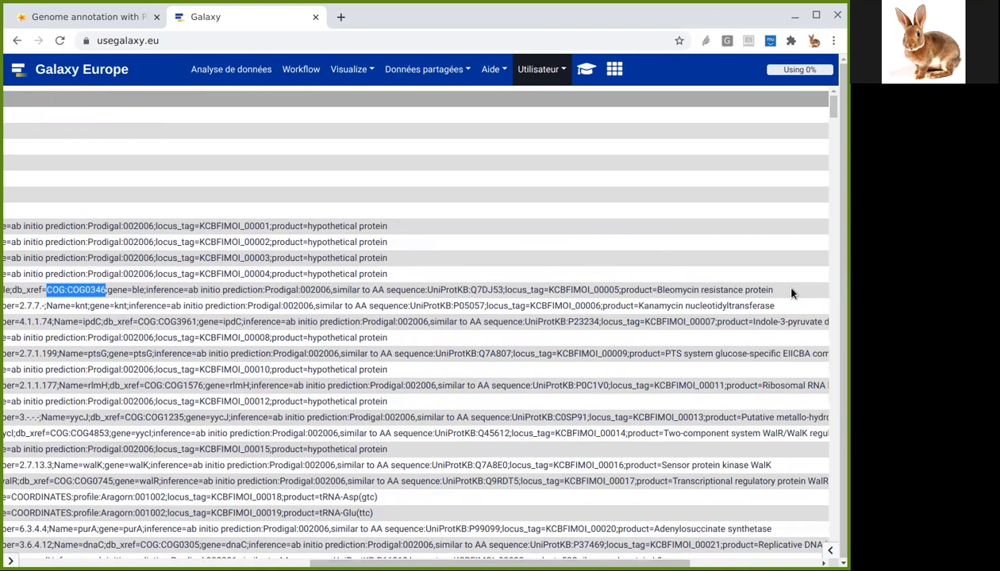
{"action": "double_click", "coordinate": [714, 290]}
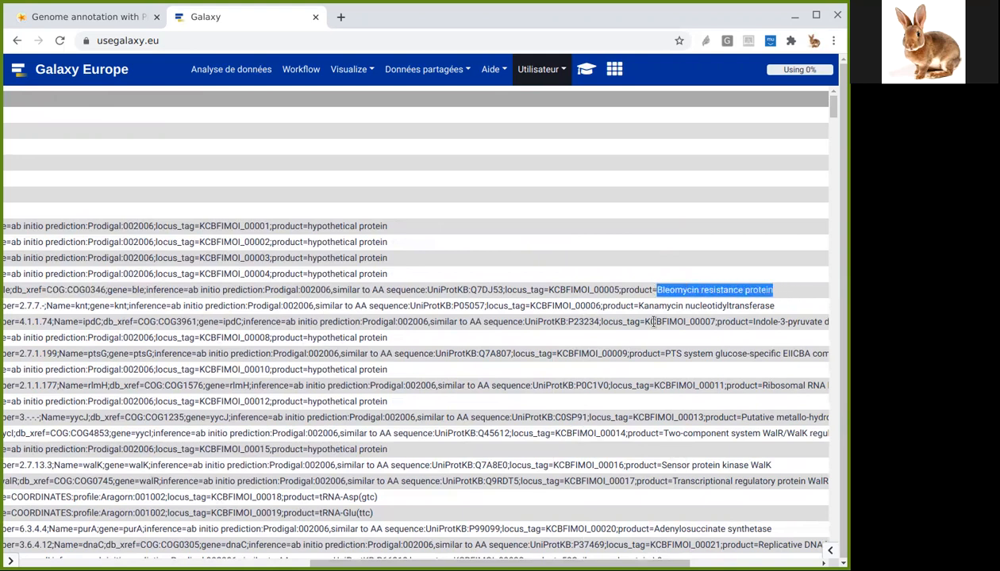
{"action": "mouse_move", "coordinate": [633, 469]}
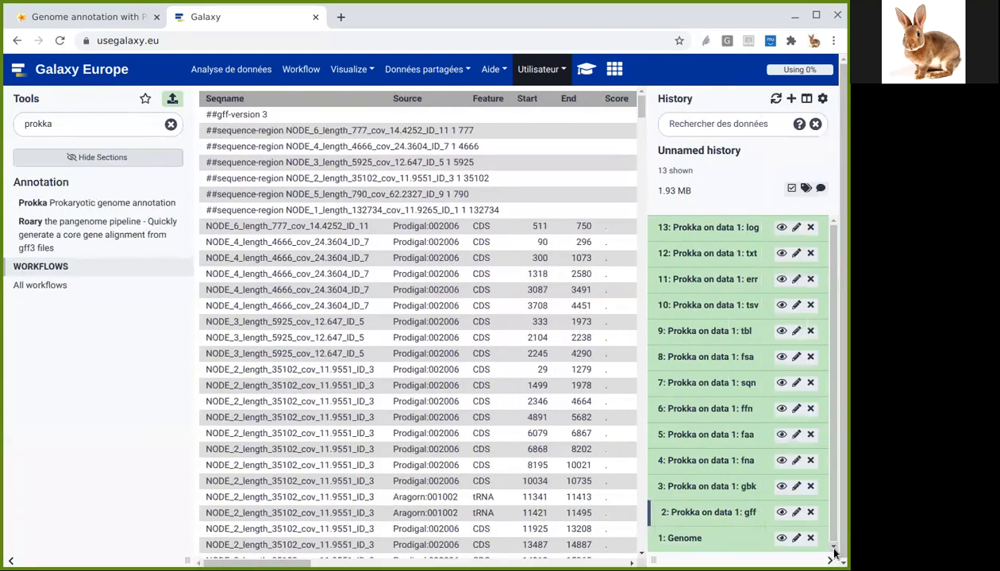
{"action": "mouse_move", "coordinate": [754, 488]}
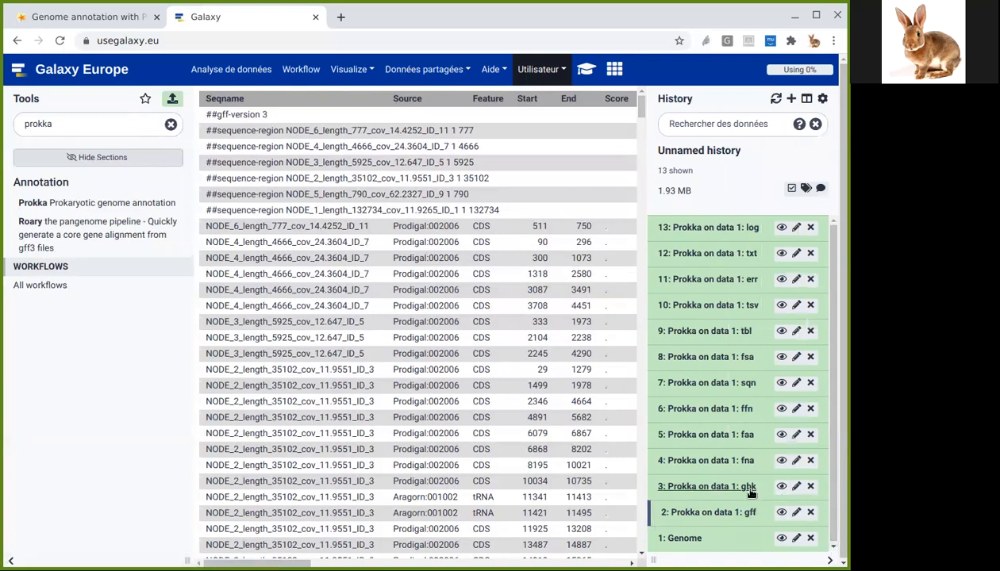
{"action": "left_click", "coordinate": [706, 487]}
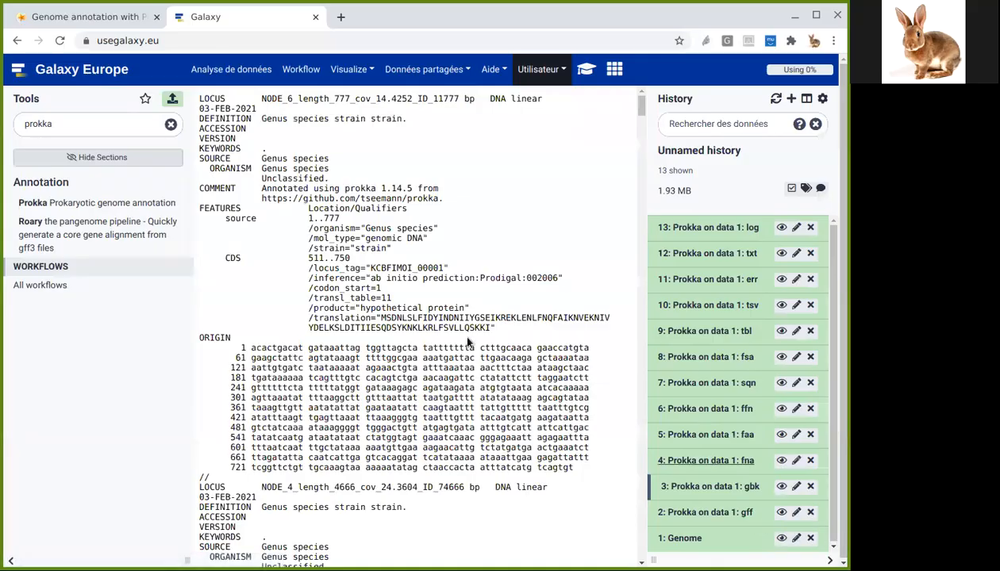
{"action": "scroll", "scroll_direction": "down", "scroll_amount": 3}
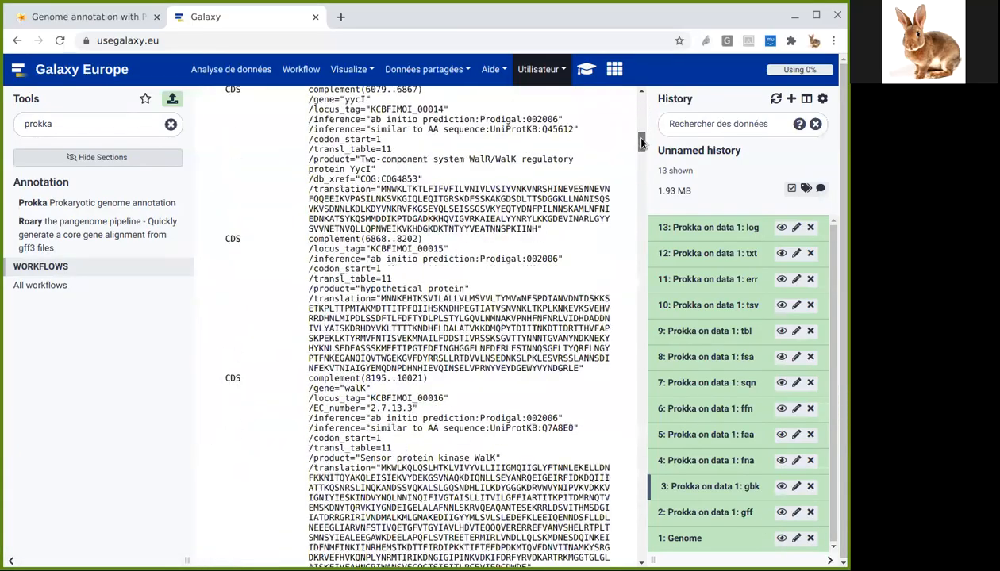
{"action": "scroll", "scroll_direction": "down", "scroll_amount": 3}
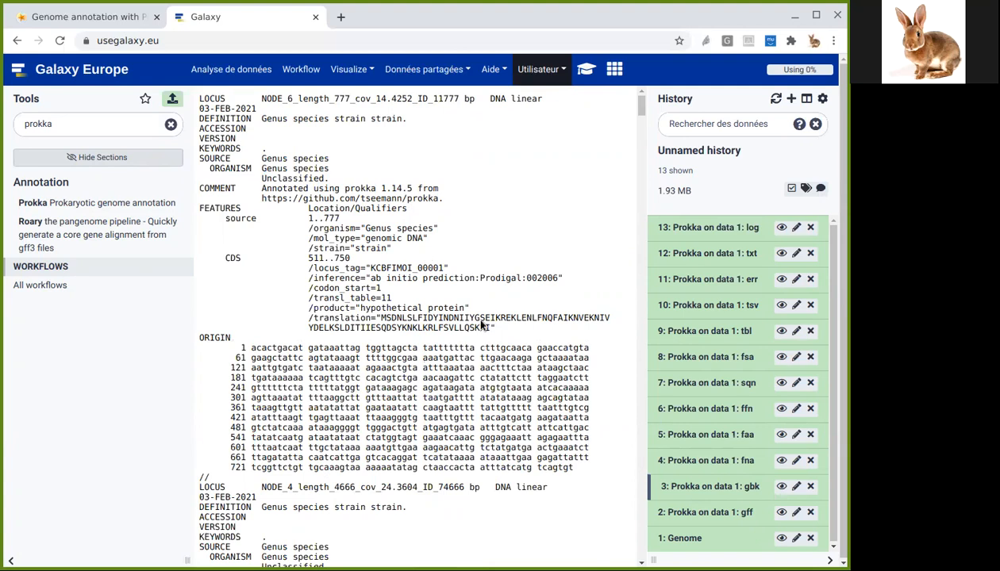
{"action": "mouse_move", "coordinate": [707, 512]}
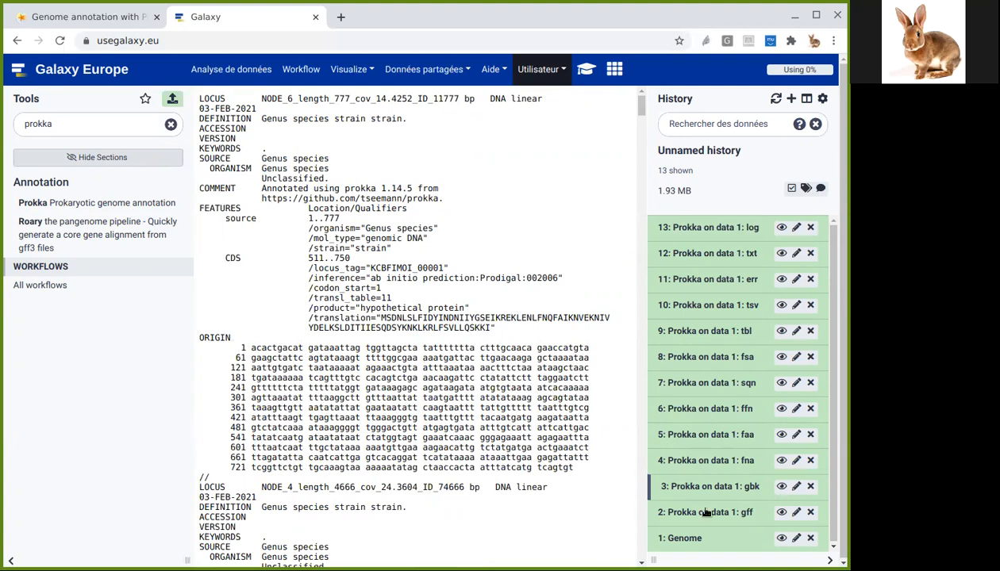
{"action": "mouse_move", "coordinate": [754, 498]}
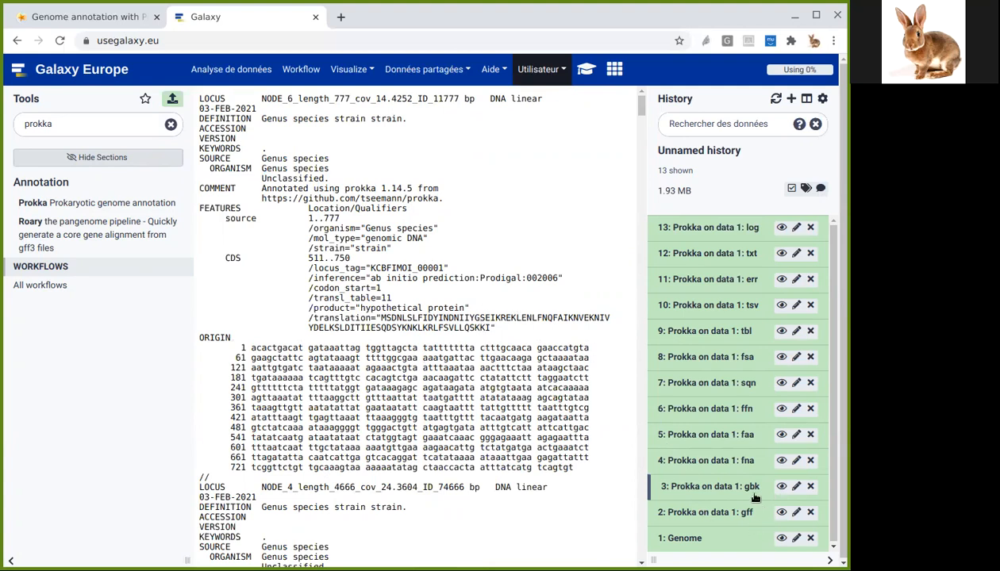
- Browse the faa protein sequences, then display the ffn nucleotide gene sequences
{"action": "left_click", "coordinate": [87, 16]}
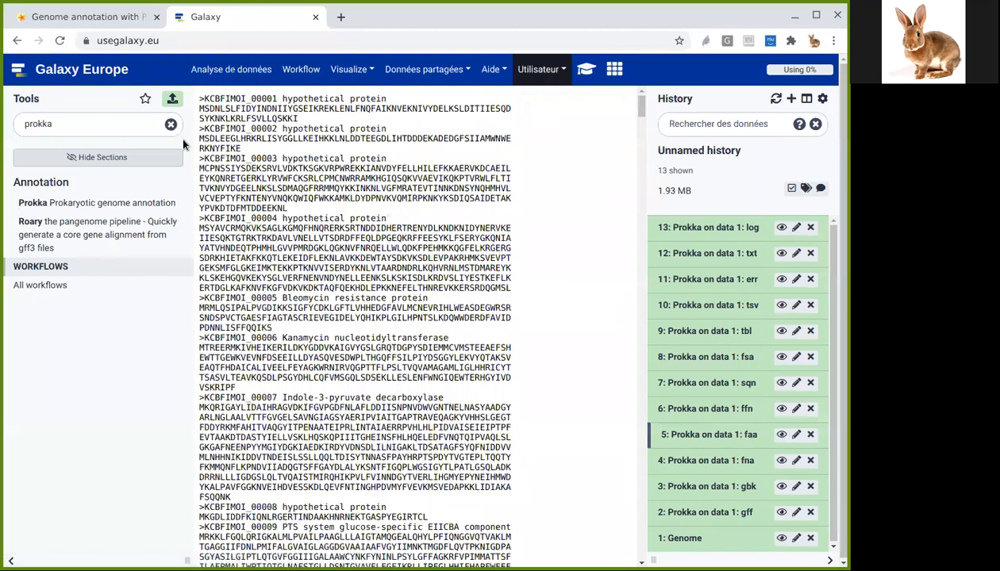
{"action": "double_click", "coordinate": [238, 98]}
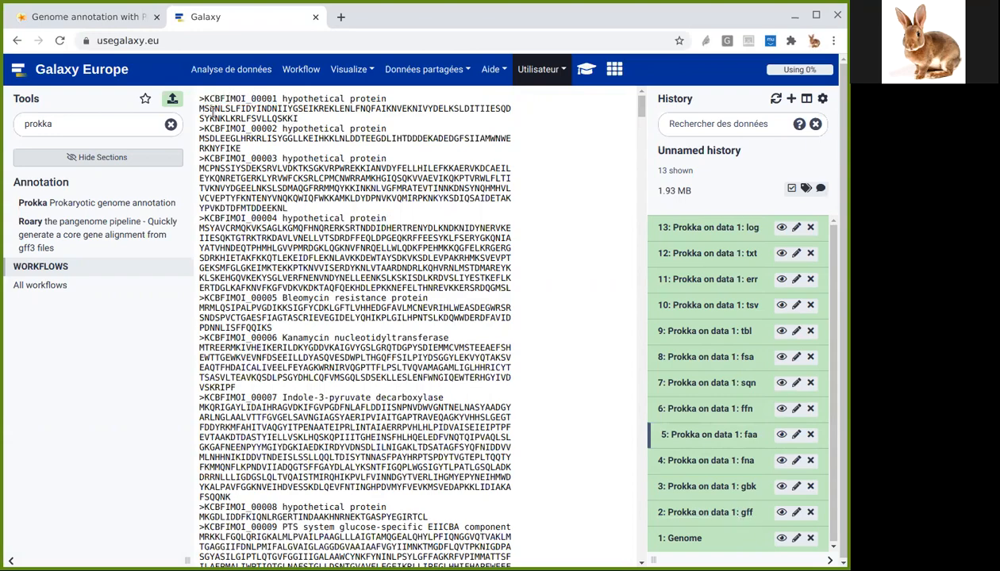
{"action": "left_click_drag", "start_coordinate": [200, 109], "coordinate": [300, 118]}
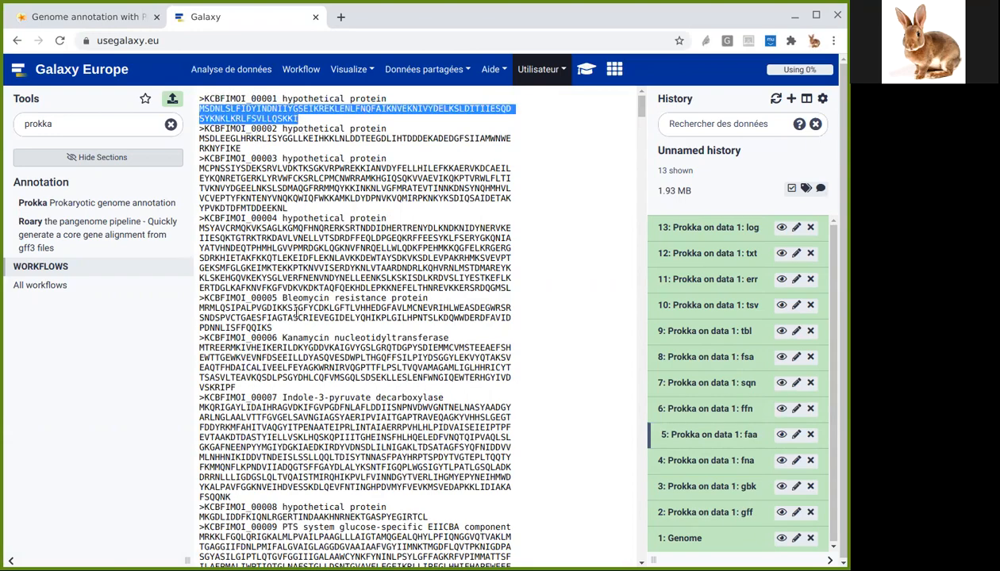
{"action": "scroll", "scroll_direction": "down", "scroll_amount": 3}
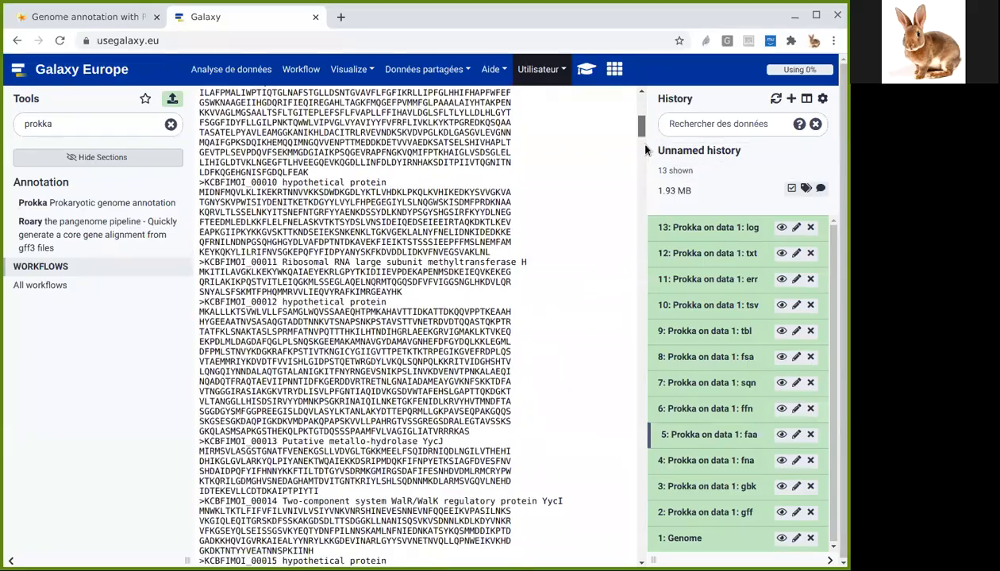
{"action": "scroll", "scroll_direction": "down", "scroll_amount": 3}
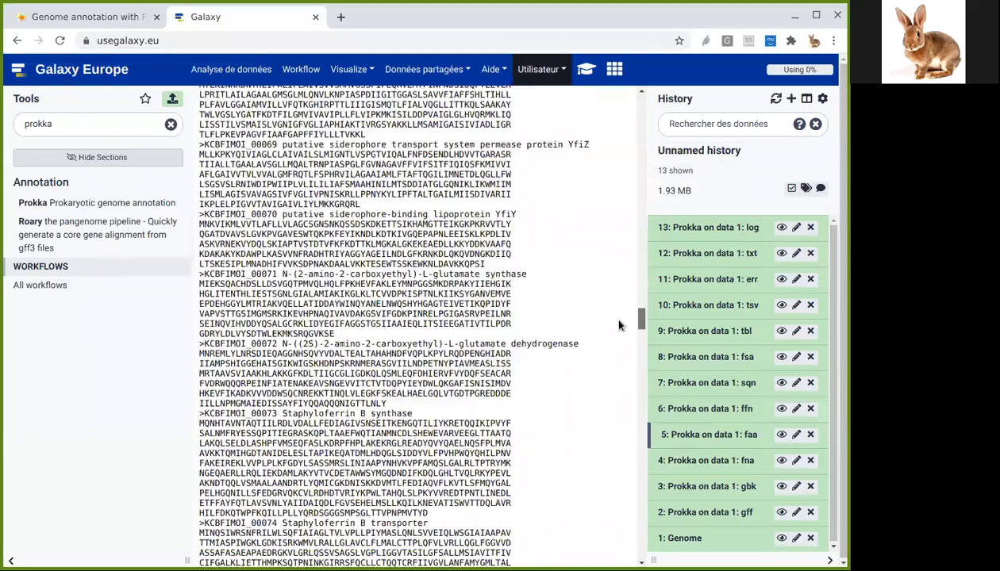
{"action": "left_click", "coordinate": [87, 16]}
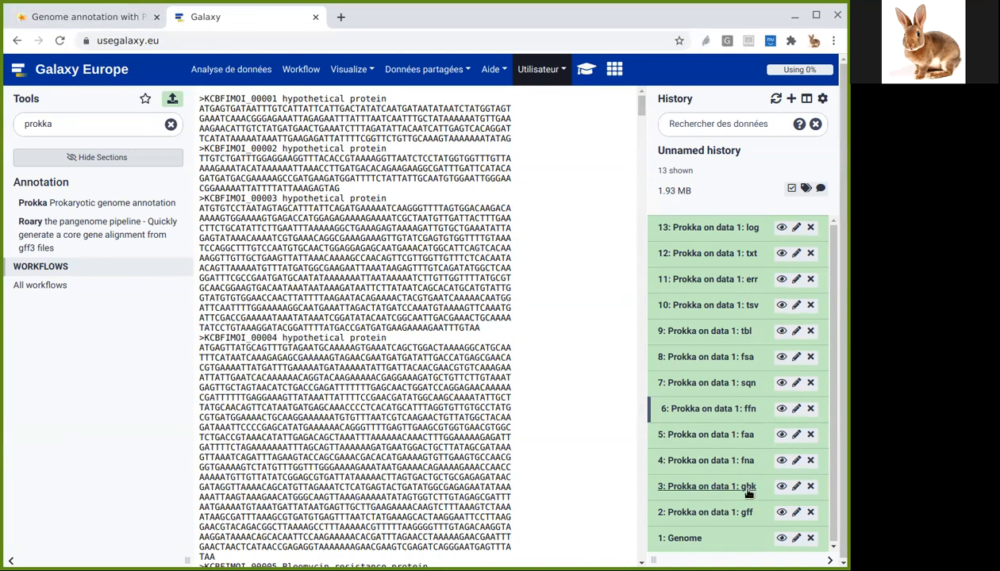
- Redisplay the gff annotation table and search tools for 'jbrowse' instead of 'prokka'
{"action": "left_click", "coordinate": [781, 513]}
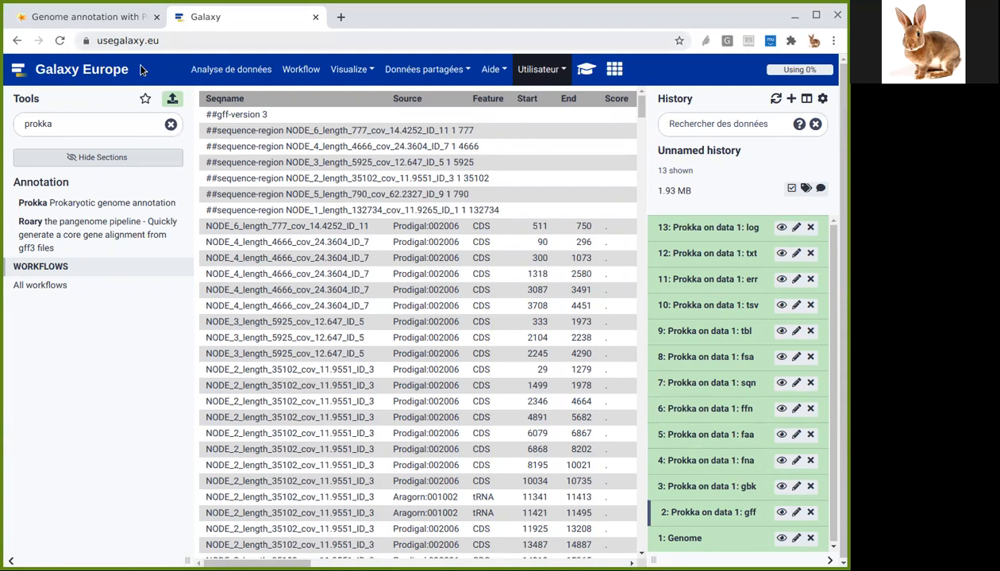
{"action": "left_click", "coordinate": [95, 123]}
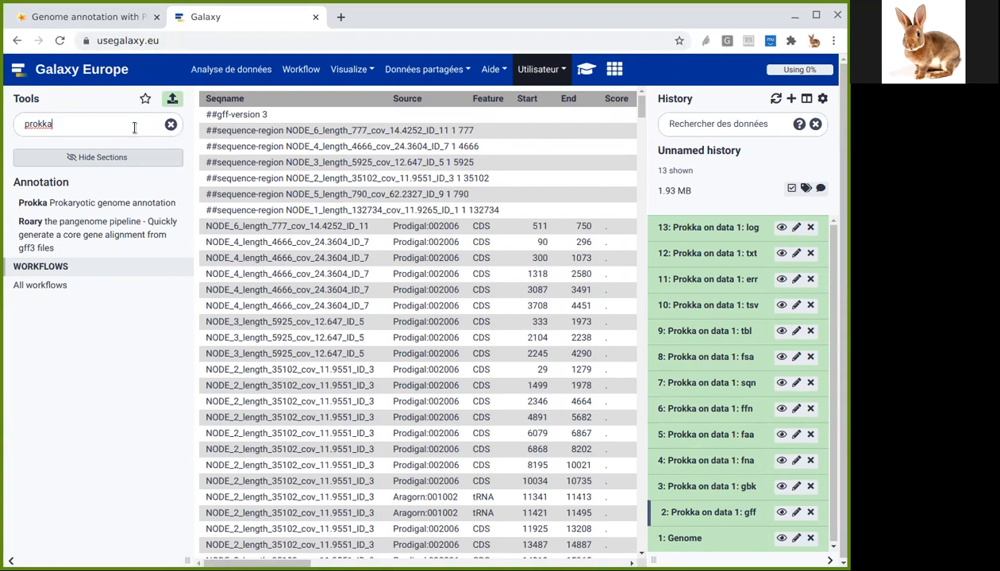
{"action": "double_click", "coordinate": [38, 124]}
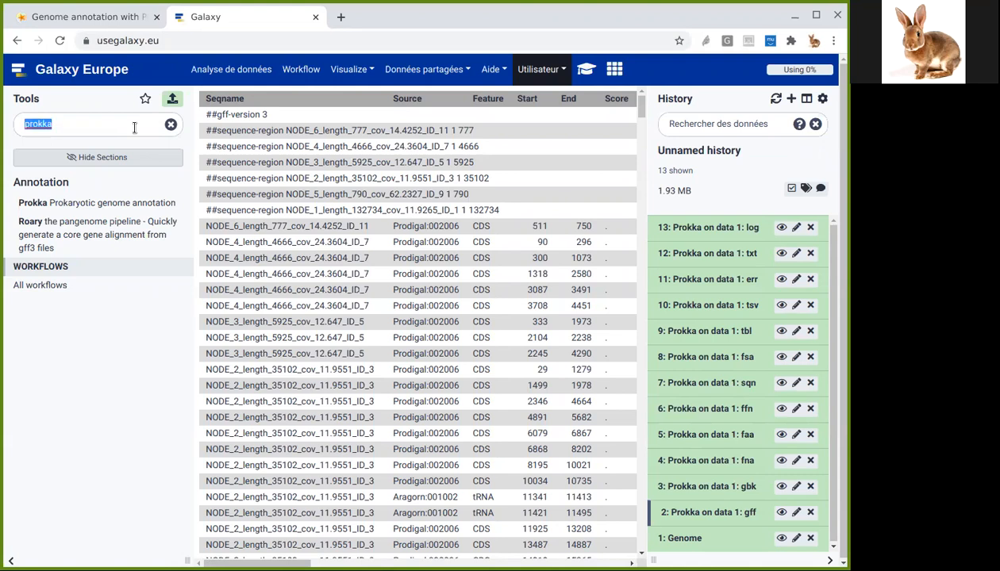
{"action": "type", "text": "jbrwo"}
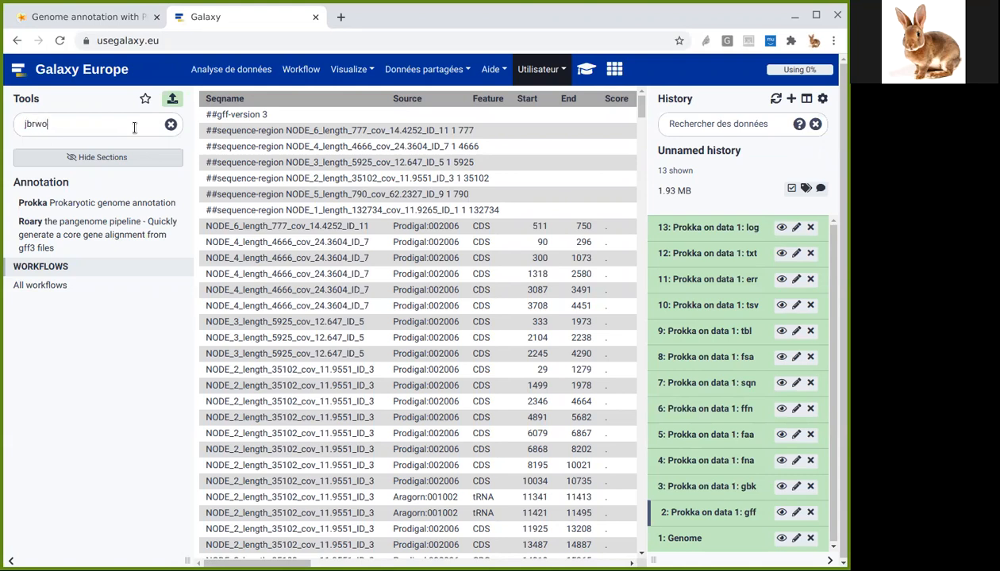
{"action": "type", "text": "browse"}
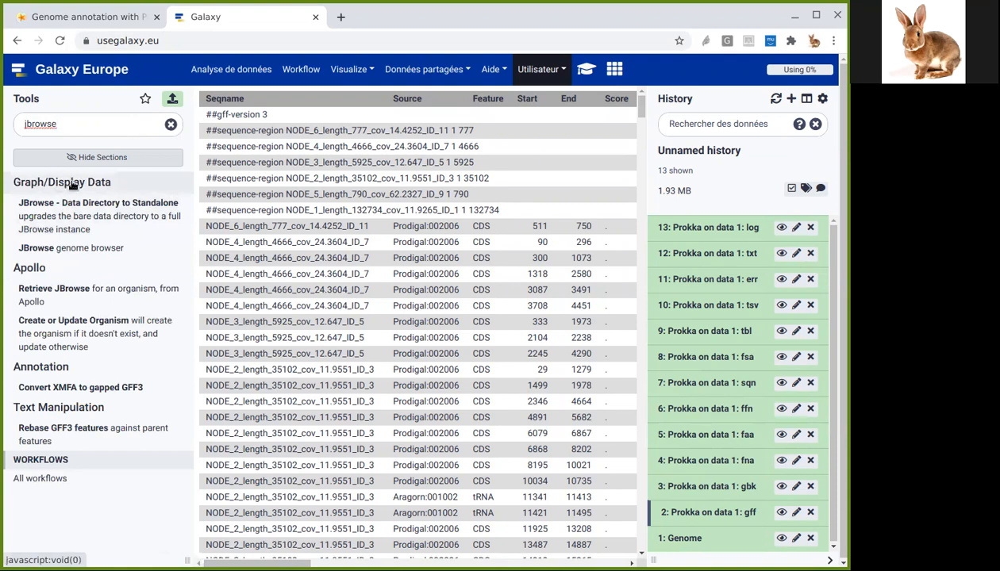
{"action": "mouse_move", "coordinate": [70, 248]}
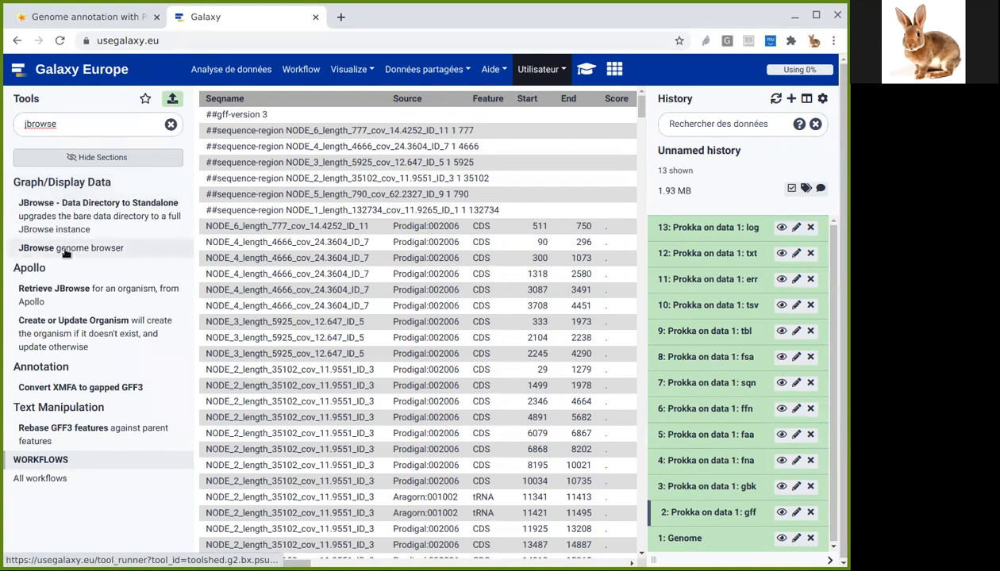
- Open JBrowse genome browser using a history genome, picking the Genome dataset as reference
{"action": "left_click", "coordinate": [71, 248]}
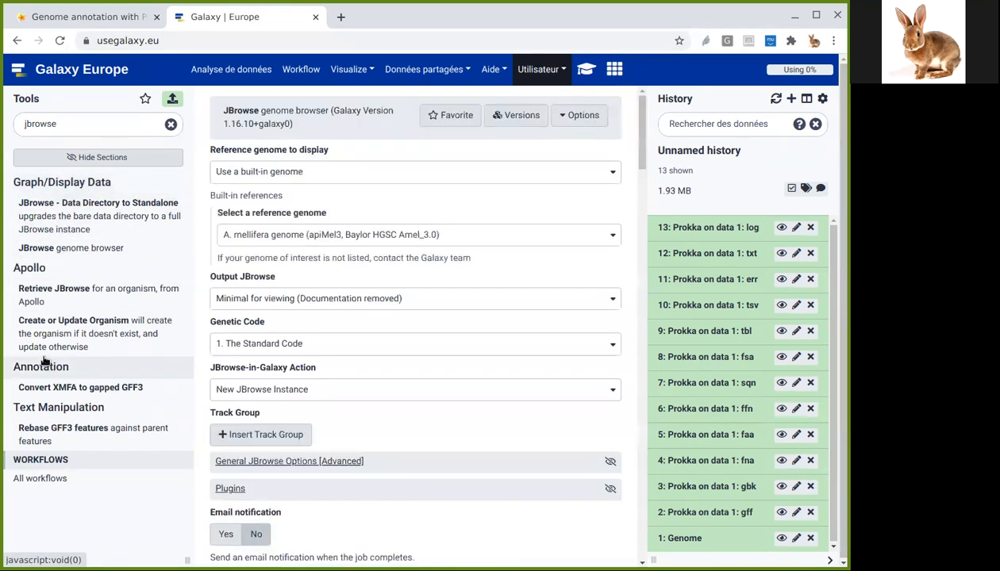
{"action": "left_click", "coordinate": [414, 172]}
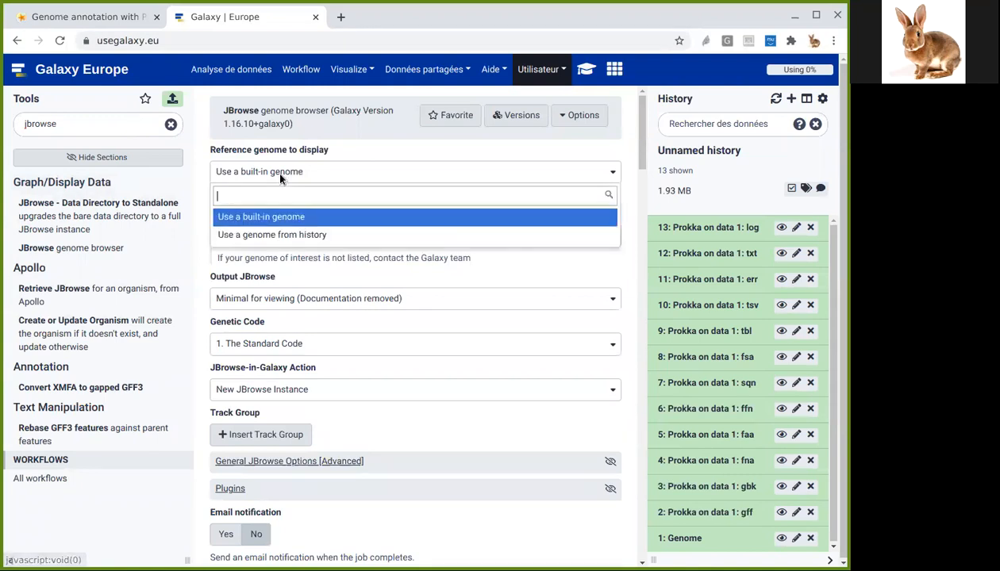
{"action": "left_click", "coordinate": [272, 234]}
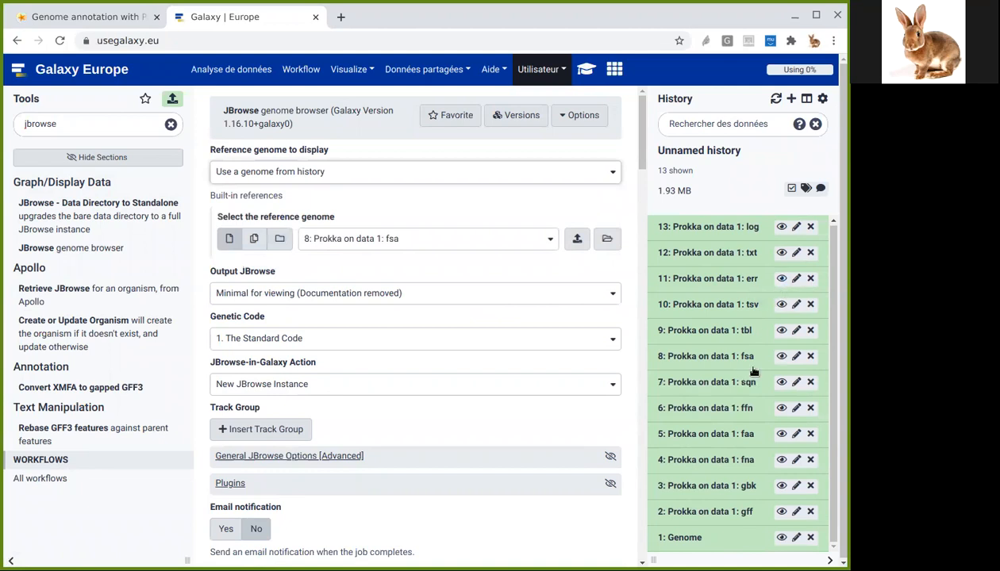
{"action": "left_click", "coordinate": [428, 239]}
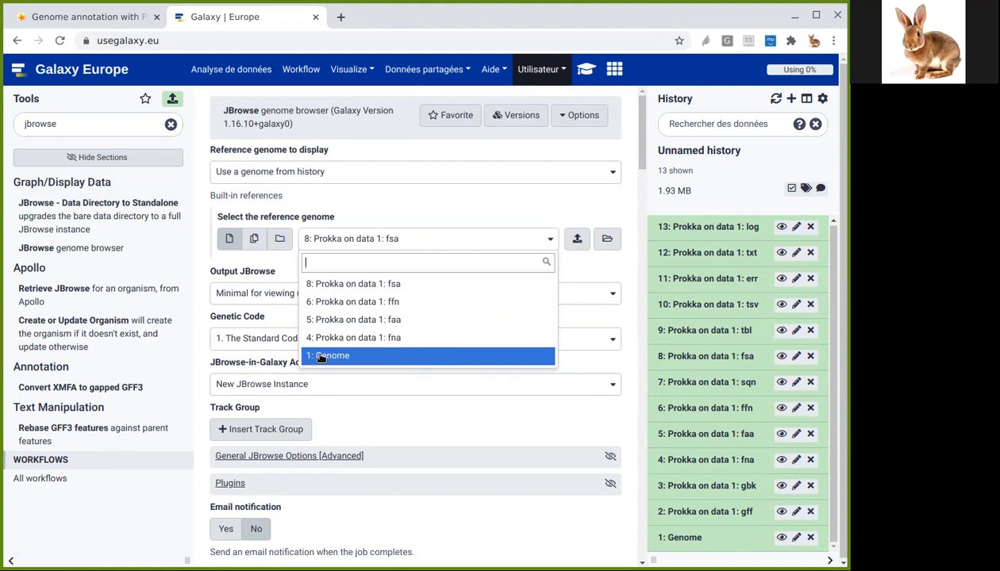
{"action": "left_click", "coordinate": [328, 356]}
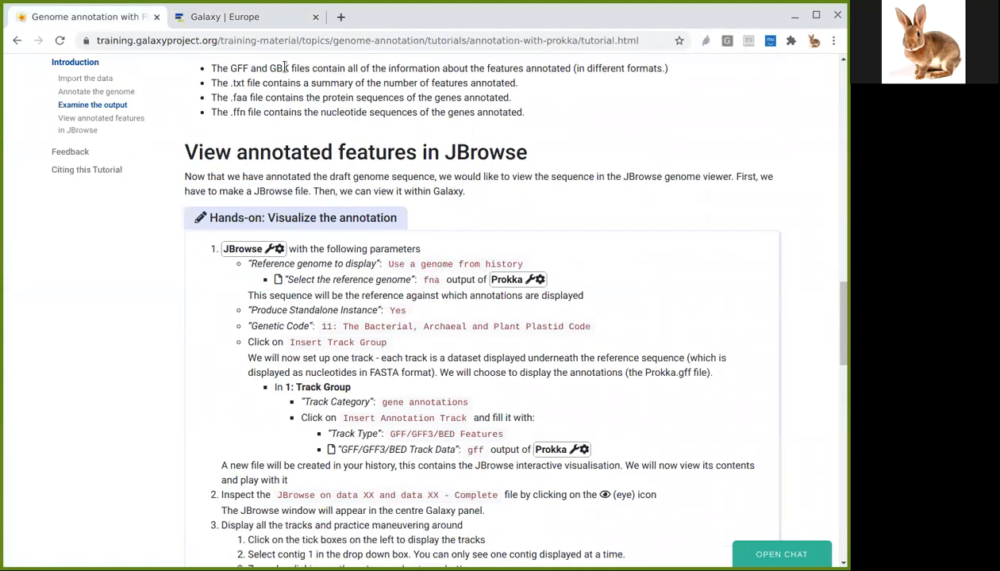
- Preview the fna and Genome datasets, then reopen JBrowse and set the fna as reference
{"action": "left_click", "coordinate": [246, 17]}
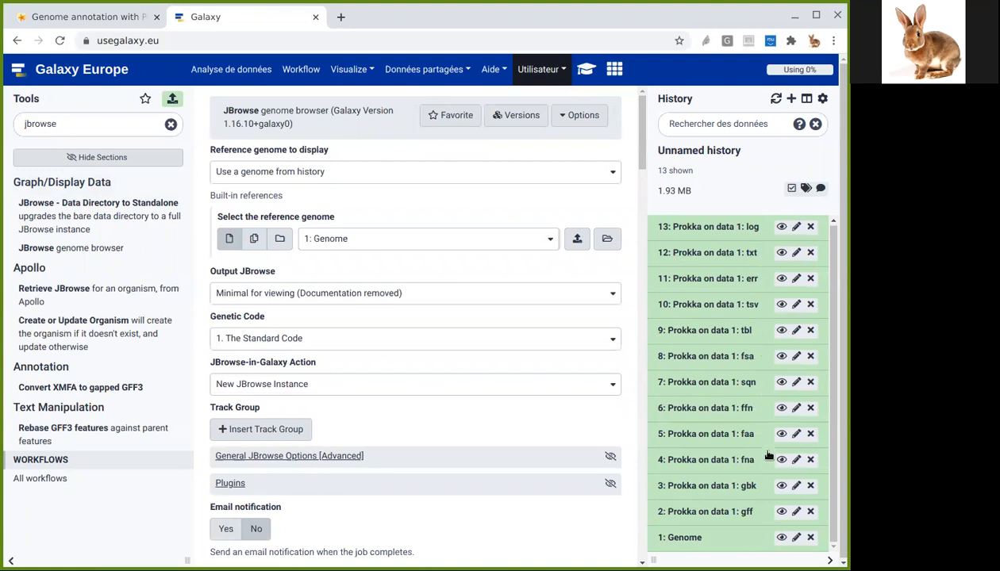
{"action": "mouse_move", "coordinate": [782, 459]}
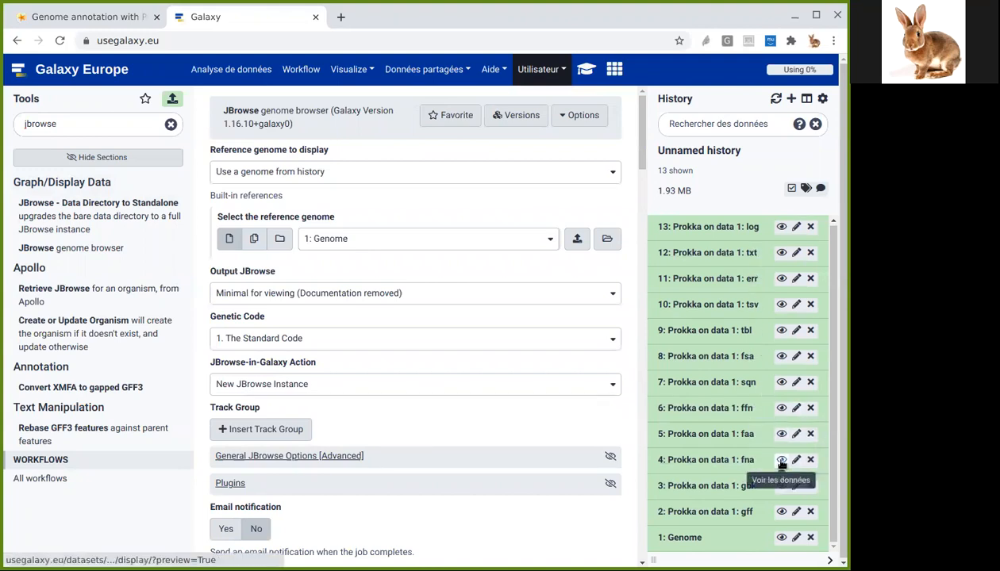
{"action": "left_click", "coordinate": [781, 537]}
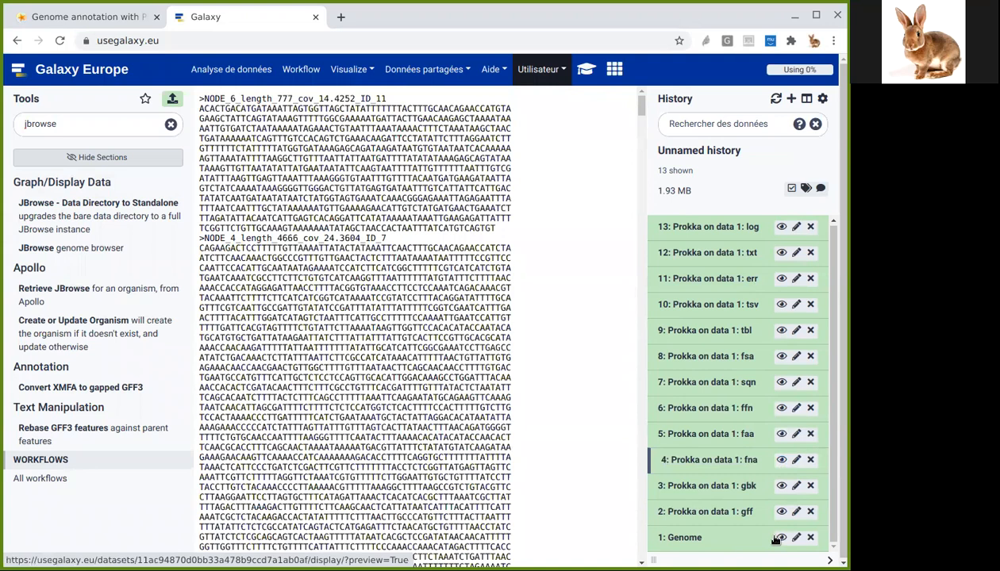
{"action": "left_click", "coordinate": [781, 538]}
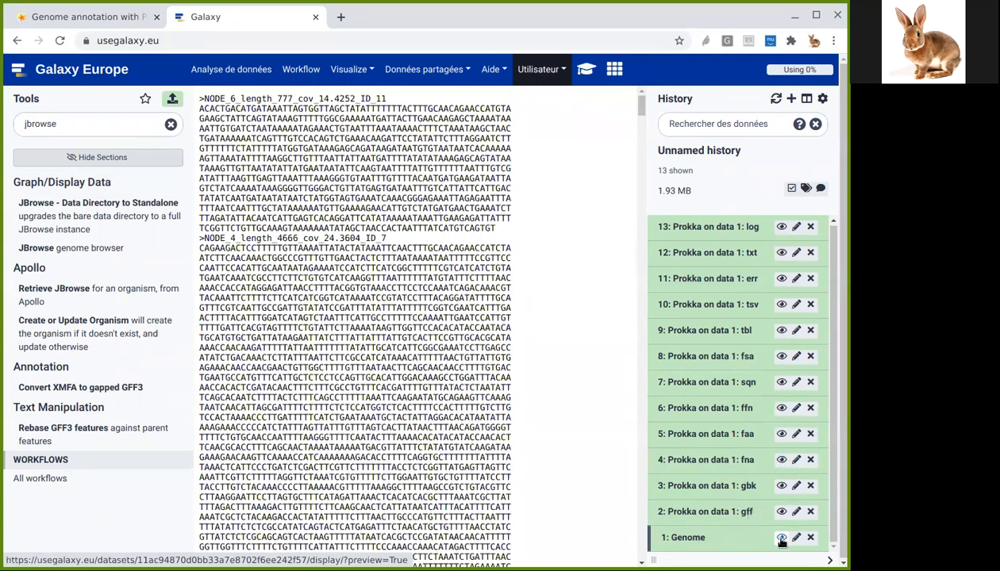
{"action": "left_click", "coordinate": [71, 247]}
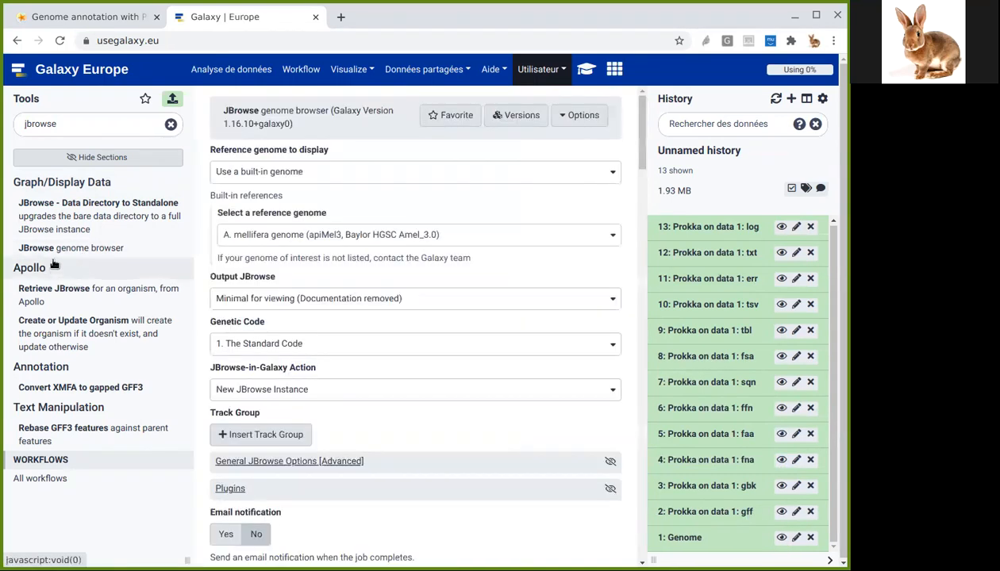
{"action": "left_click", "coordinate": [413, 171]}
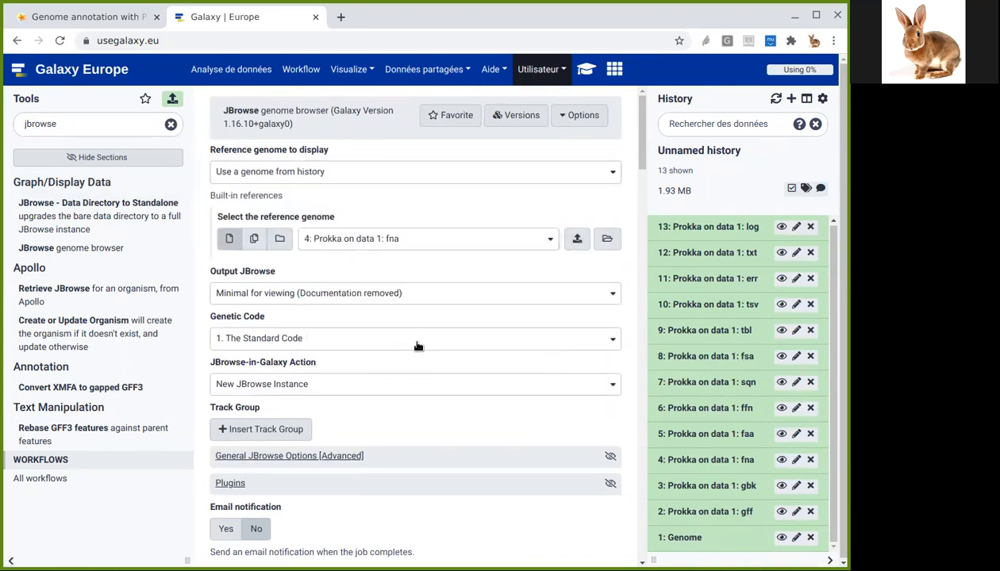
- Set the genetic code to 11, the Bacterial, Archaeal and Plant Plastid Code
{"action": "scroll", "scroll_direction": "down", "scroll_amount": 3}
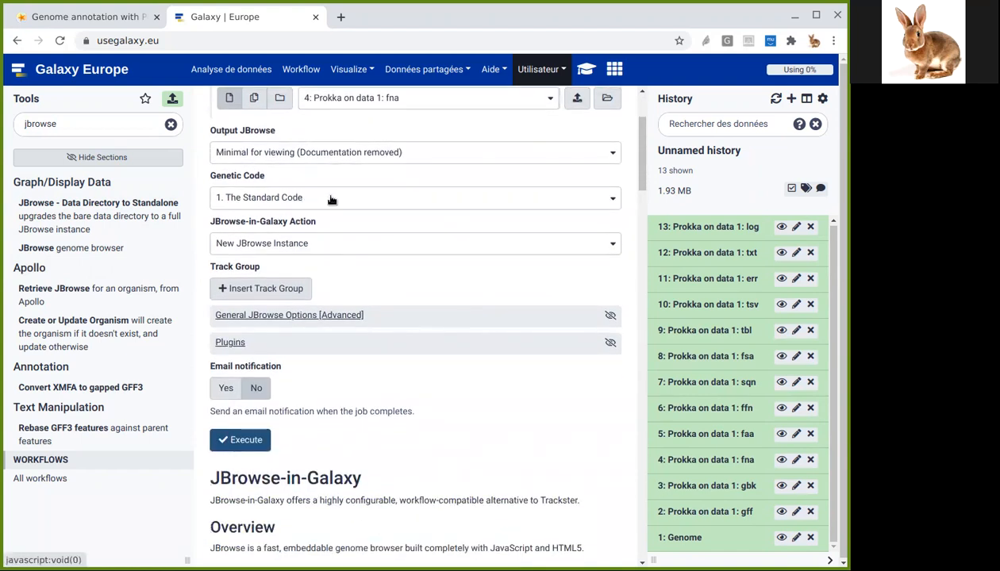
{"action": "left_click", "coordinate": [414, 198]}
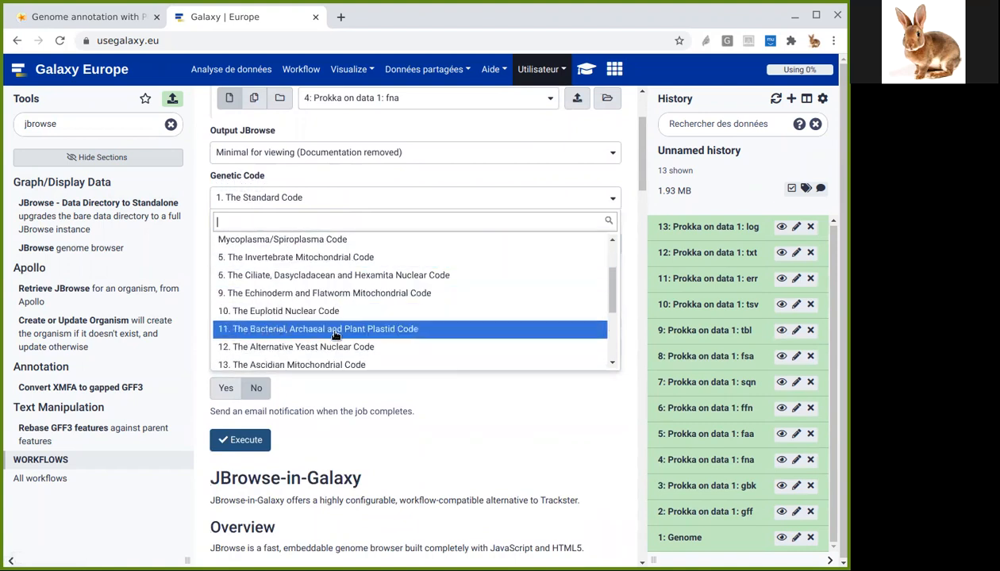
{"action": "left_click", "coordinate": [334, 328]}
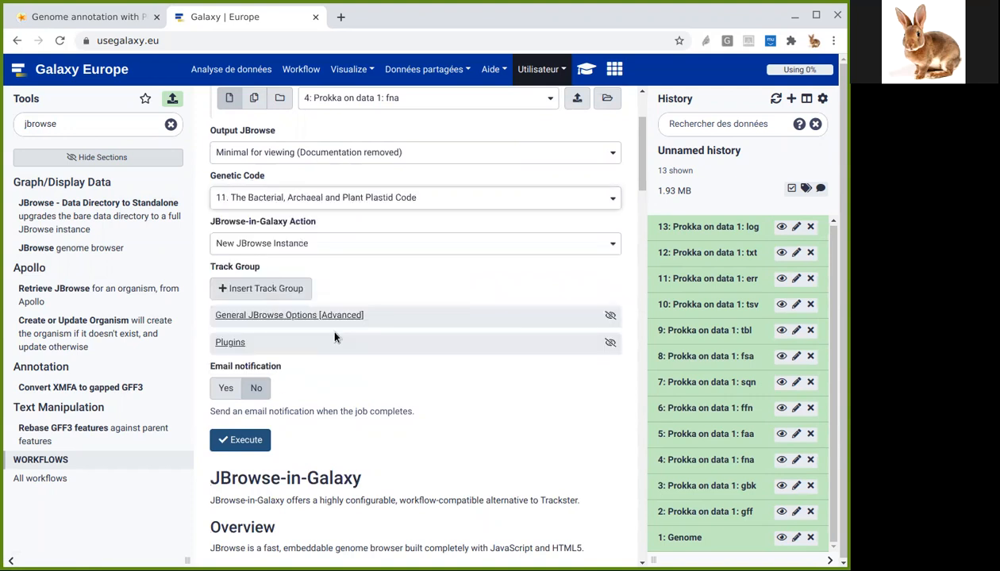
{"action": "scroll", "scroll_direction": "down", "scroll_amount": 3}
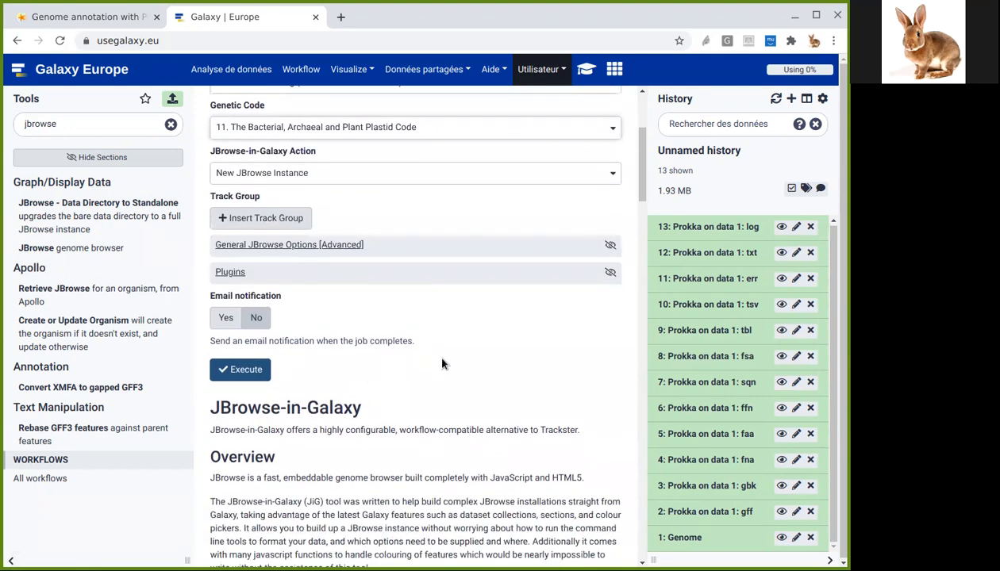
{"action": "mouse_move", "coordinate": [261, 218]}
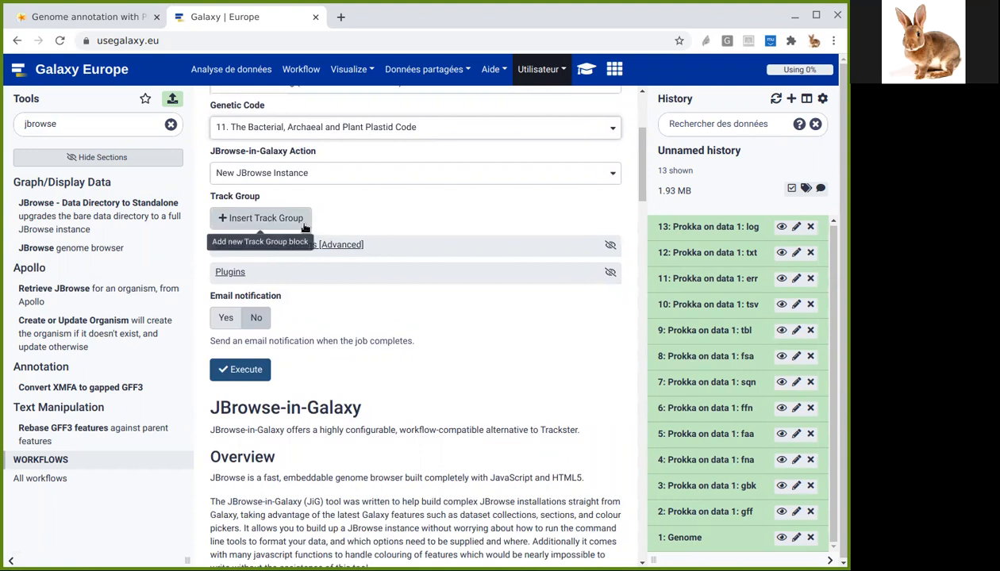
- Add an 'Annotation' track group with the Prokka gff annotation track and execute JBrowse
{"action": "left_click", "coordinate": [261, 218]}
{"action": "type", "text": "A"}
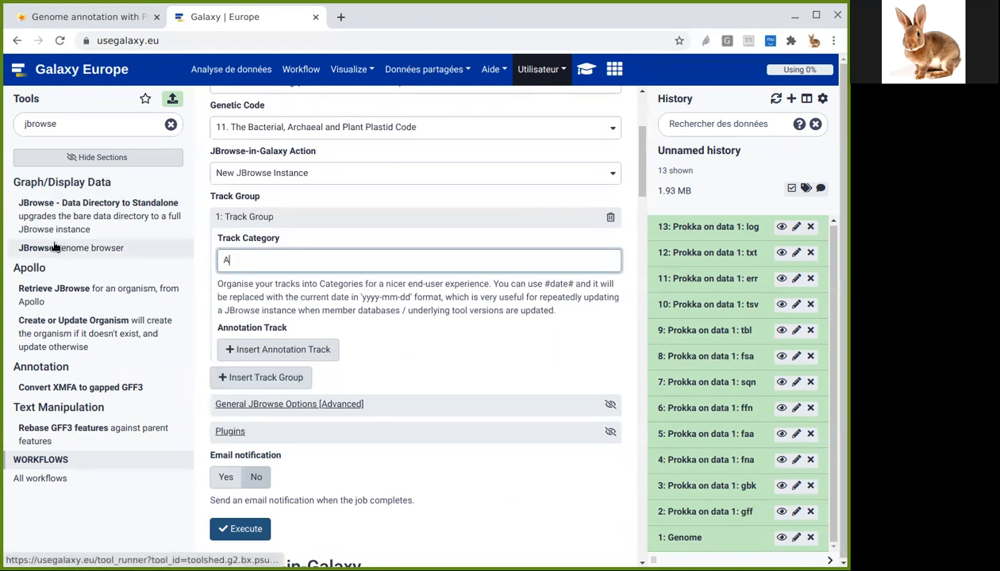
{"action": "type", "text": "nnotation"}
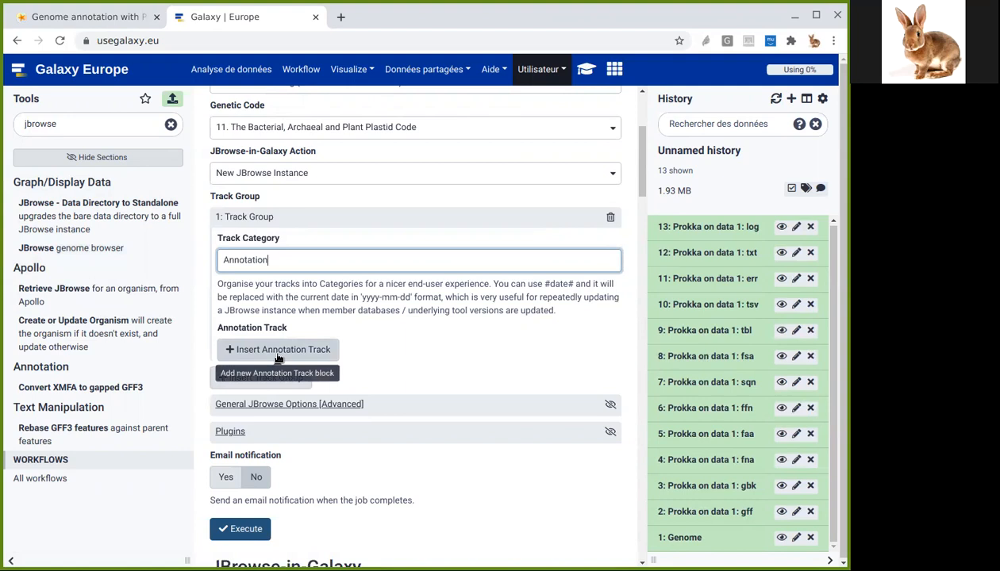
{"action": "left_click", "coordinate": [278, 349]}
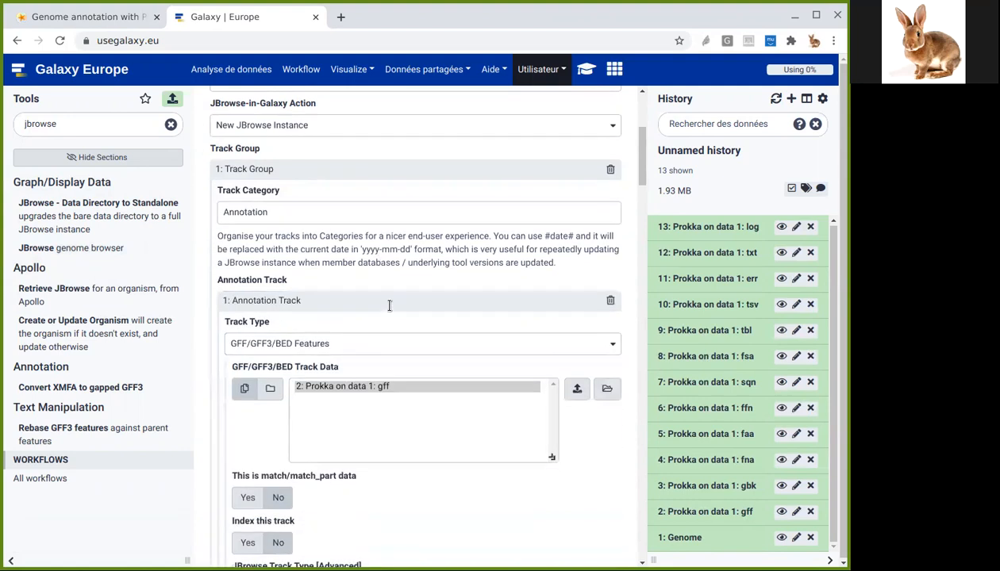
{"action": "scroll", "scroll_direction": "down", "scroll_amount": 3}
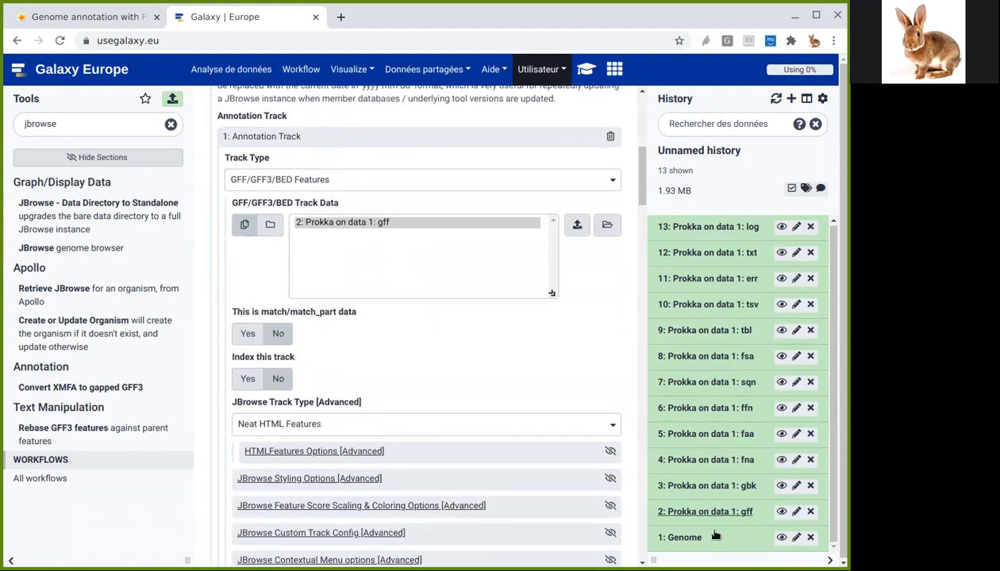
{"action": "mouse_move", "coordinate": [734, 517]}
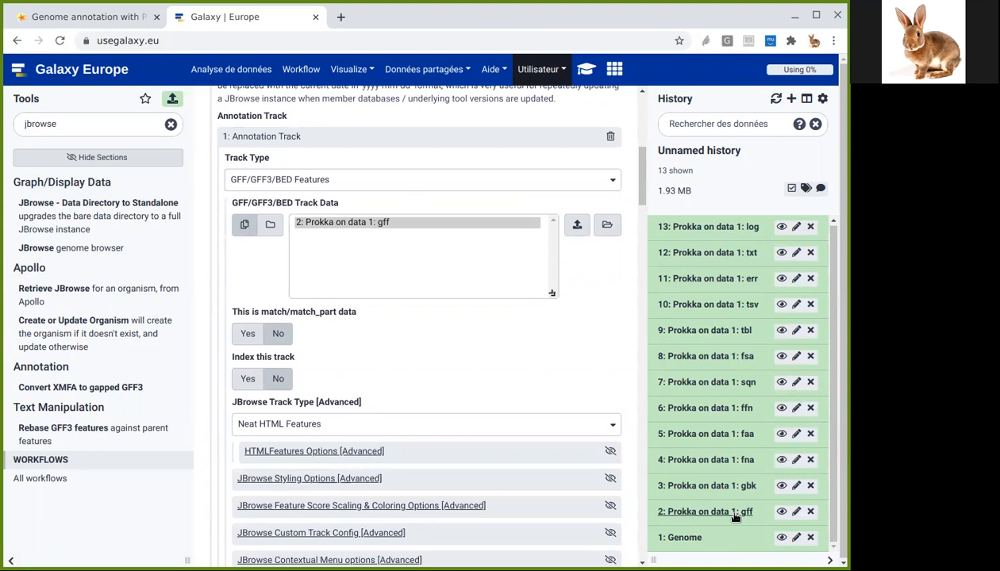
{"action": "scroll", "scroll_direction": "down", "scroll_amount": 3}
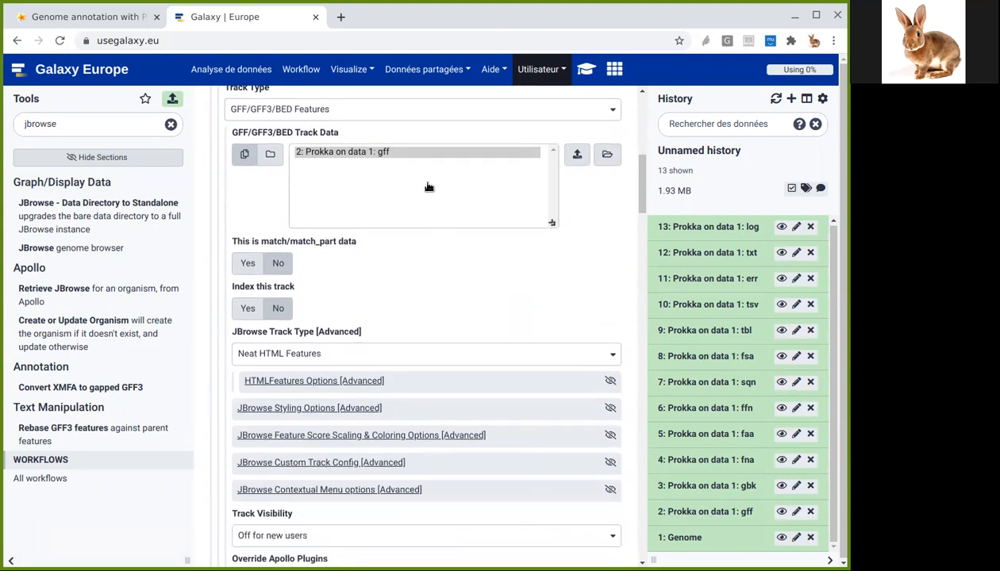
{"action": "mouse_move", "coordinate": [359, 160]}
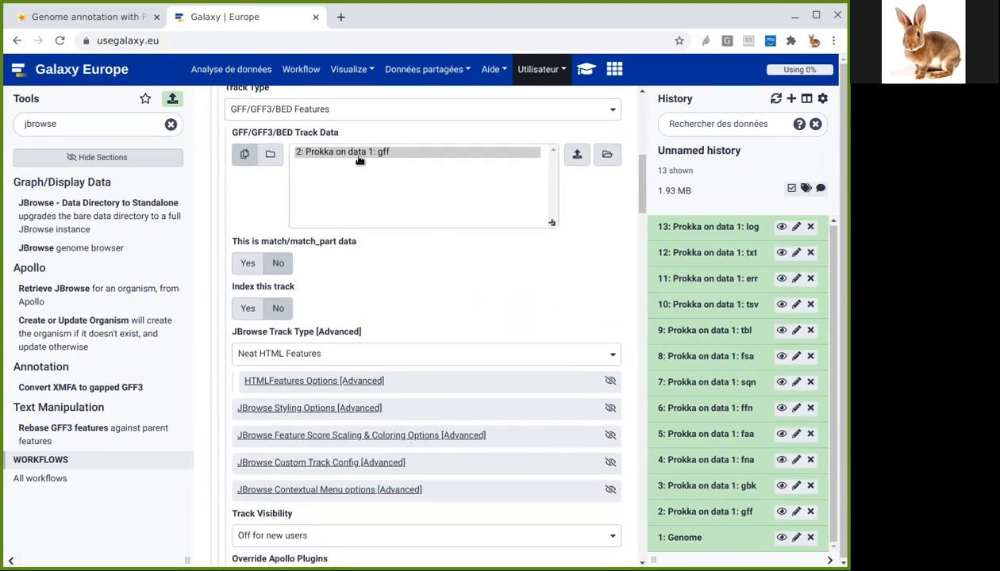
{"action": "scroll", "scroll_direction": "down", "scroll_amount": 3}
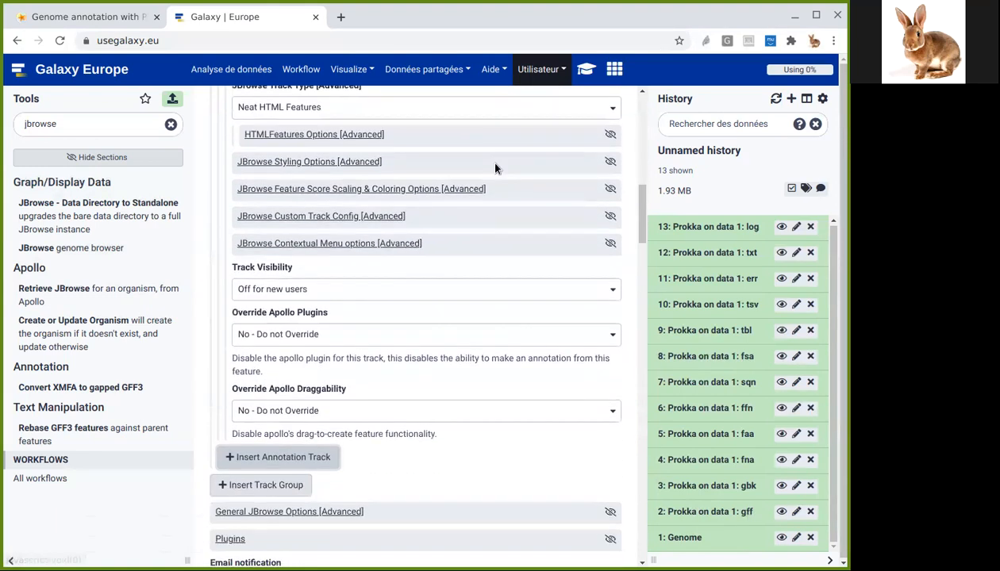
{"action": "scroll", "scroll_direction": "down", "scroll_amount": 3}
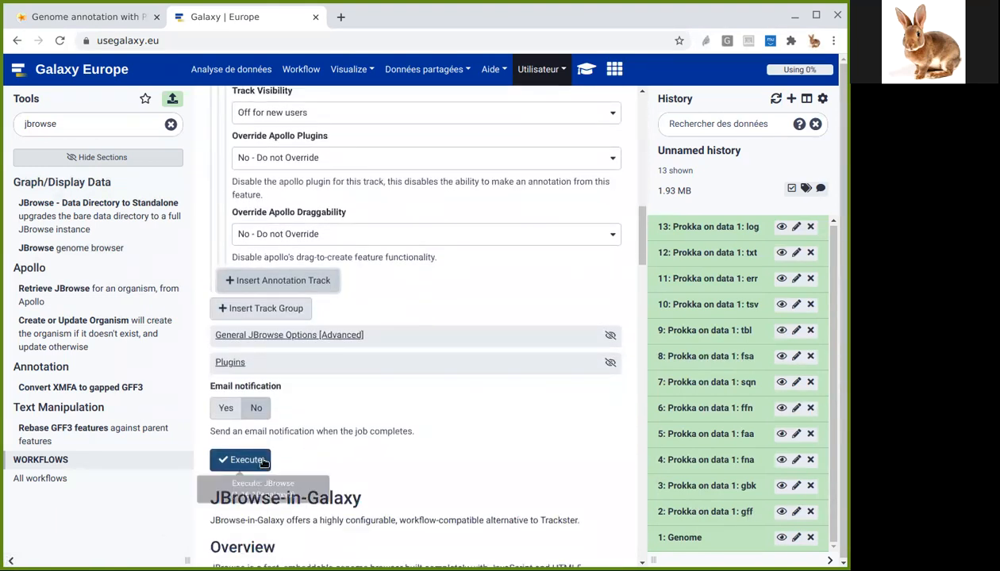
{"action": "left_click", "coordinate": [241, 461]}
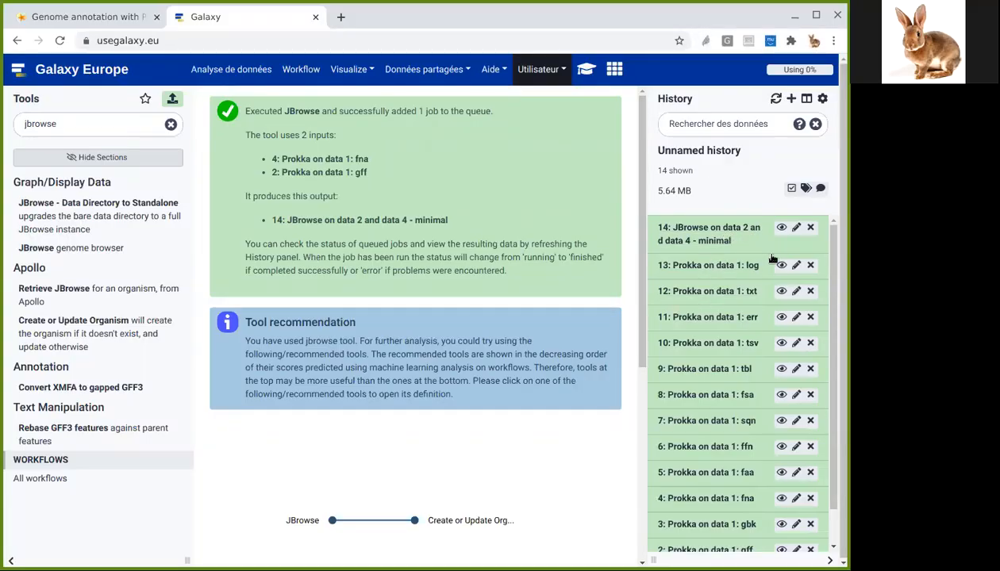
{"action": "mouse_move", "coordinate": [783, 228]}
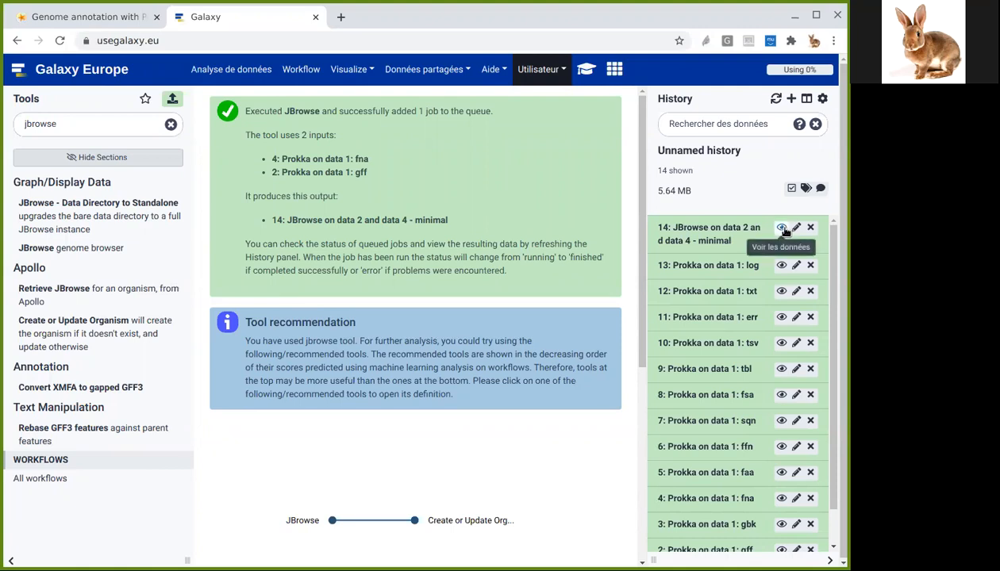
- View the JBrowse output dataset 14 in its own browser tab
{"action": "left_click", "coordinate": [782, 228]}
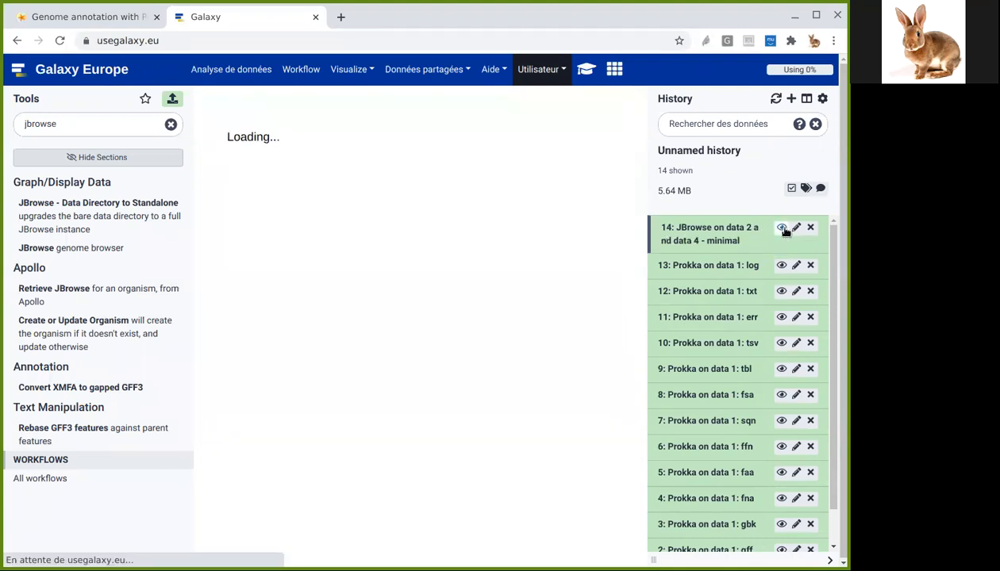
{"action": "left_click", "coordinate": [782, 228]}
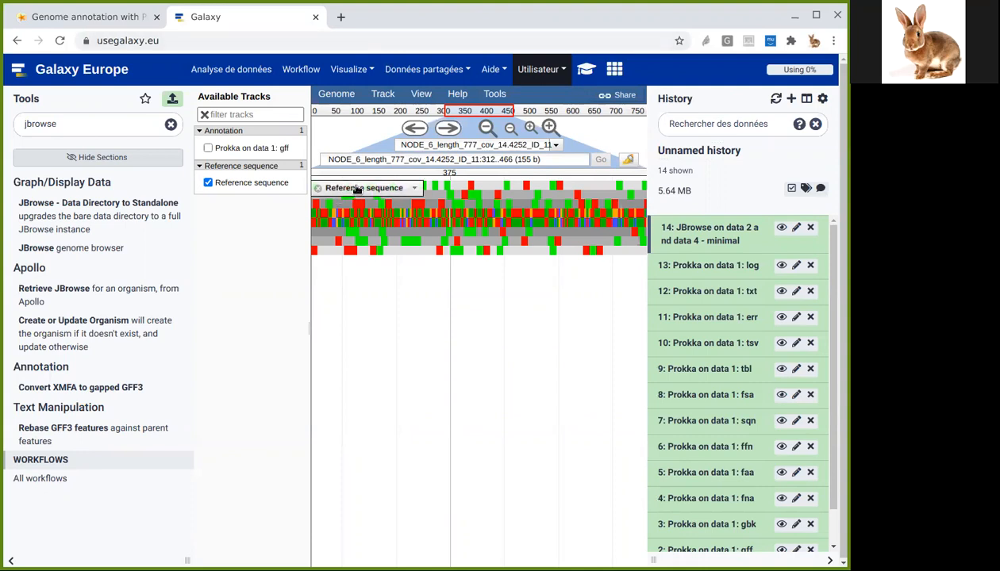
{"action": "mouse_move", "coordinate": [781, 228]}
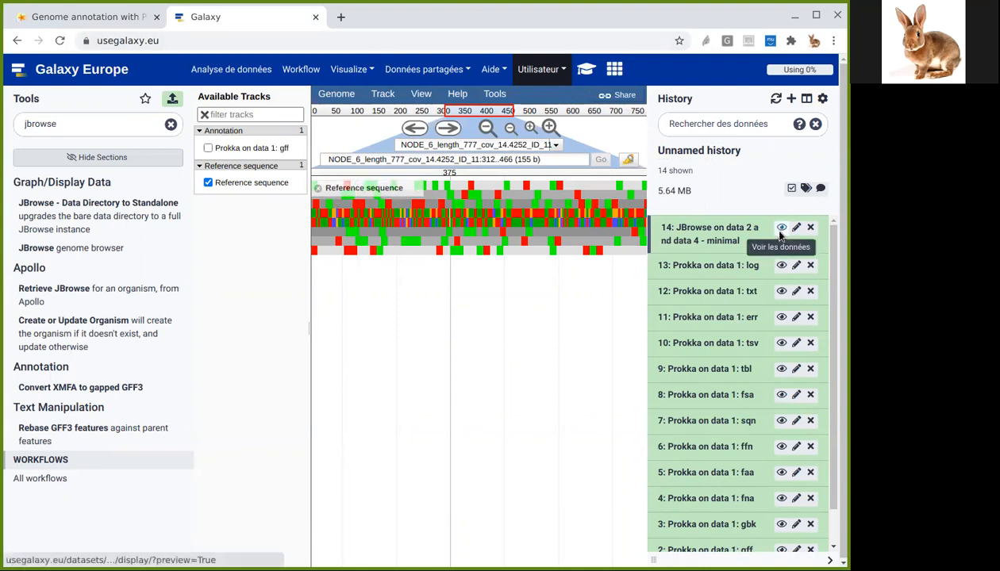
{"action": "left_click", "coordinate": [782, 228]}
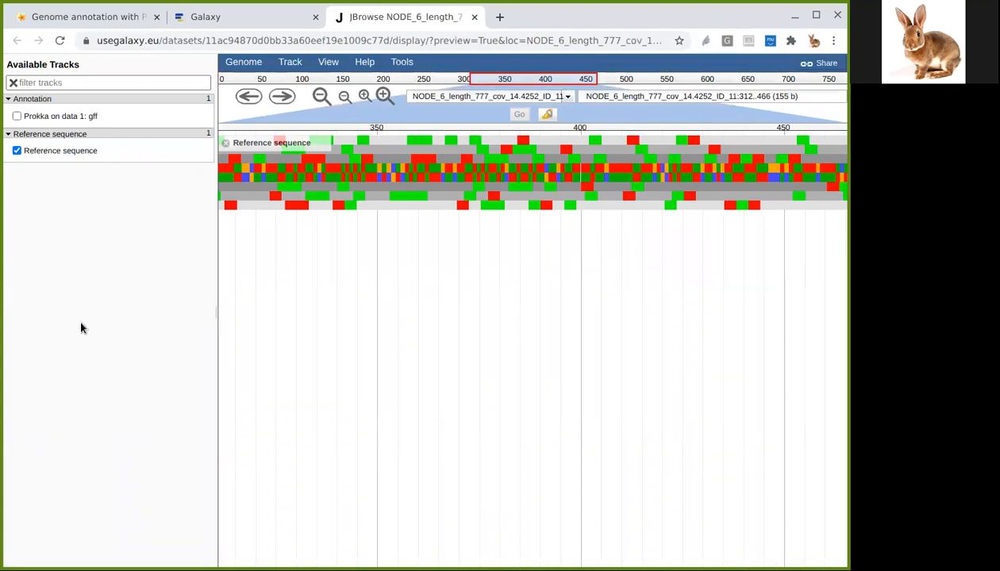
{"action": "mouse_move", "coordinate": [134, 307]}
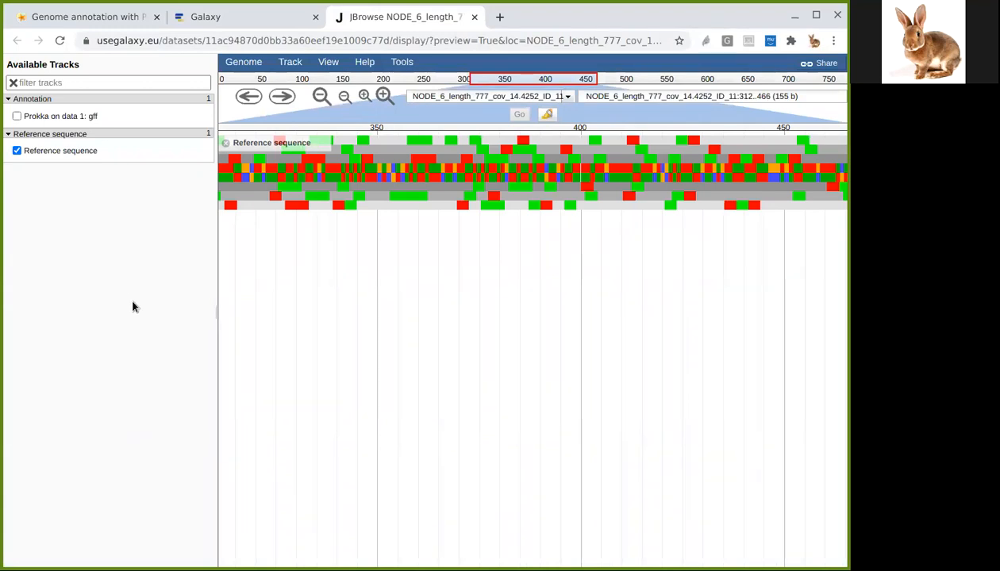
{"action": "mouse_move", "coordinate": [174, 263]}
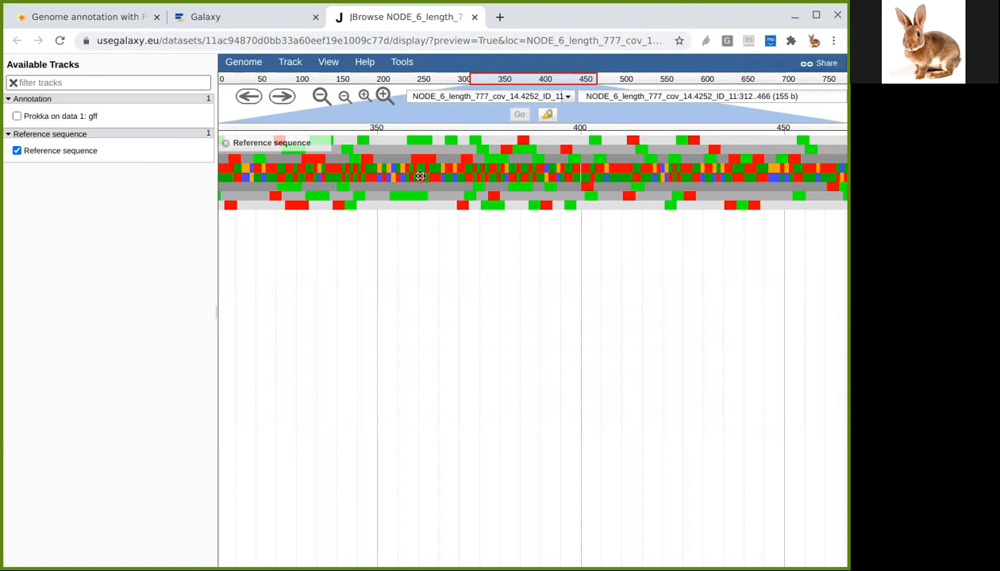
{"action": "mouse_move", "coordinate": [367, 116]}
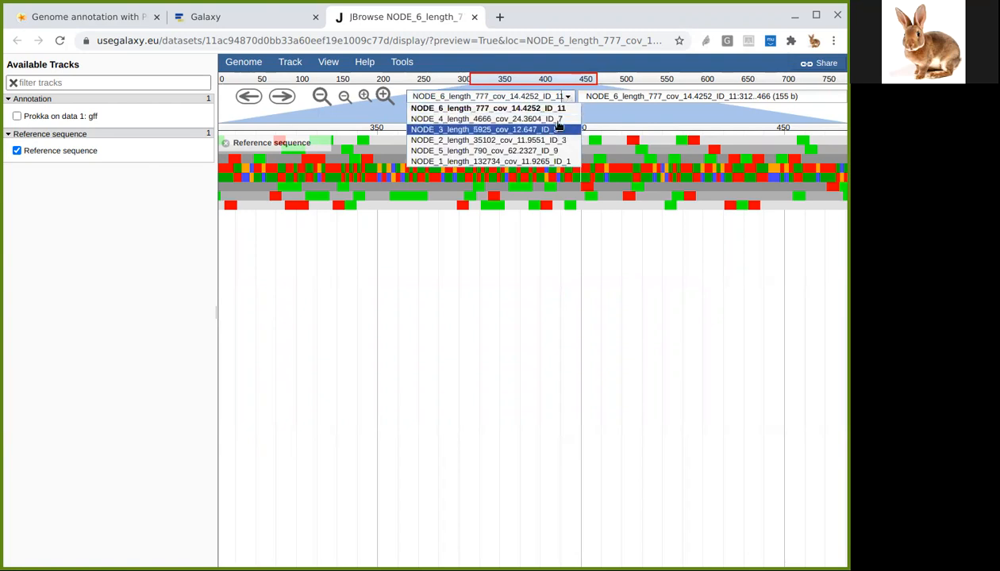
{"action": "mouse_move", "coordinate": [487, 140]}
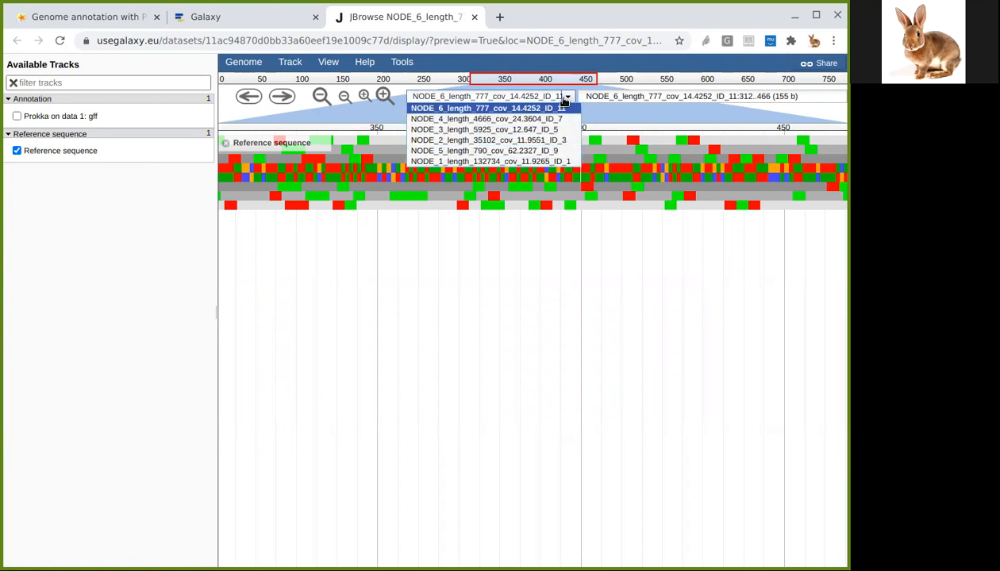
- Keep contig NODE_6 and zoom in until bases and amino acid translations show
{"action": "left_click", "coordinate": [483, 107]}
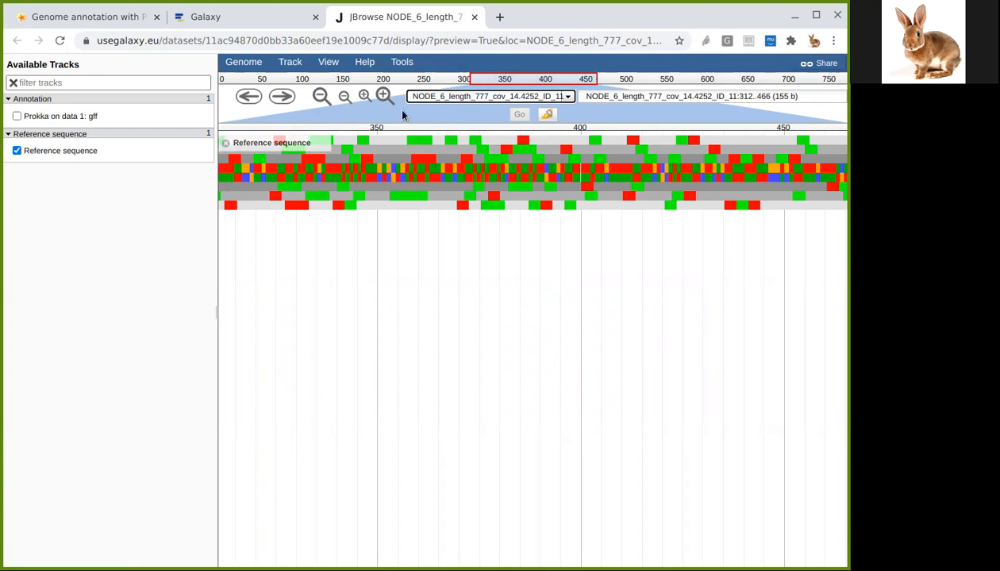
{"action": "left_click", "coordinate": [382, 96]}
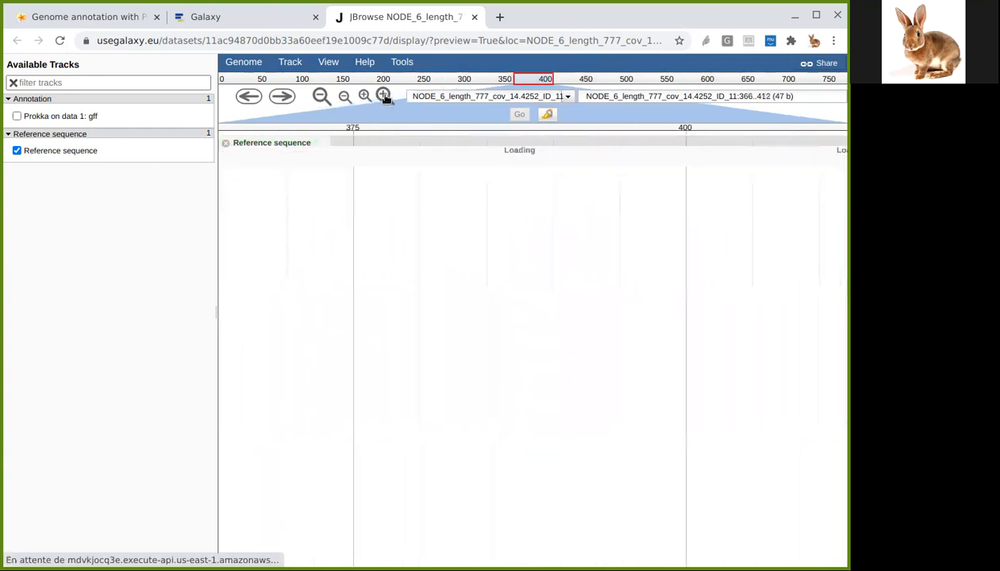
{"action": "left_click", "coordinate": [383, 96]}
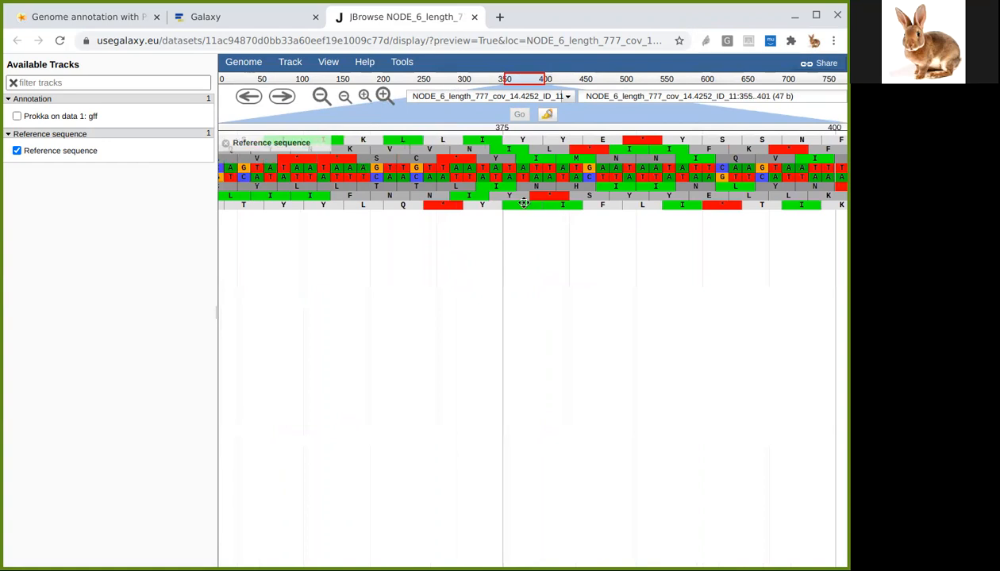
{"action": "mouse_move", "coordinate": [326, 176]}
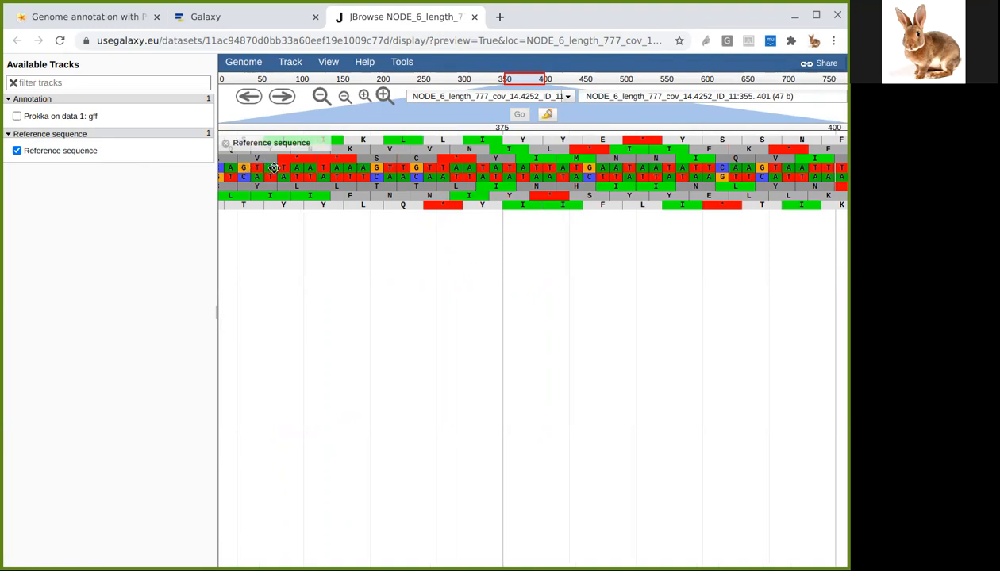
{"action": "mouse_move", "coordinate": [418, 167]}
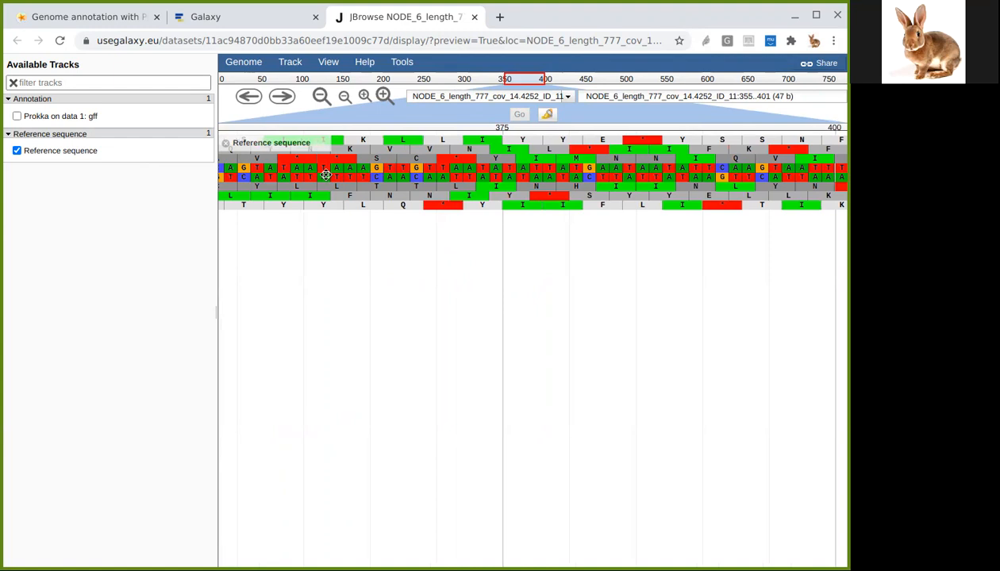
{"action": "mouse_move", "coordinate": [506, 179]}
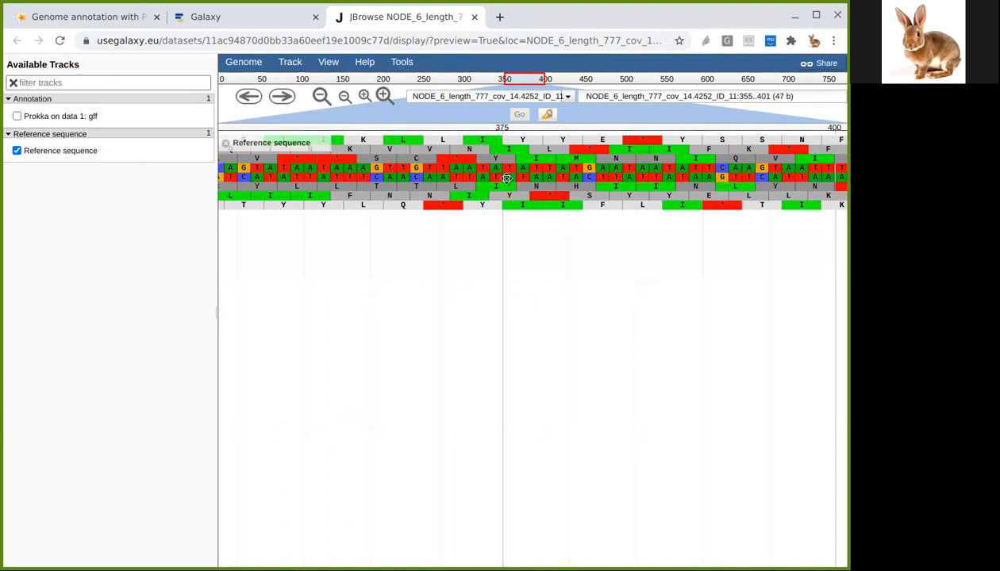
{"action": "mouse_move", "coordinate": [522, 157]}
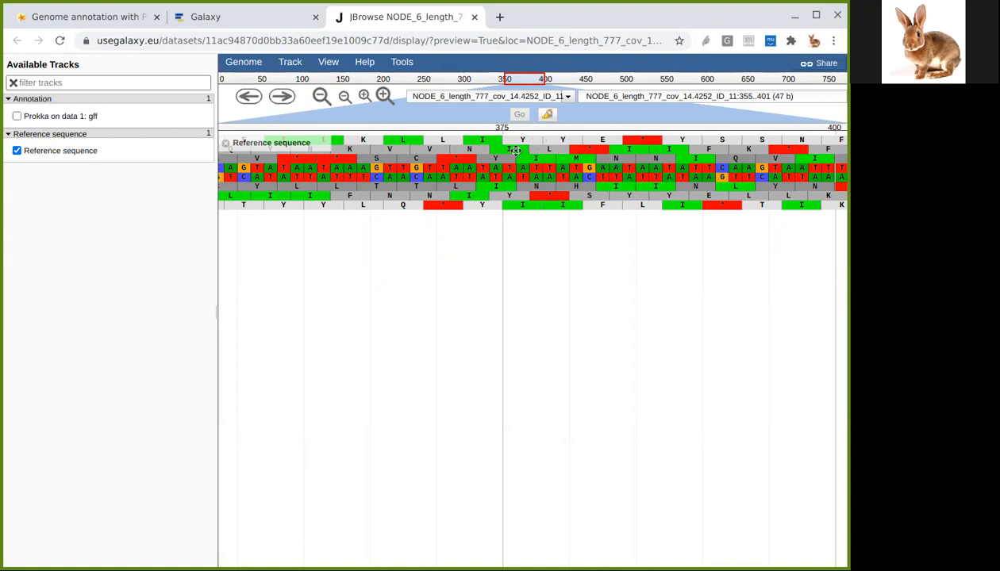
{"action": "mouse_move", "coordinate": [498, 162]}
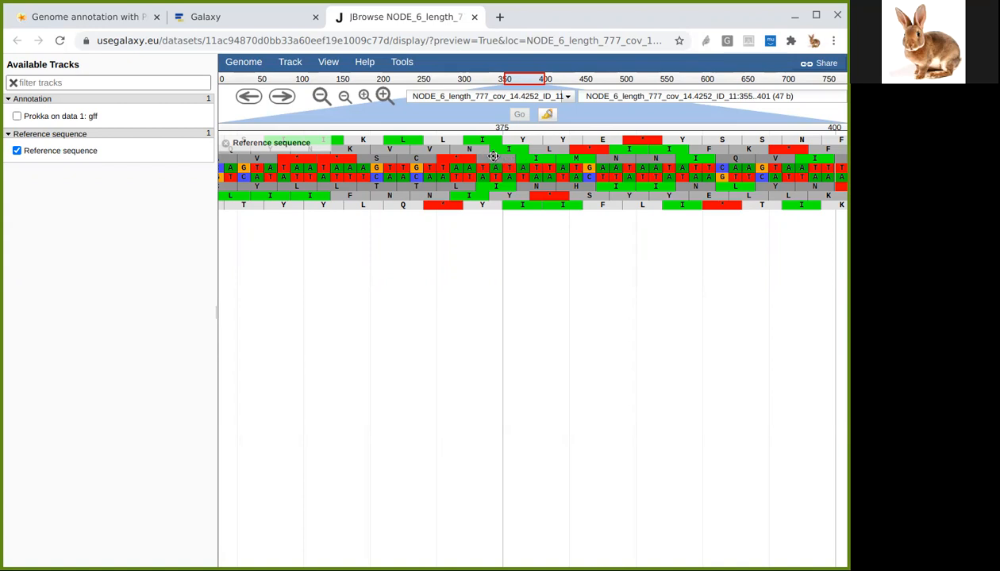
{"action": "mouse_move", "coordinate": [496, 156]}
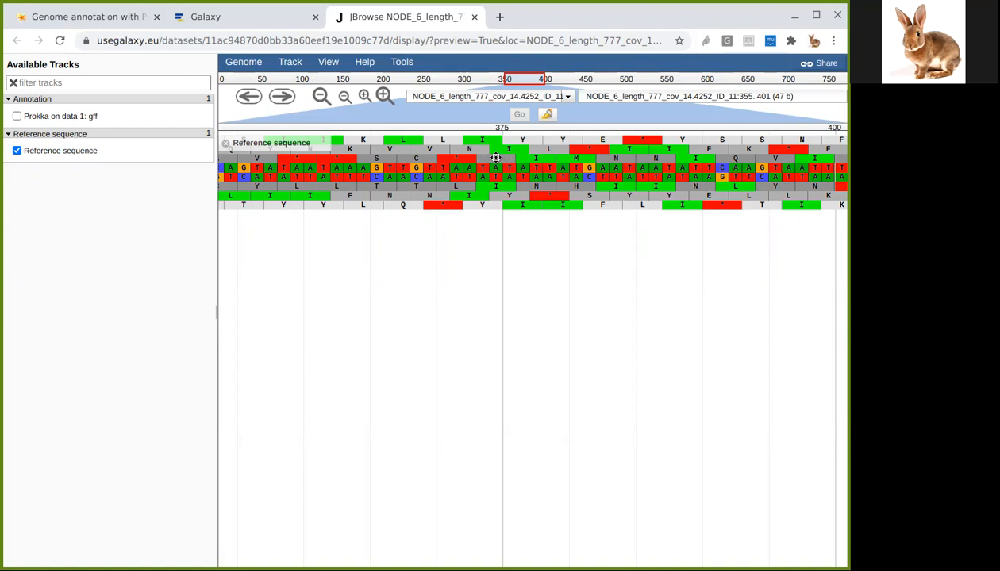
{"action": "mouse_move", "coordinate": [549, 192]}
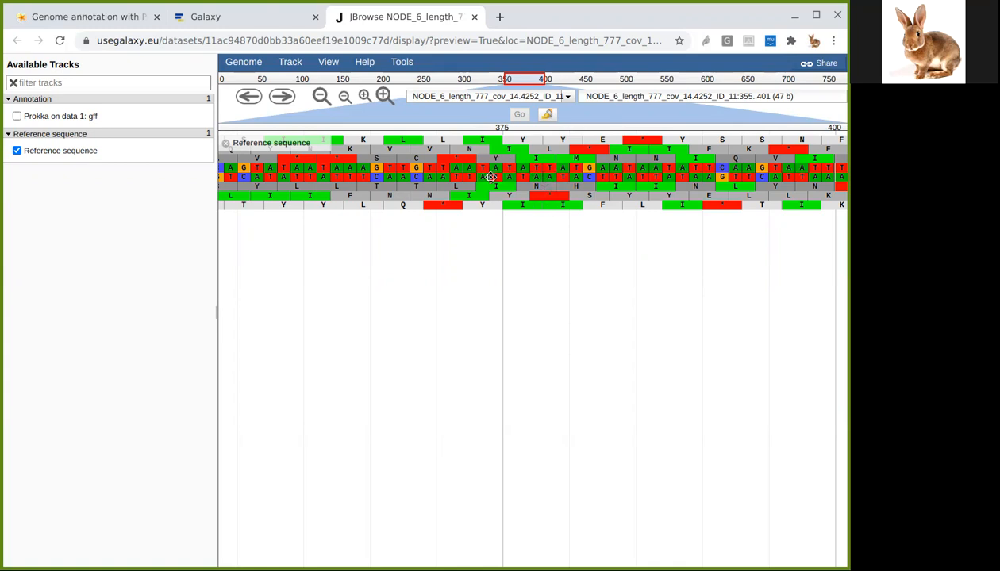
{"action": "mouse_move", "coordinate": [492, 189]}
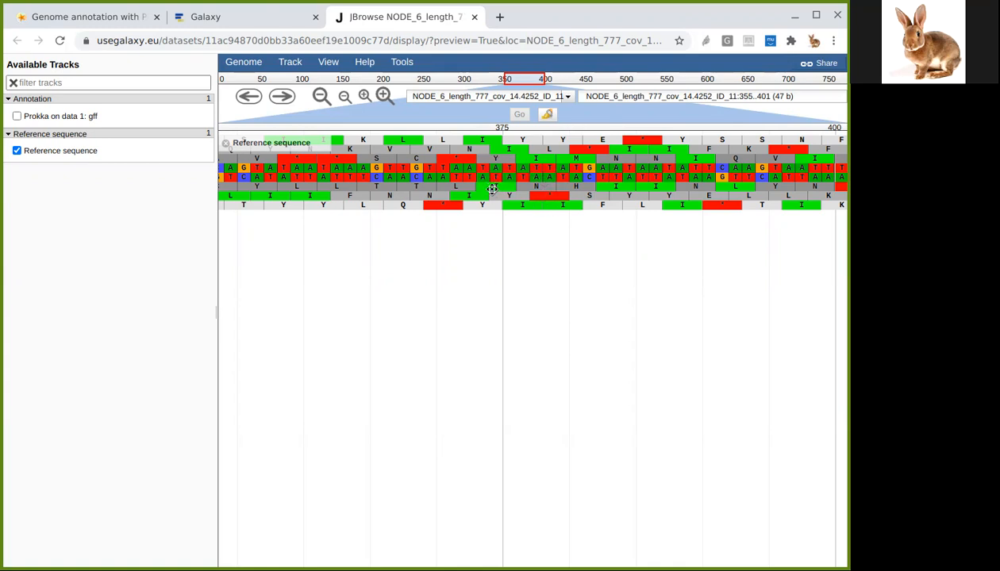
- Switch to contig NODE_1_length_132734_cov_11.9265_ID_1 and enable the Prokka gff track
{"action": "left_click", "coordinate": [566, 96]}
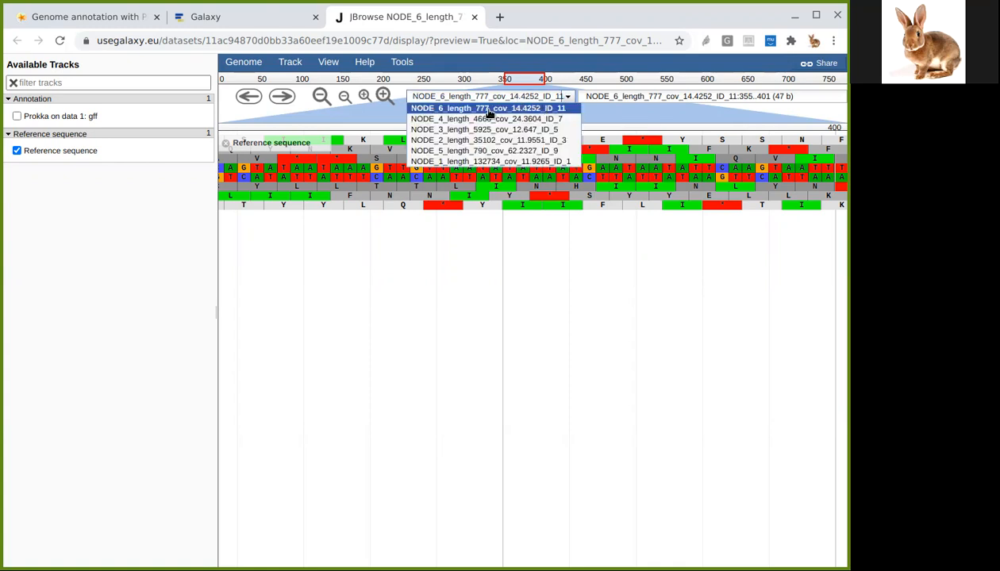
{"action": "mouse_move", "coordinate": [488, 161]}
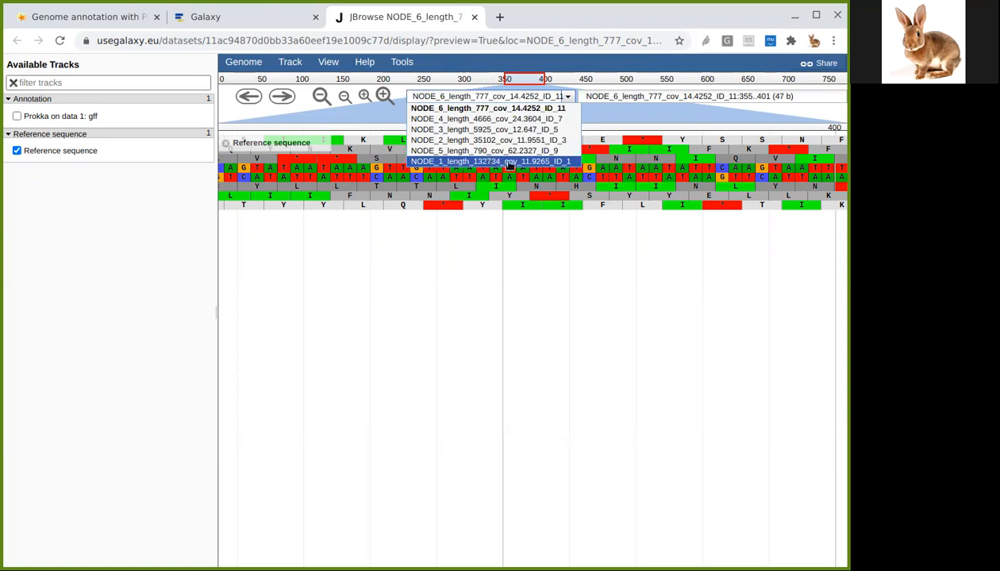
{"action": "left_click", "coordinate": [487, 161]}
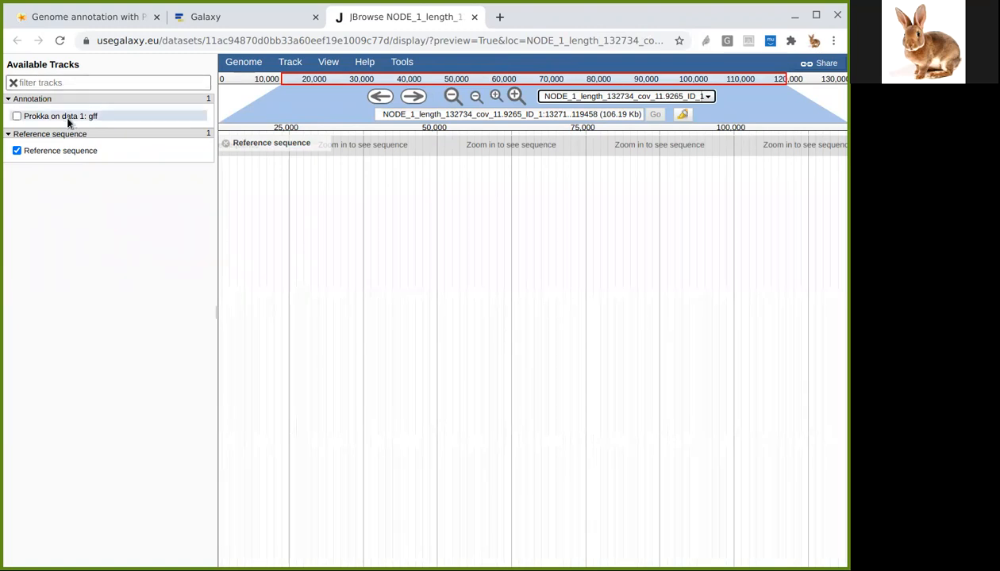
{"action": "left_click", "coordinate": [17, 150]}
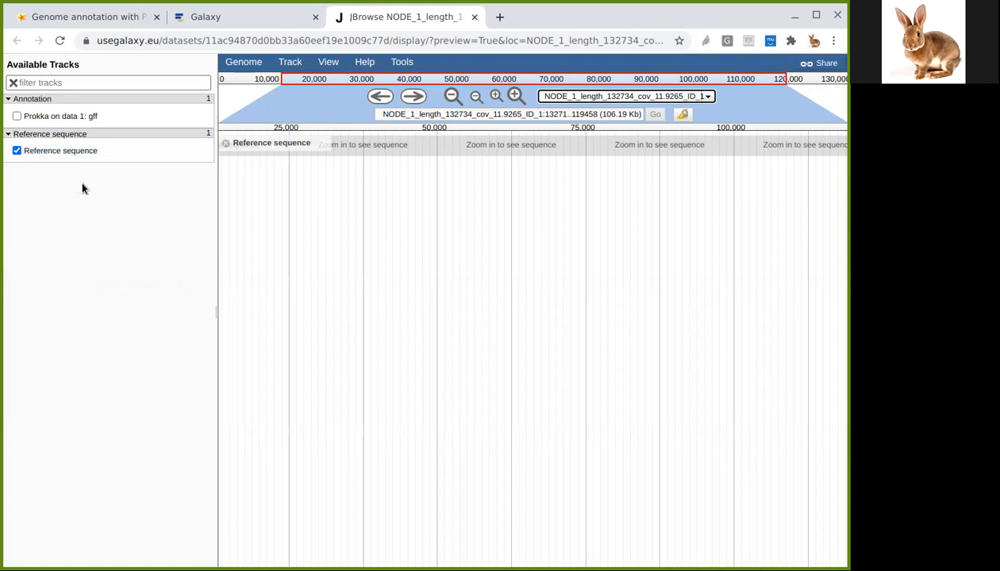
{"action": "mouse_move", "coordinate": [61, 116]}
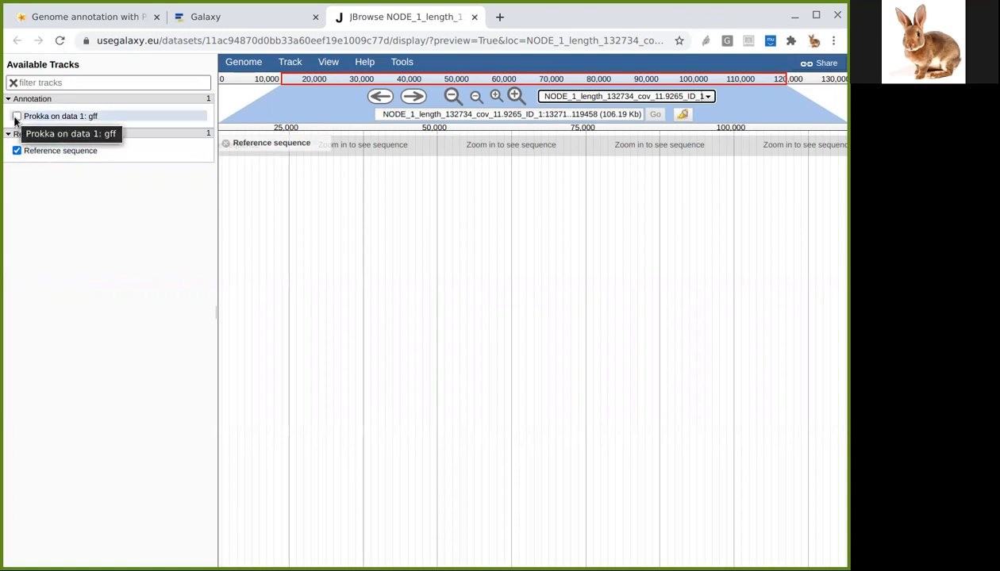
{"action": "left_click", "coordinate": [16, 115]}
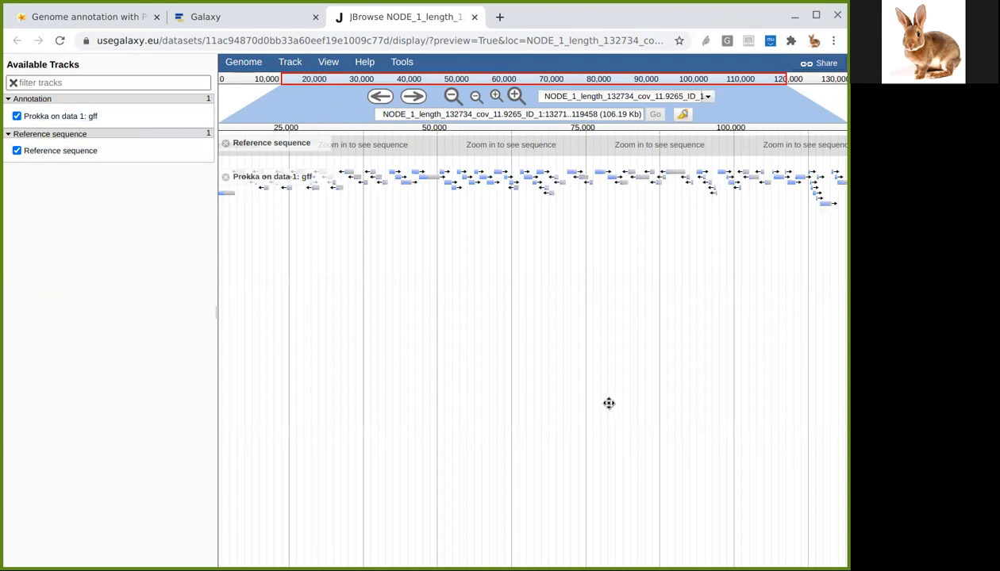
{"action": "mouse_move", "coordinate": [510, 304]}
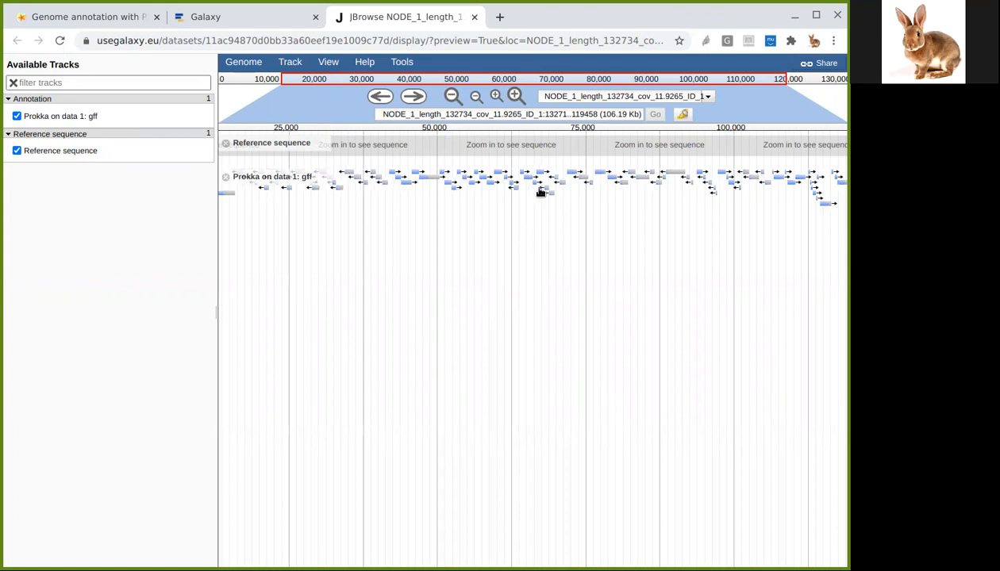
{"action": "mouse_move", "coordinate": [682, 181]}
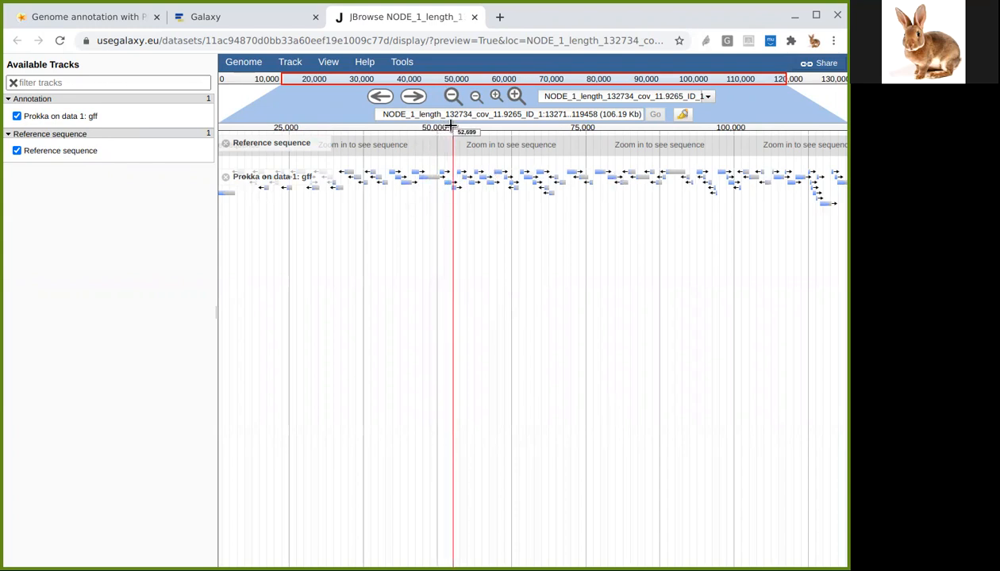
- Zoom to about 52.8–59.6 kb and open the wbgU UDP-N-acetylglucosamine 4-epimerase details
{"action": "left_click_drag", "start_coordinate": [454, 131], "coordinate": [496, 131]}
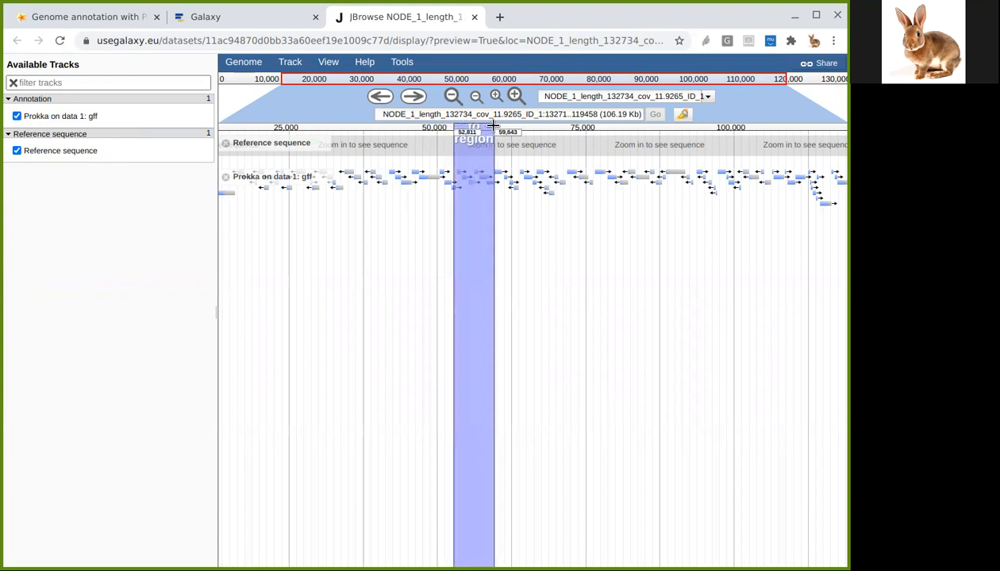
{"action": "left_click", "coordinate": [514, 96]}
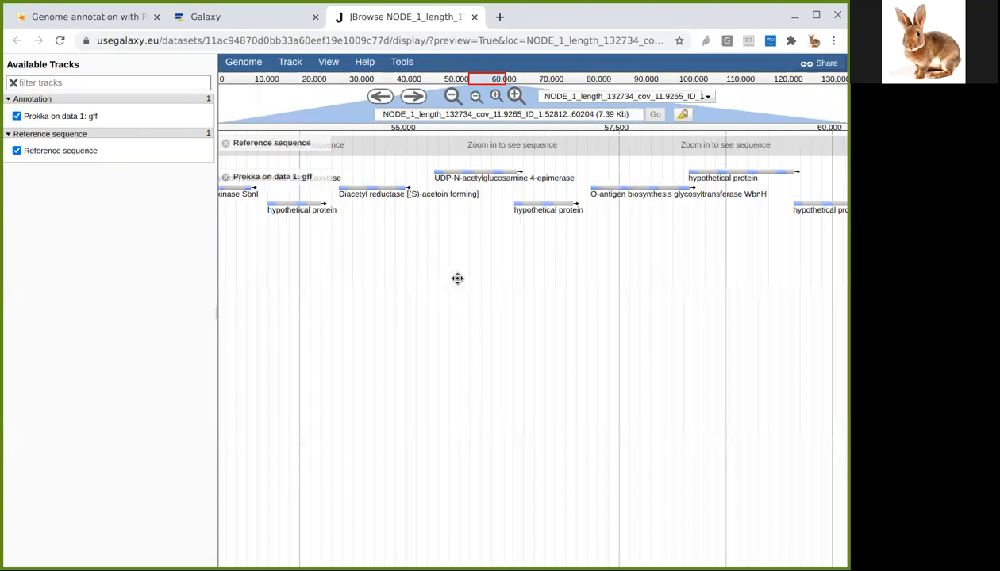
{"action": "mouse_move", "coordinate": [540, 184]}
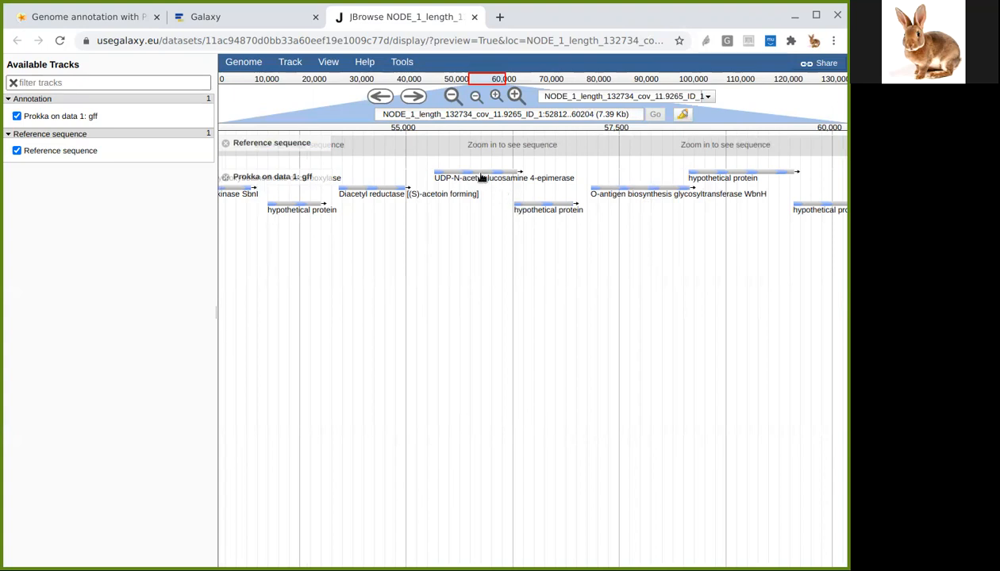
{"action": "left_click", "coordinate": [472, 172]}
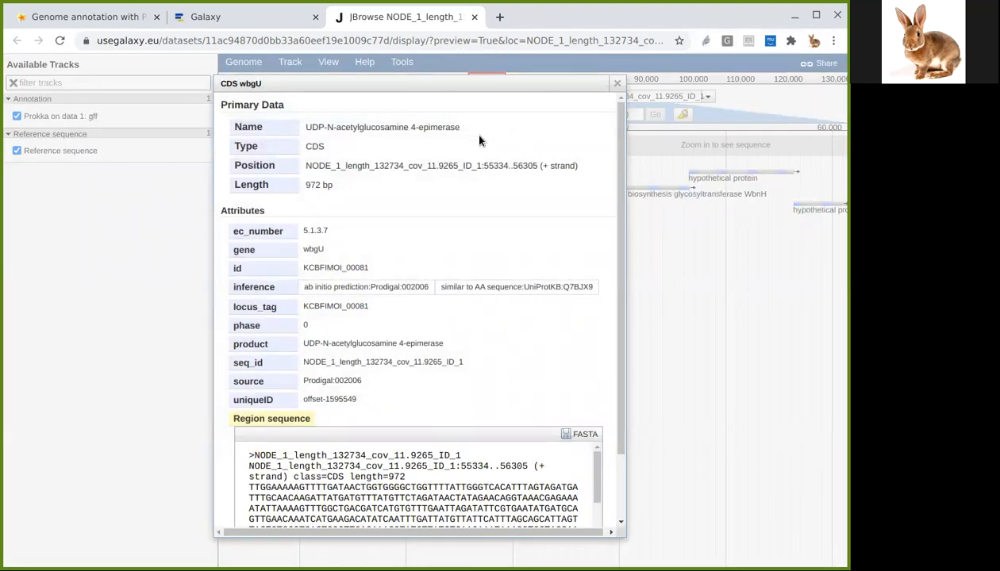
{"action": "double_click", "coordinate": [382, 127]}
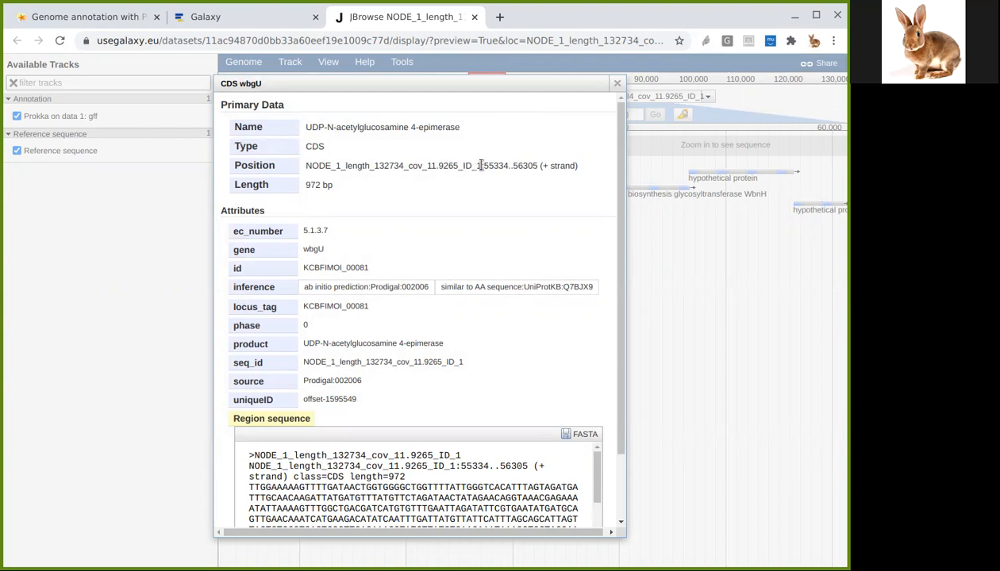
{"action": "double_click", "coordinate": [393, 165]}
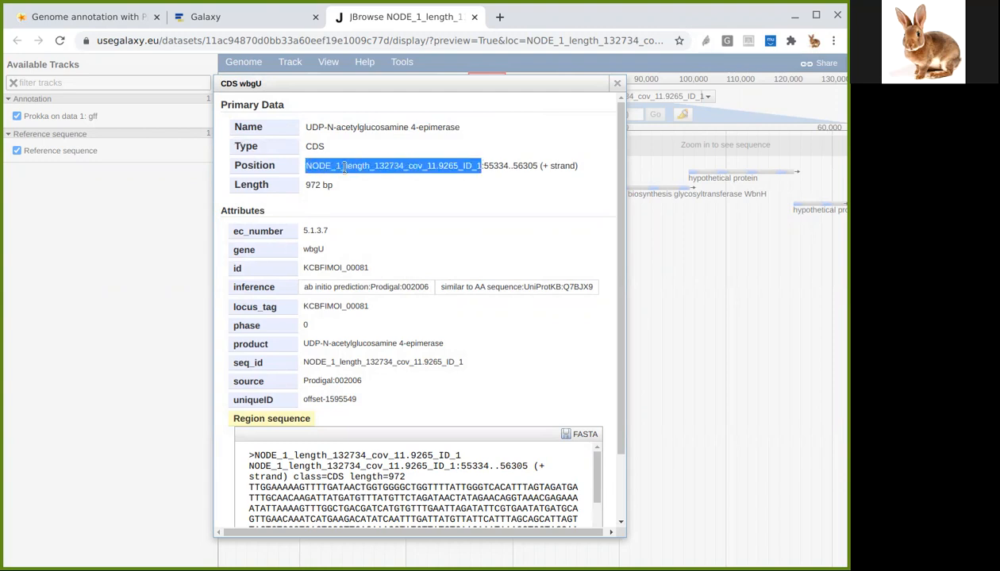
{"action": "double_click", "coordinate": [496, 165]}
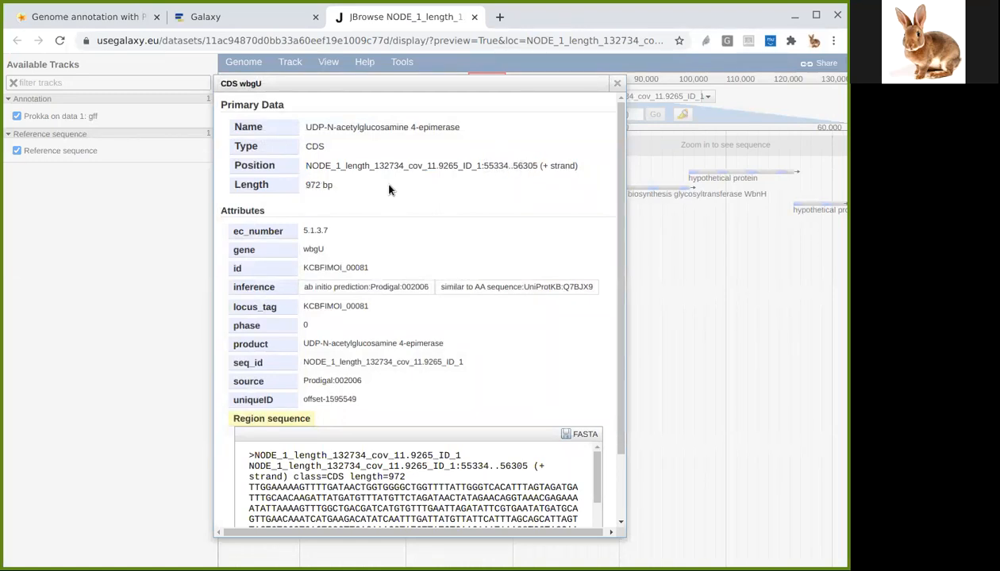
{"action": "mouse_move", "coordinate": [431, 184]}
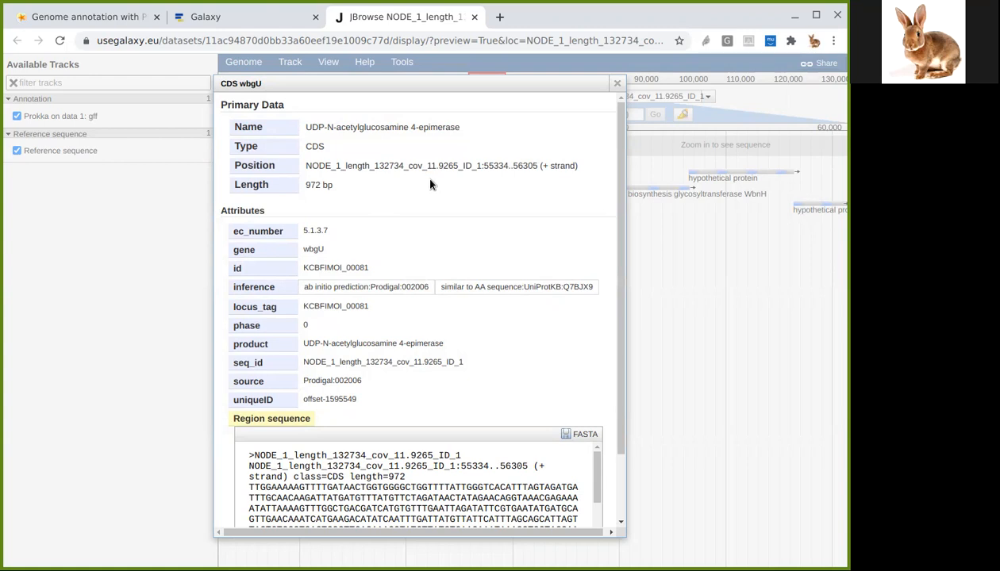
{"action": "scroll", "scroll_direction": "down", "scroll_amount": 3}
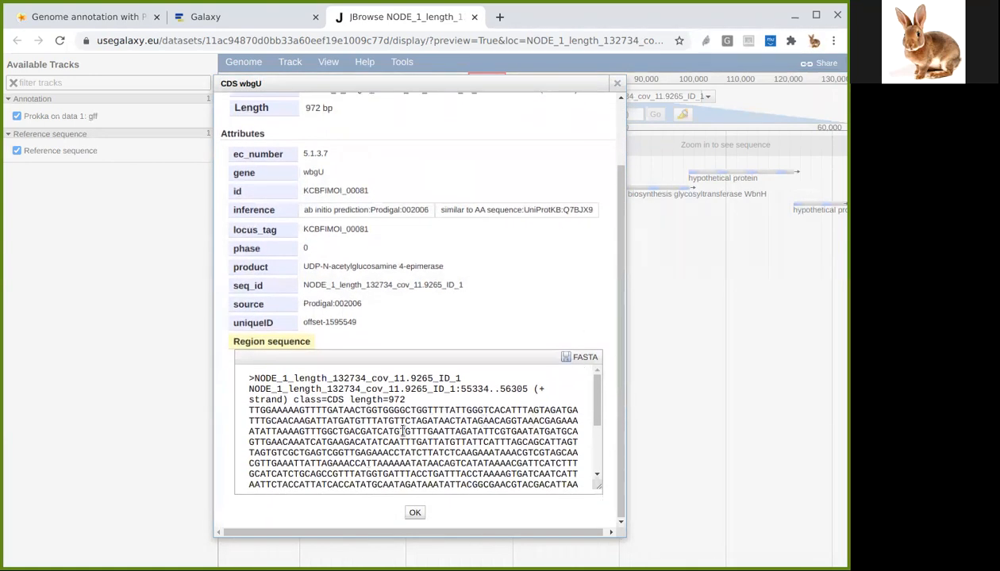
{"action": "scroll", "scroll_direction": "down", "scroll_amount": 3}
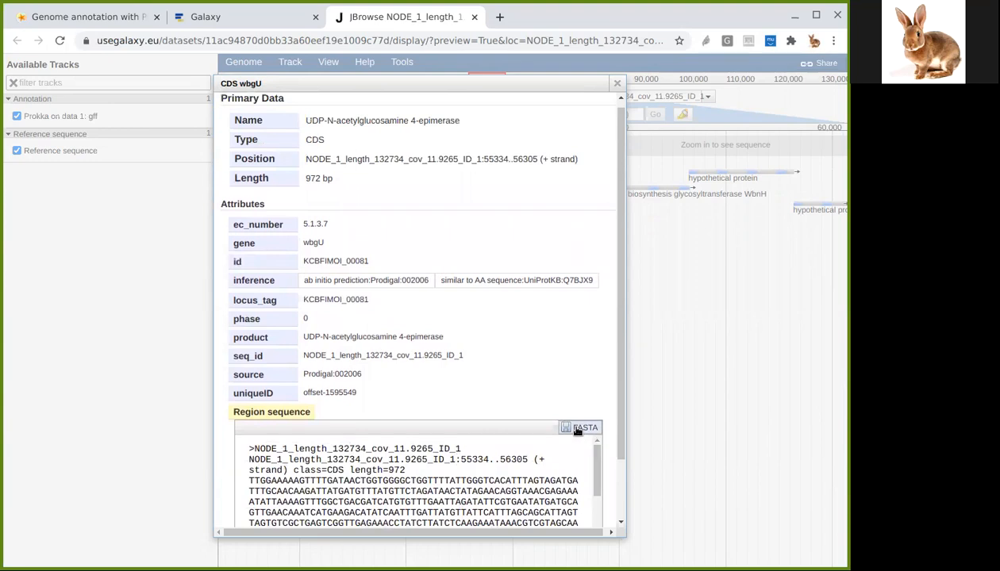
{"action": "mouse_move", "coordinate": [580, 428]}
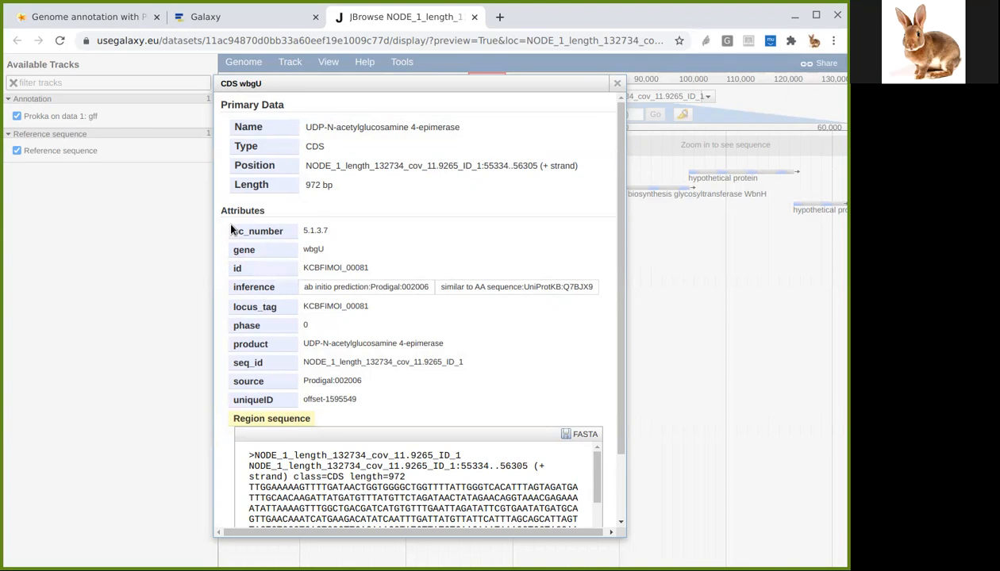
{"action": "mouse_move", "coordinate": [229, 244]}
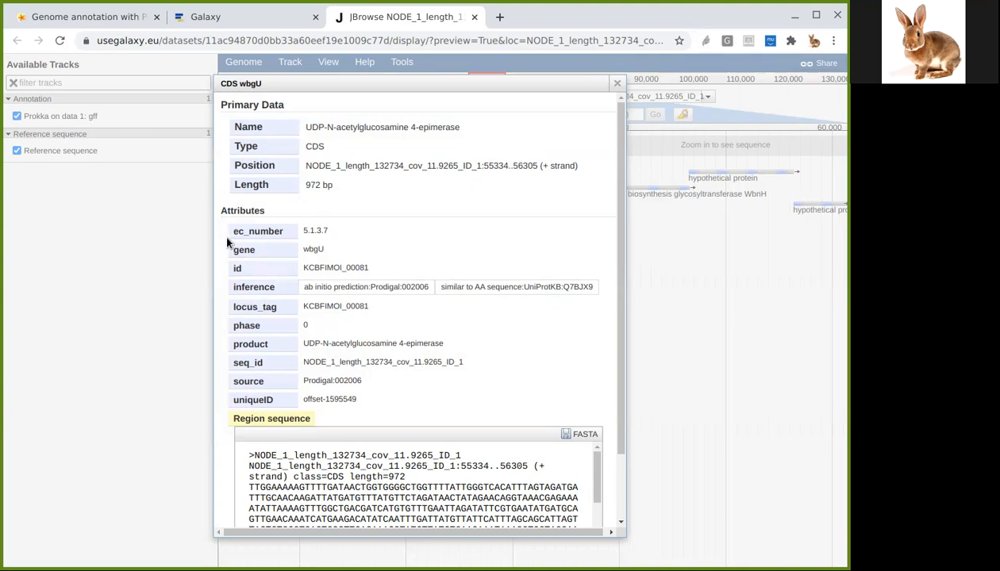
{"action": "mouse_move", "coordinate": [302, 238]}
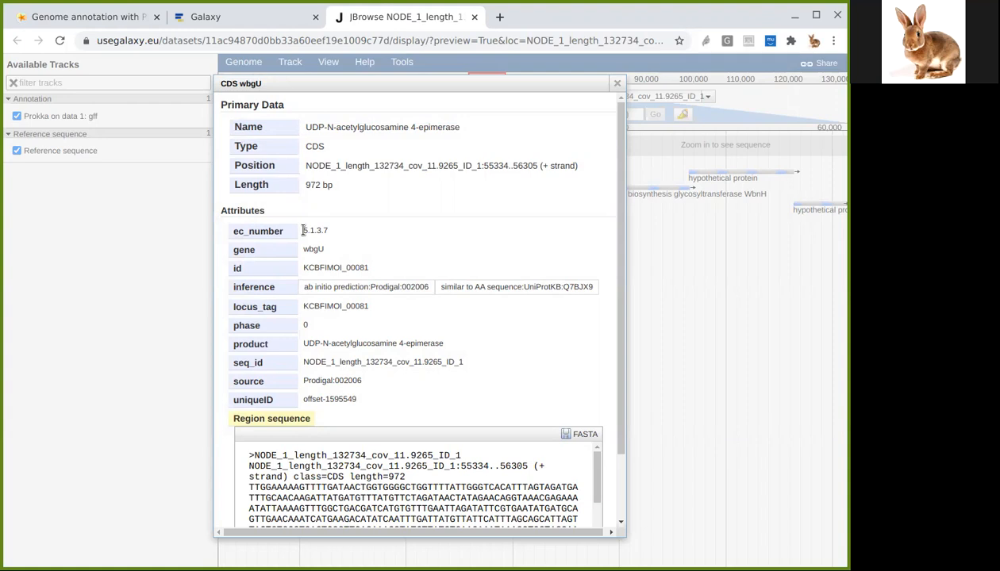
- Copy EC number 5.1.3.7, search it, and view its ExPASy ENZYME entry
{"action": "right_click", "coordinate": [315, 231]}
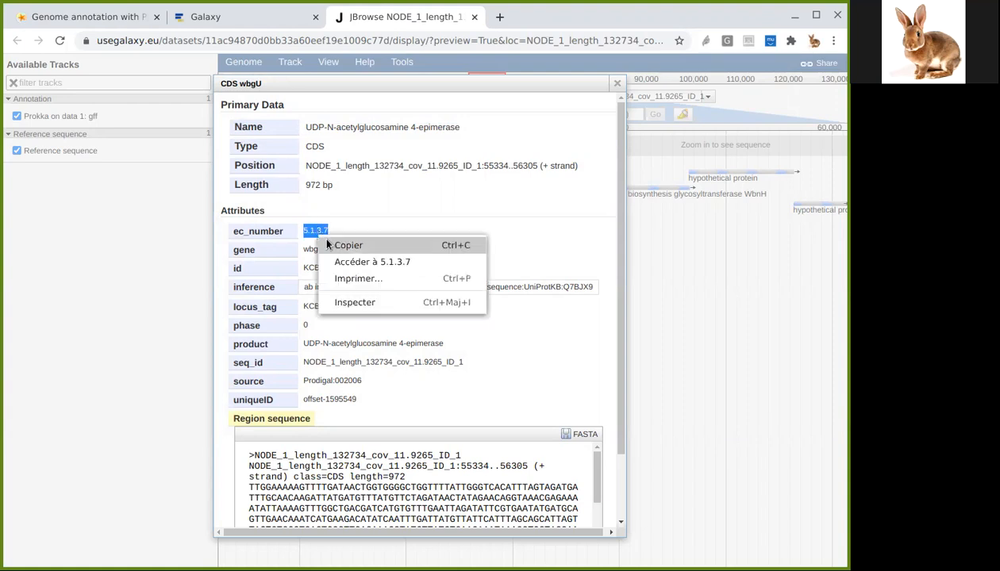
{"action": "left_click", "coordinate": [499, 16]}
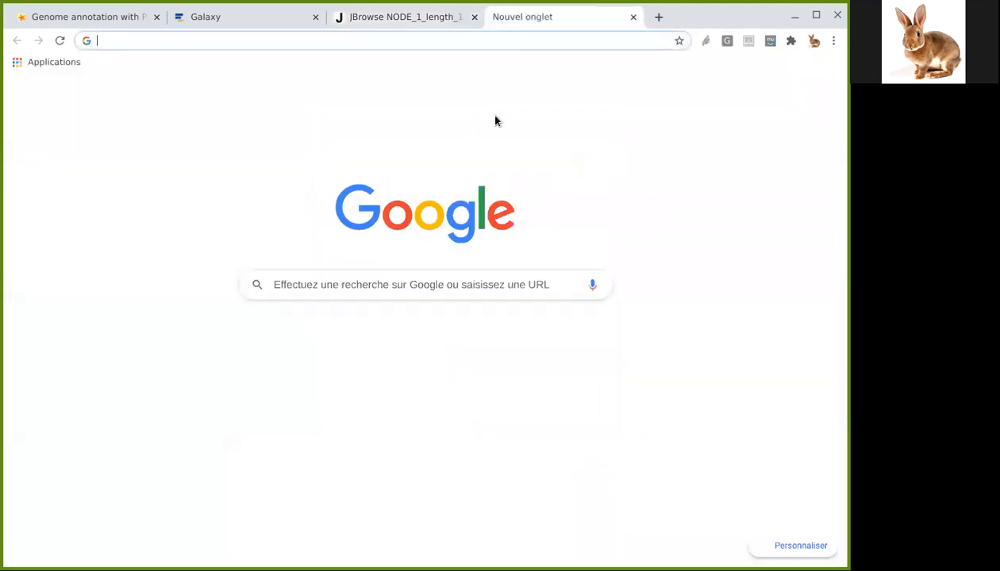
{"action": "type", "text": "5.1.3.7&oq=5.1.3.7&aqs=chrome..69i58j69i57j0i30l6.2455j0j15&sourceid=chrome&ie=UTF-8"}
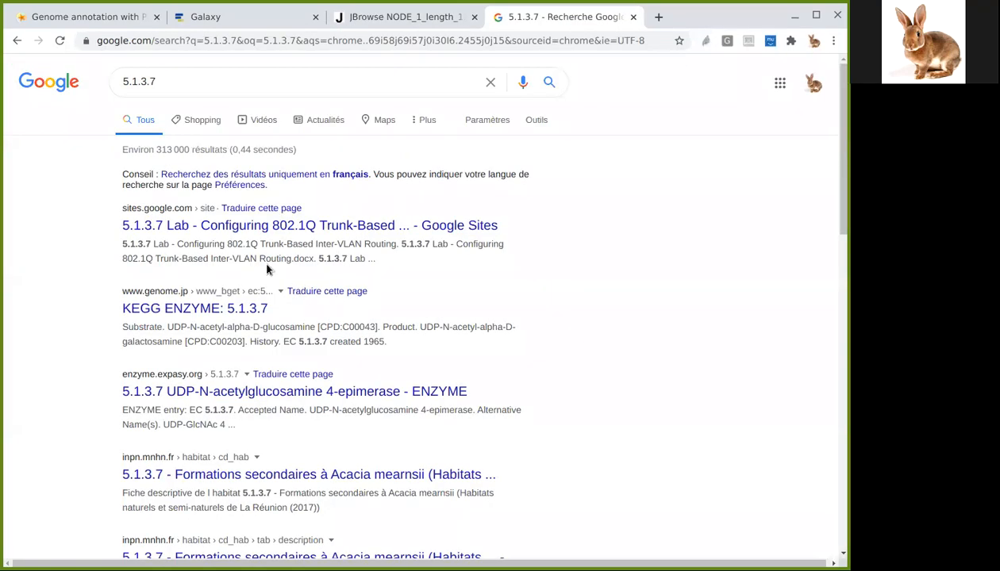
{"action": "mouse_move", "coordinate": [190, 403]}
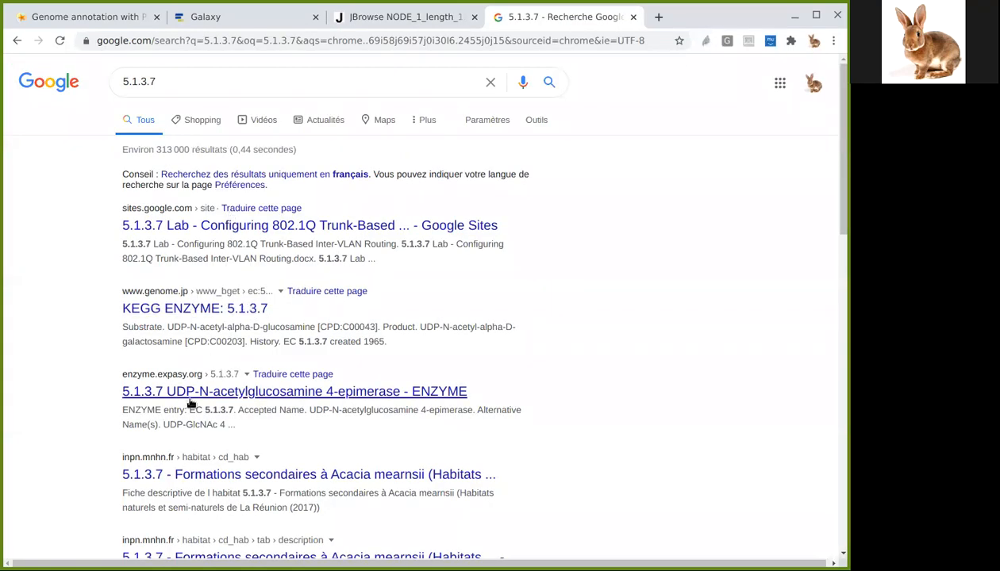
{"action": "mouse_move", "coordinate": [173, 396]}
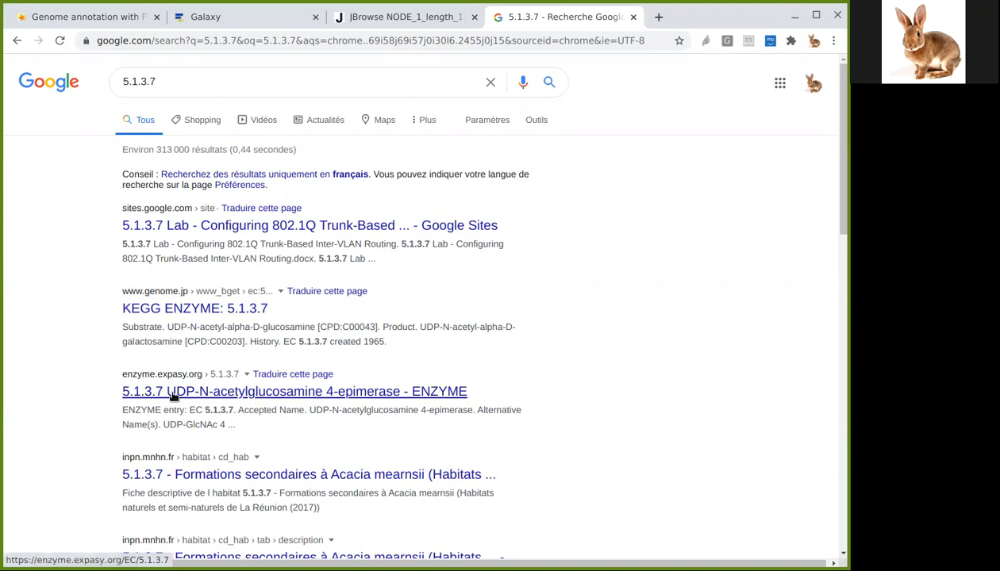
{"action": "left_click", "coordinate": [294, 391]}
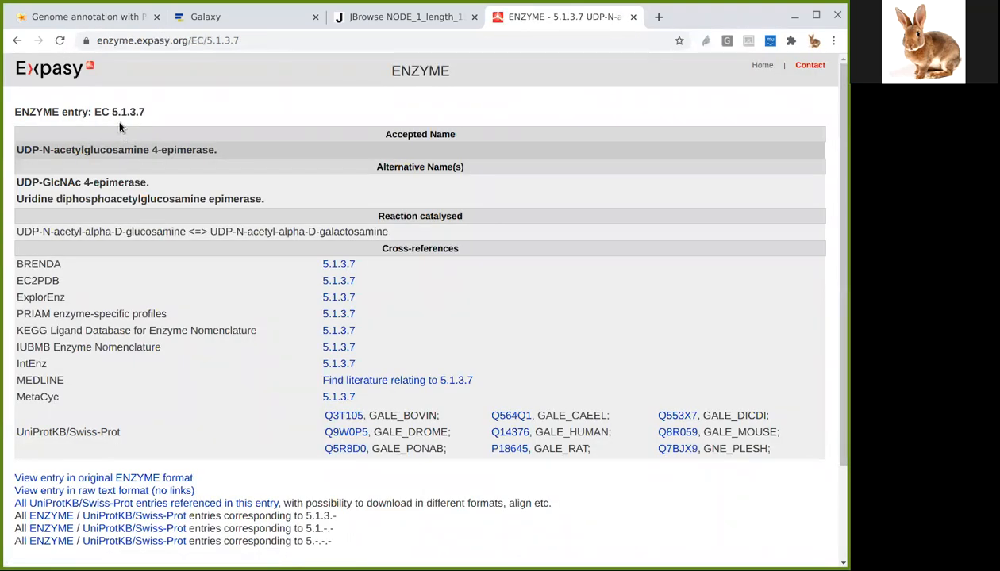
{"action": "double_click", "coordinate": [128, 112]}
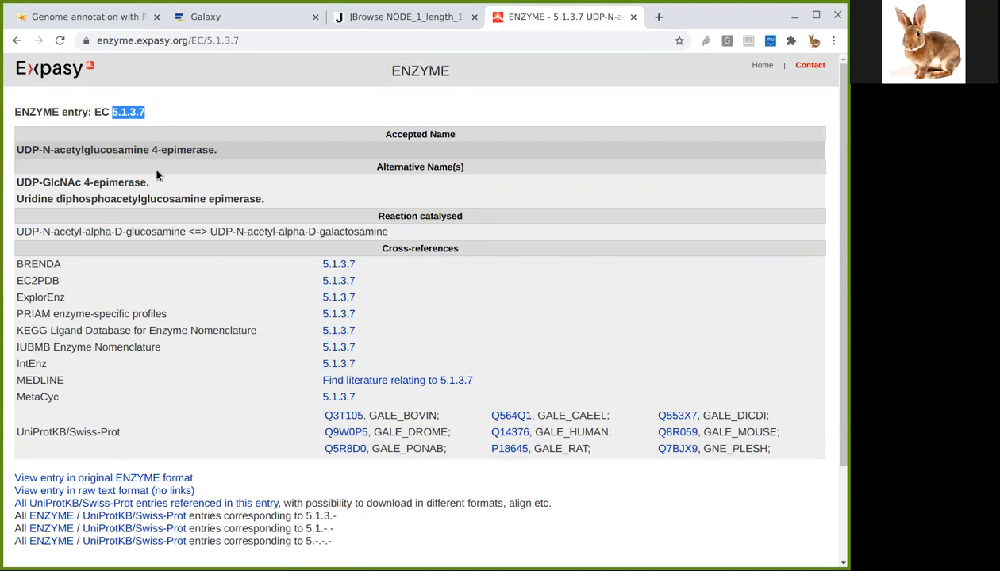
{"action": "mouse_move", "coordinate": [191, 194]}
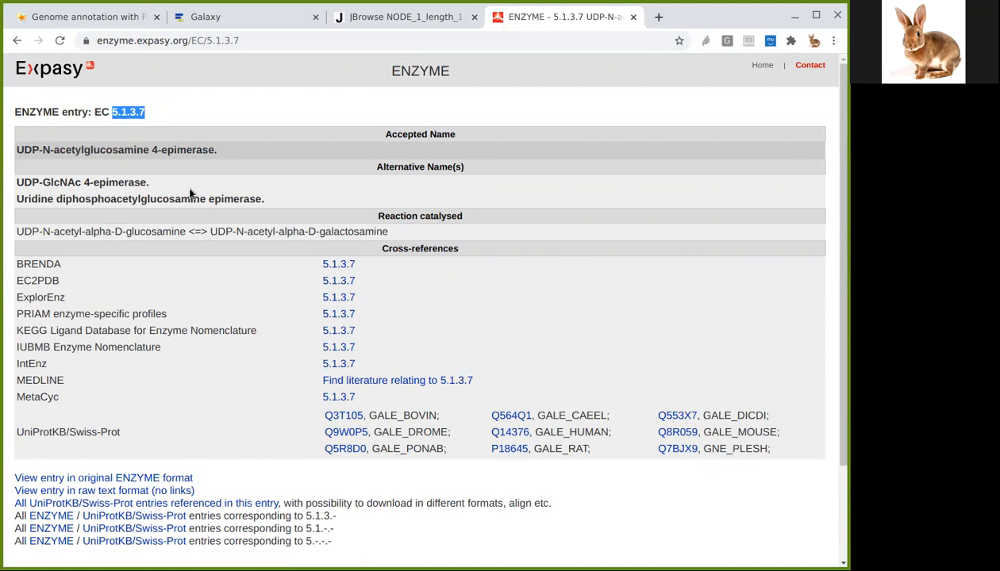
{"action": "mouse_move", "coordinate": [48, 67]}
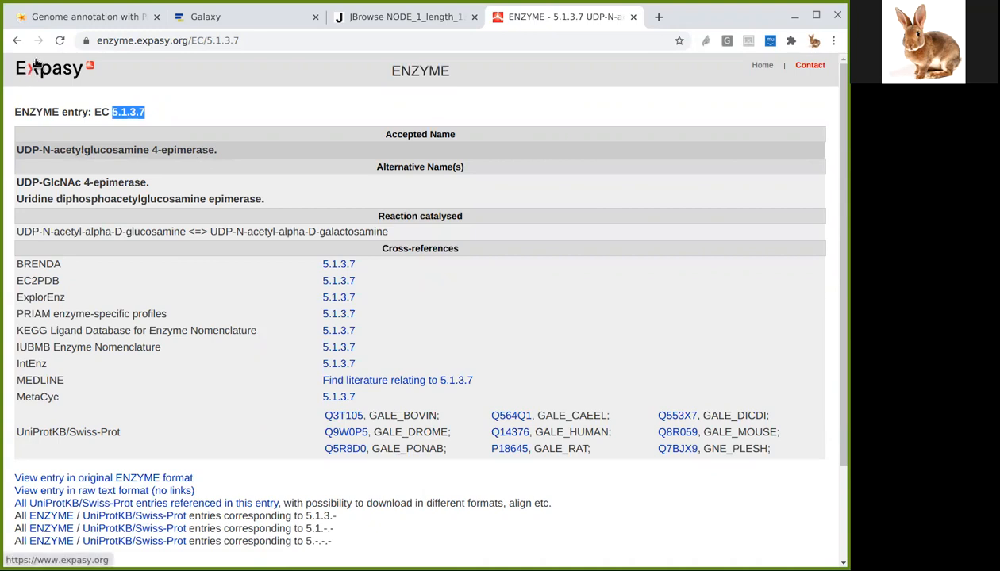
{"action": "mouse_move", "coordinate": [338, 280]}
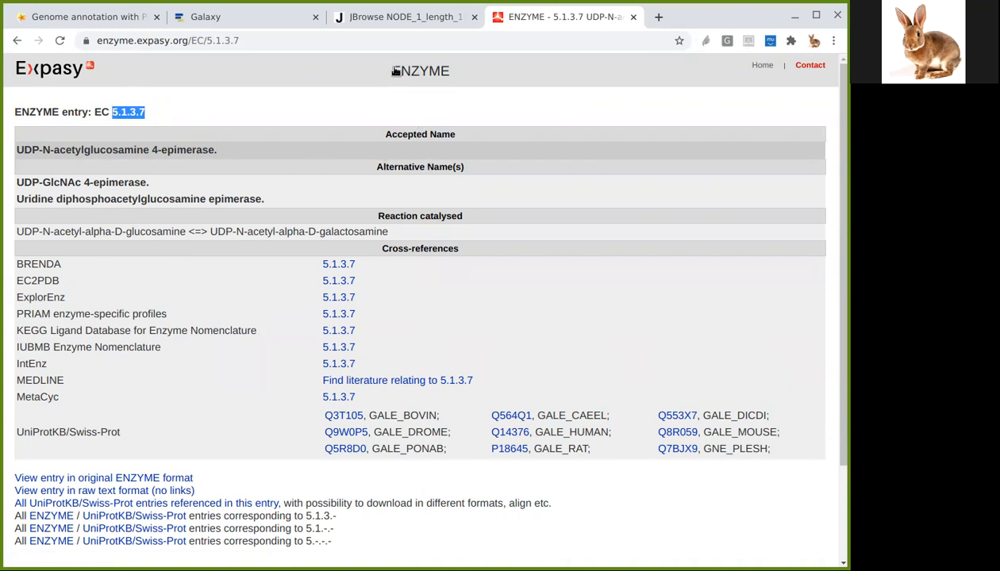
{"action": "left_click", "coordinate": [405, 17]}
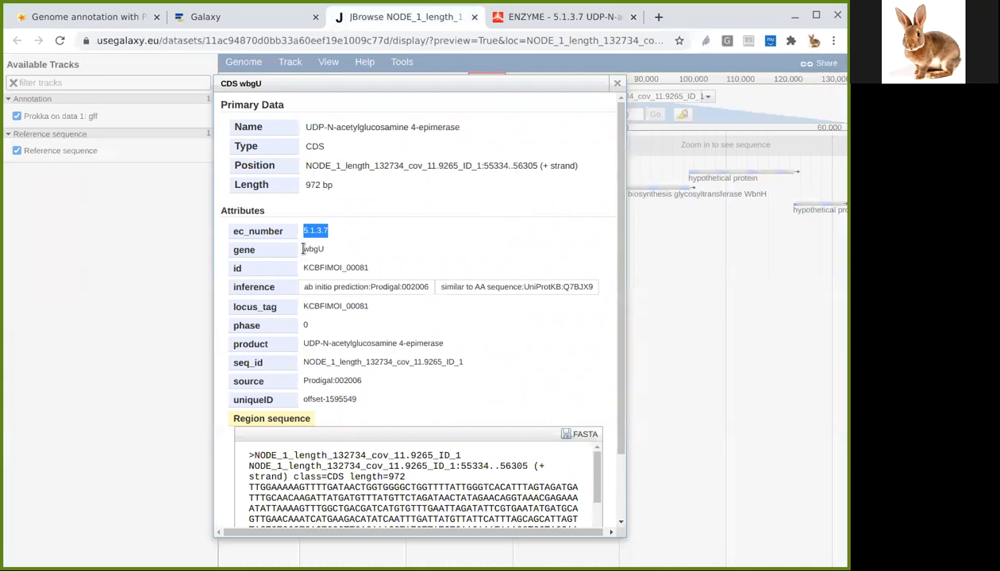
- Select wbgU's EC number, id KCBFIMOI_00081, and UniProt accession Q7BJX9 in the popup
{"action": "double_click", "coordinate": [313, 249]}
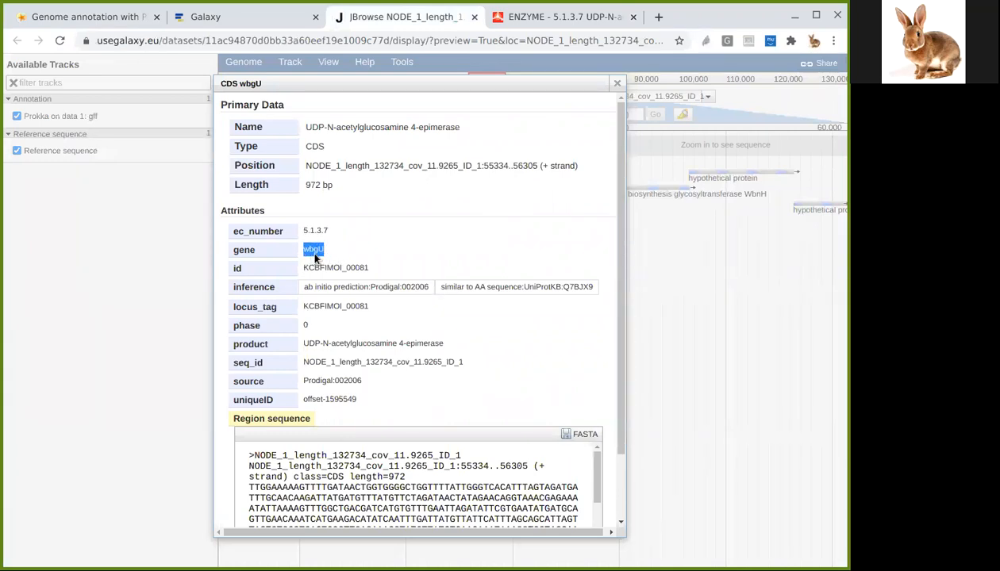
{"action": "left_click", "coordinate": [304, 267]}
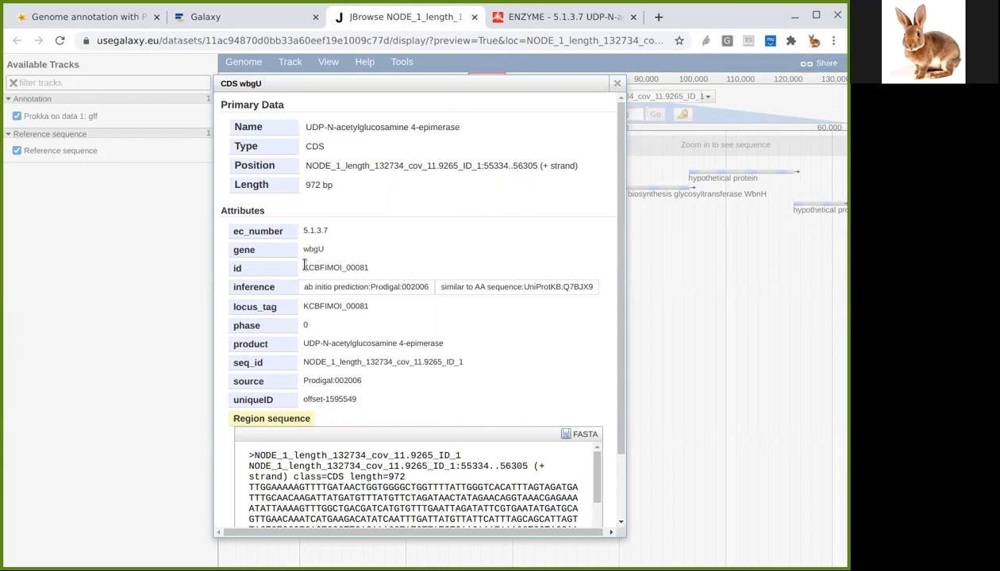
{"action": "double_click", "coordinate": [334, 267]}
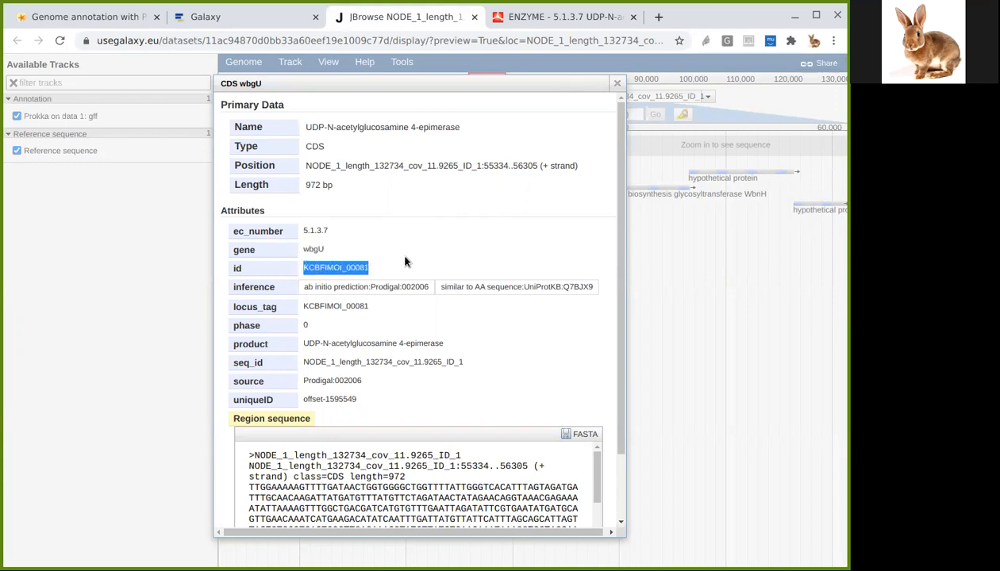
{"action": "mouse_move", "coordinate": [365, 334]}
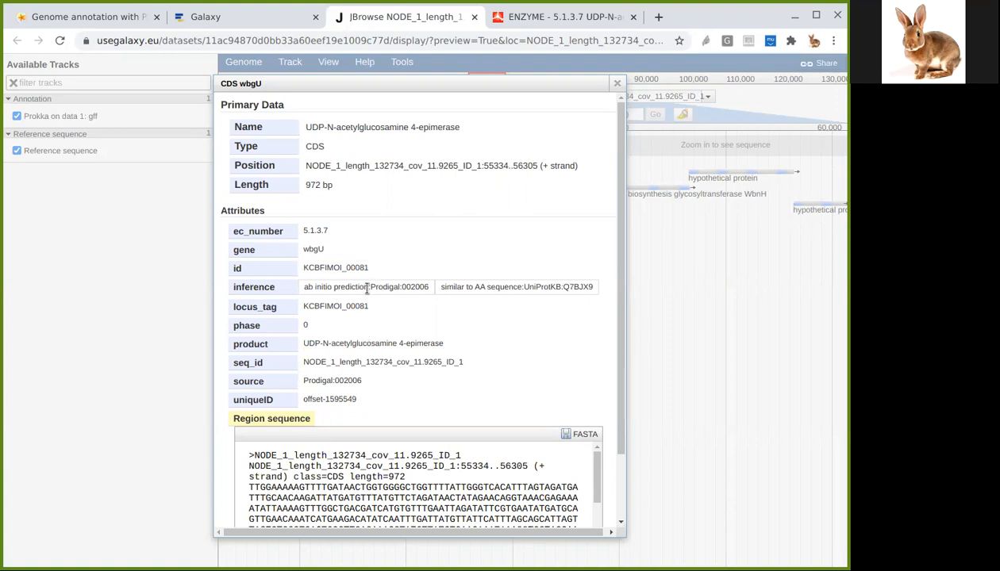
{"action": "double_click", "coordinate": [254, 287]}
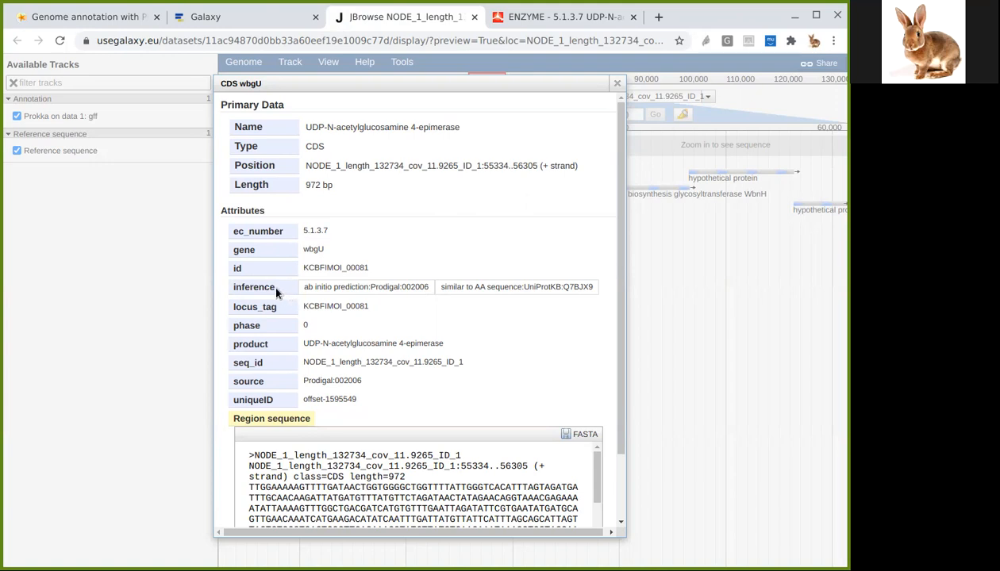
{"action": "double_click", "coordinate": [313, 249]}
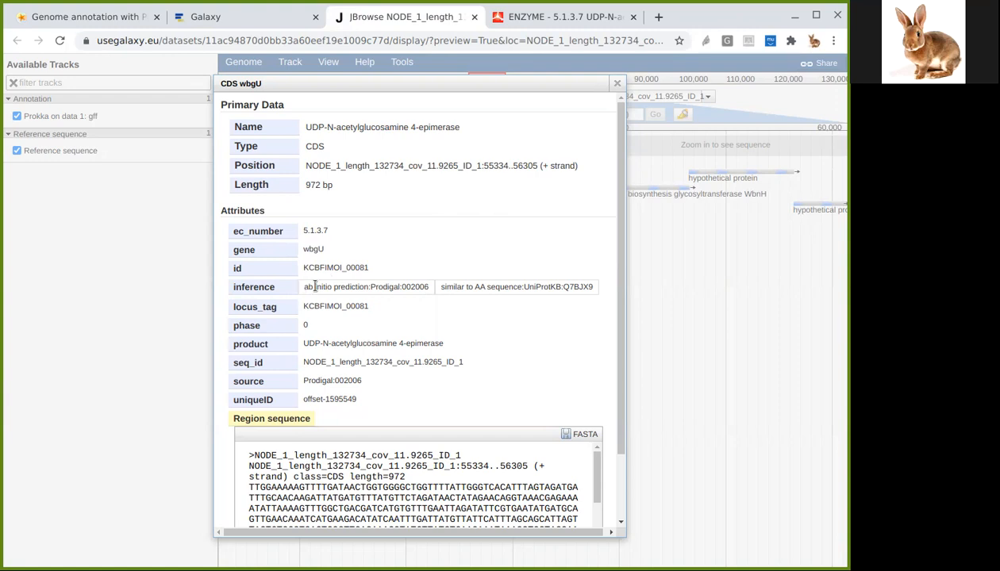
{"action": "double_click", "coordinate": [414, 286]}
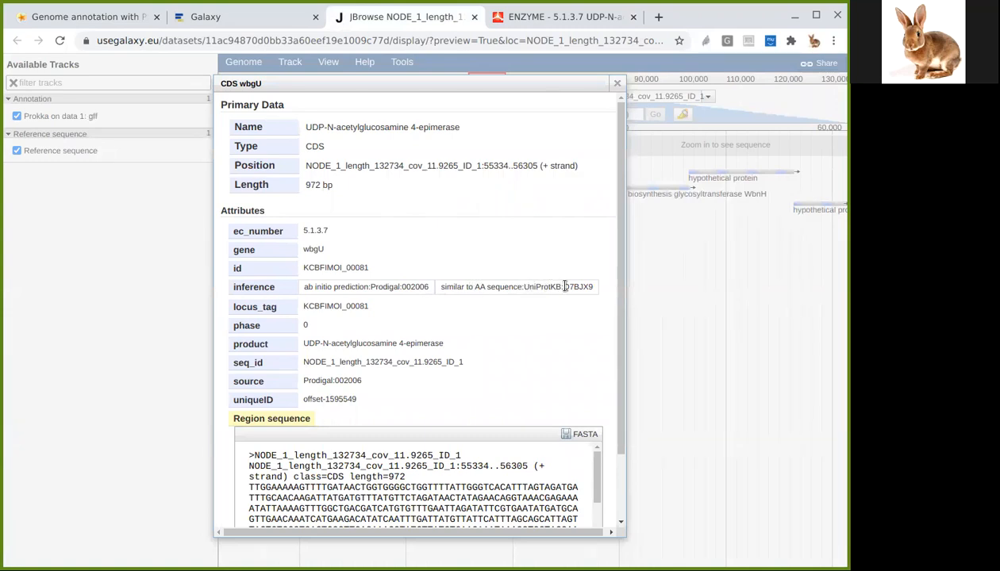
{"action": "double_click", "coordinate": [577, 287]}
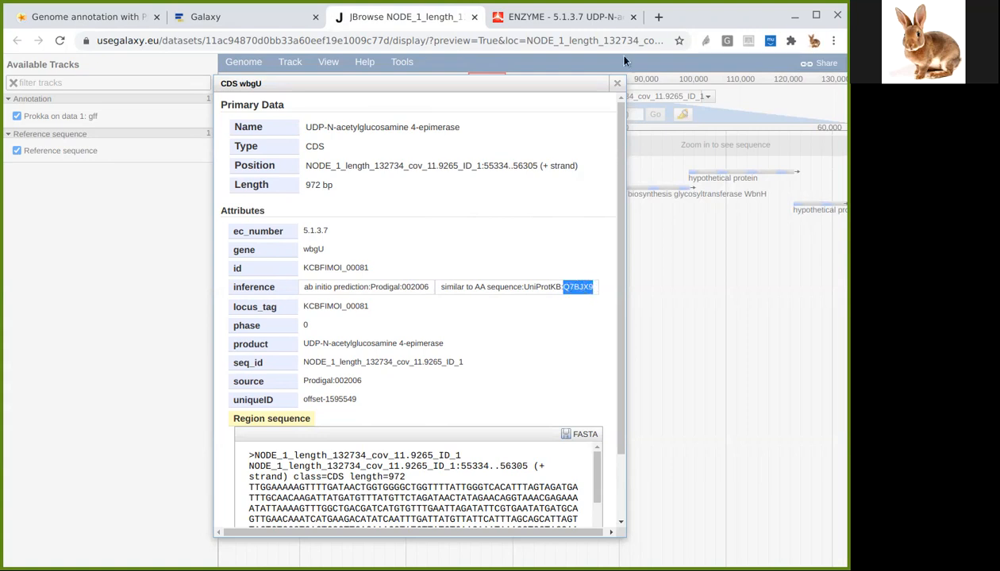
- Search 'uniprot Q7BJX9' and scroll through the Plesiomonas shigelloides wbgU UniProt entry
{"action": "left_click", "coordinate": [658, 16]}
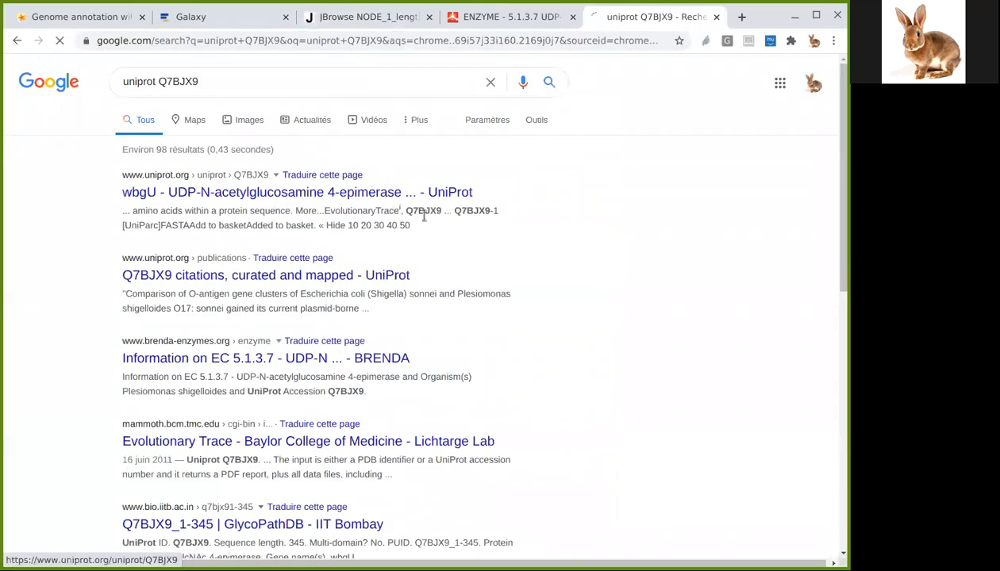
{"action": "left_click", "coordinate": [296, 192]}
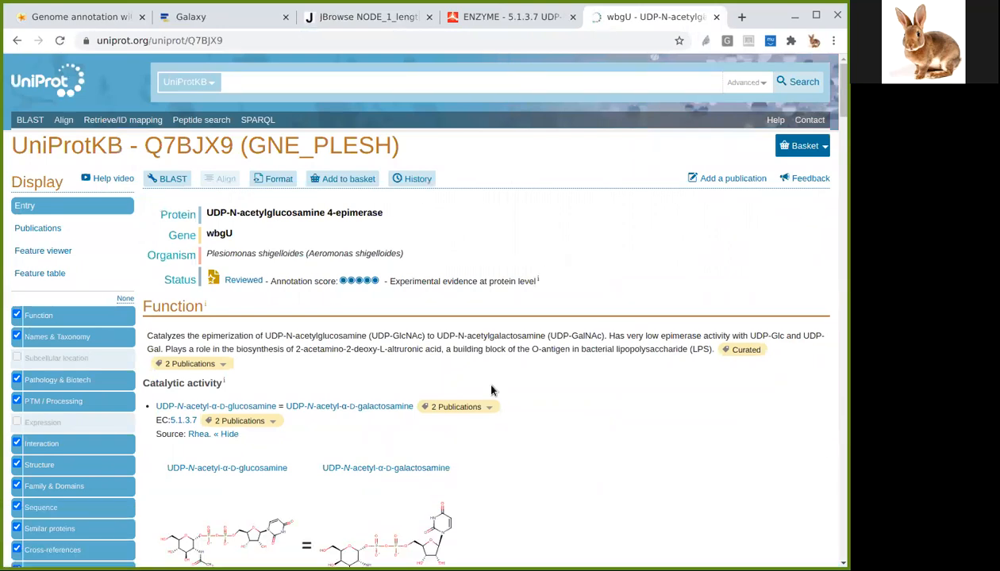
{"action": "scroll", "scroll_direction": "down", "scroll_amount": 3}
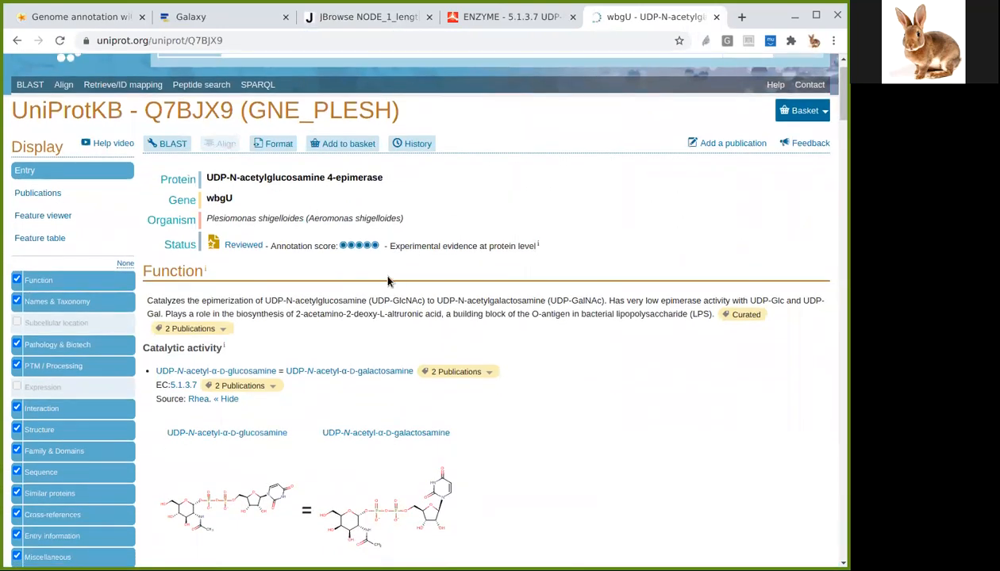
{"action": "scroll", "scroll_direction": "down", "scroll_amount": 3}
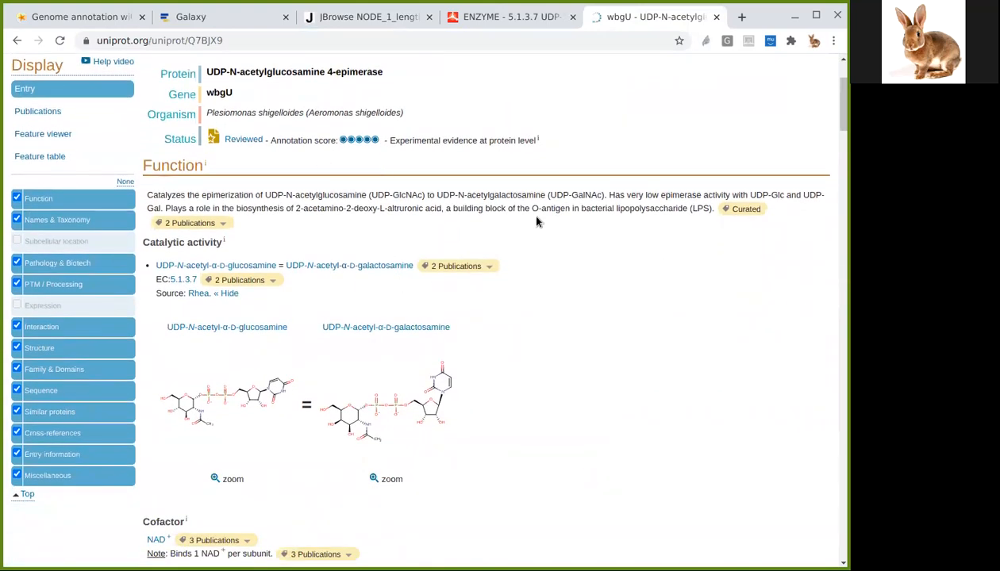
{"action": "scroll", "scroll_direction": "down", "scroll_amount": 3}
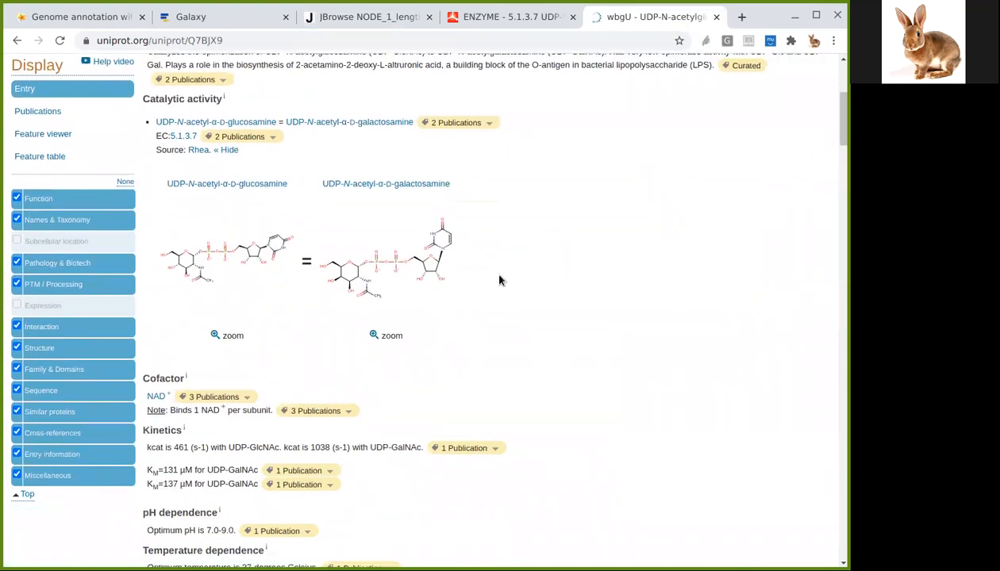
{"action": "scroll", "scroll_direction": "down", "scroll_amount": 3}
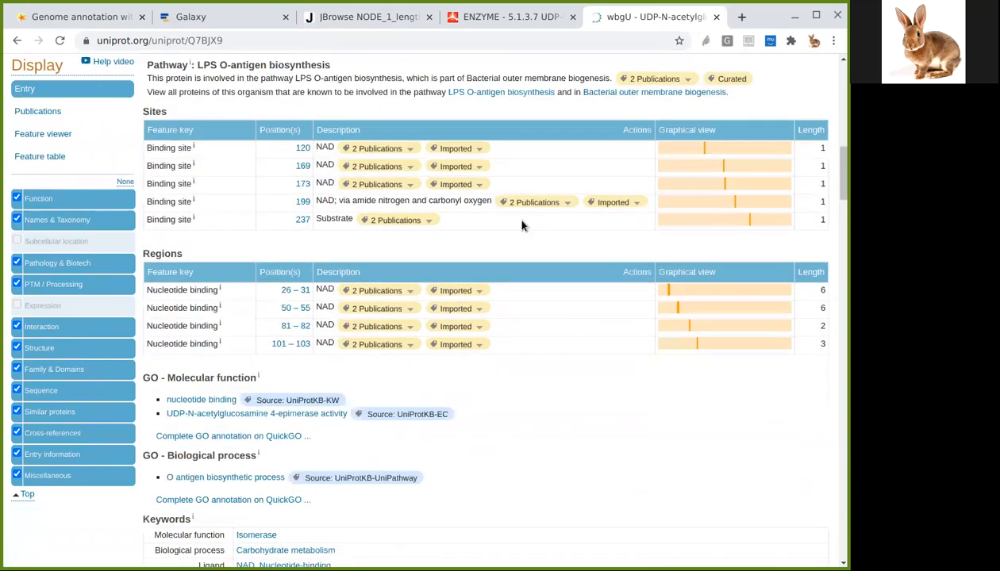
{"action": "mouse_move", "coordinate": [572, 370]}
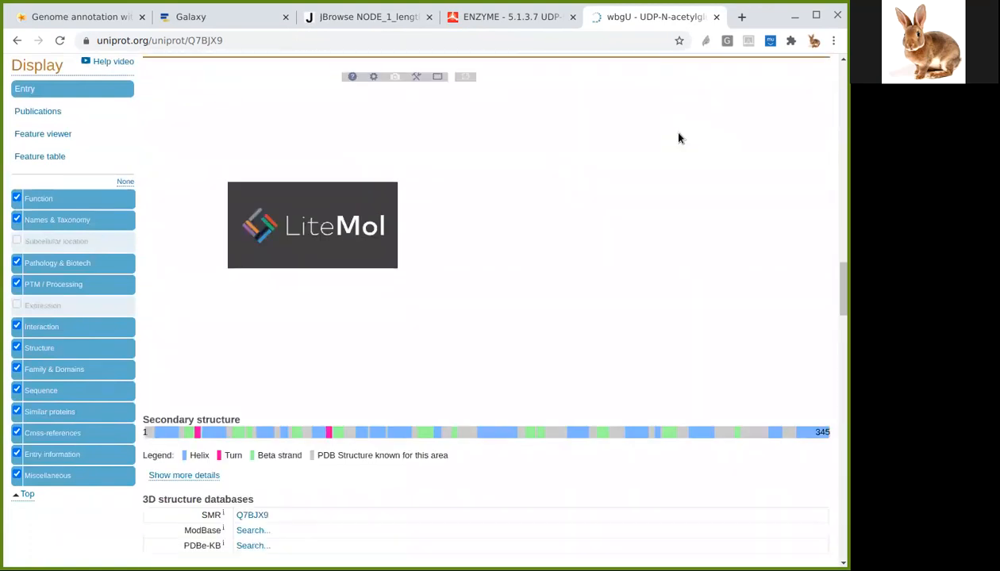
{"action": "left_click", "coordinate": [366, 16]}
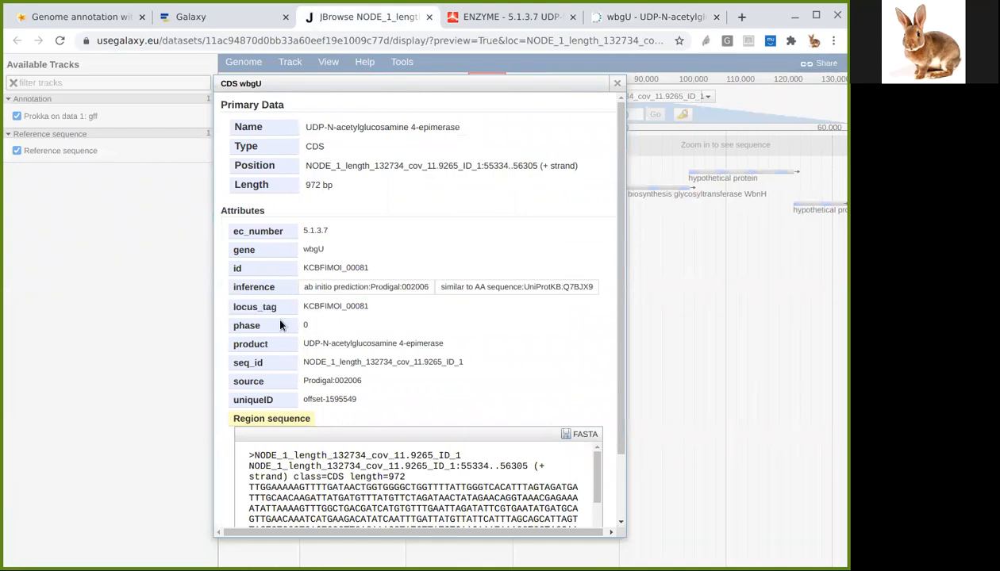
{"action": "mouse_move", "coordinate": [303, 344]}
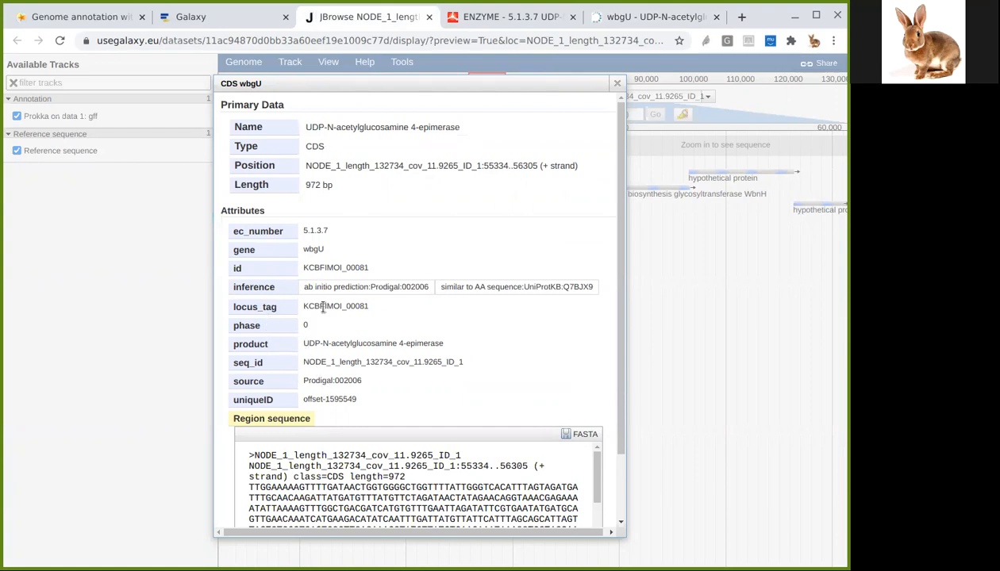
{"action": "mouse_move", "coordinate": [329, 345]}
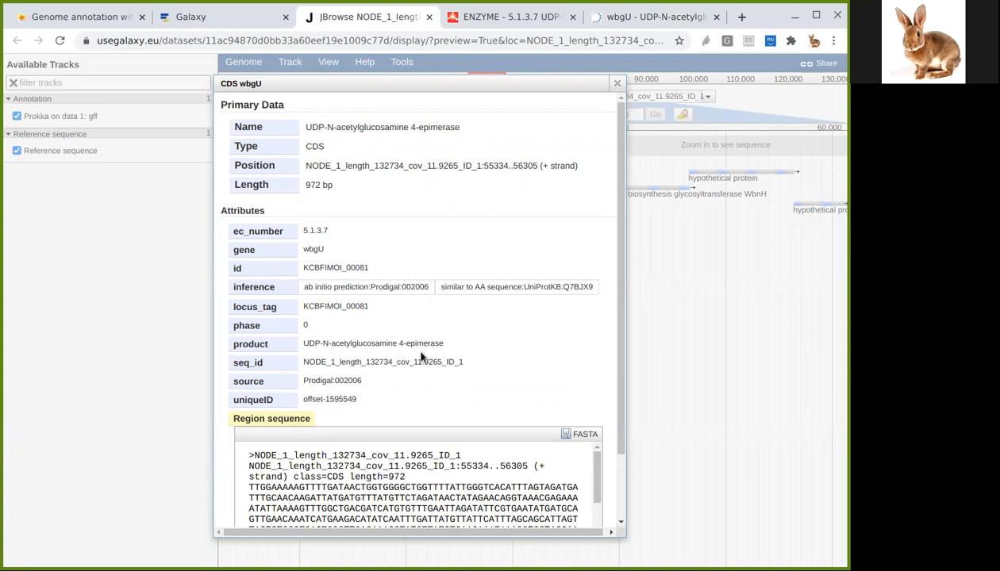
{"action": "mouse_move", "coordinate": [399, 357]}
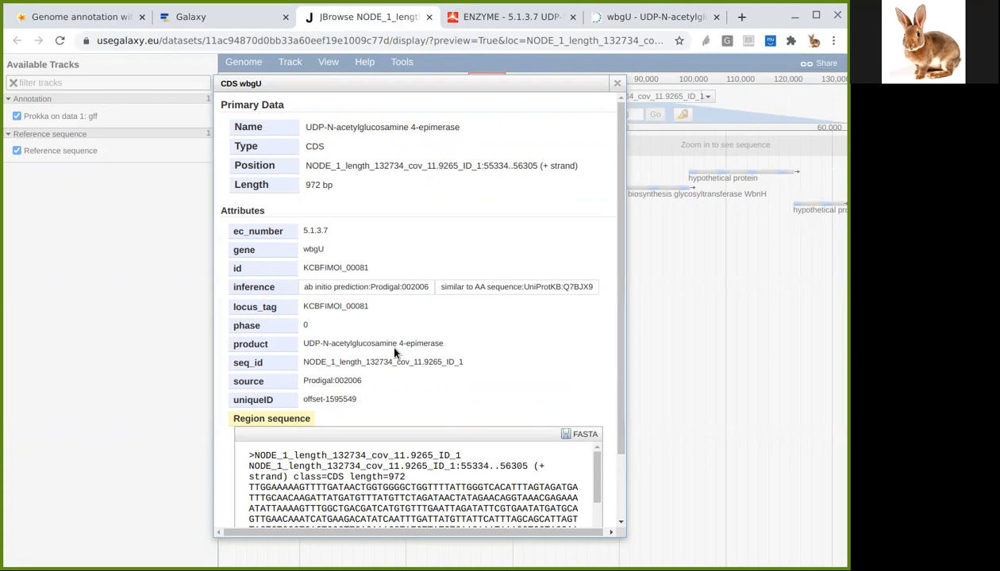
- Close the CDS wbgU popup and return to the main Galaxy tab
{"action": "scroll", "scroll_direction": "down", "scroll_amount": 3}
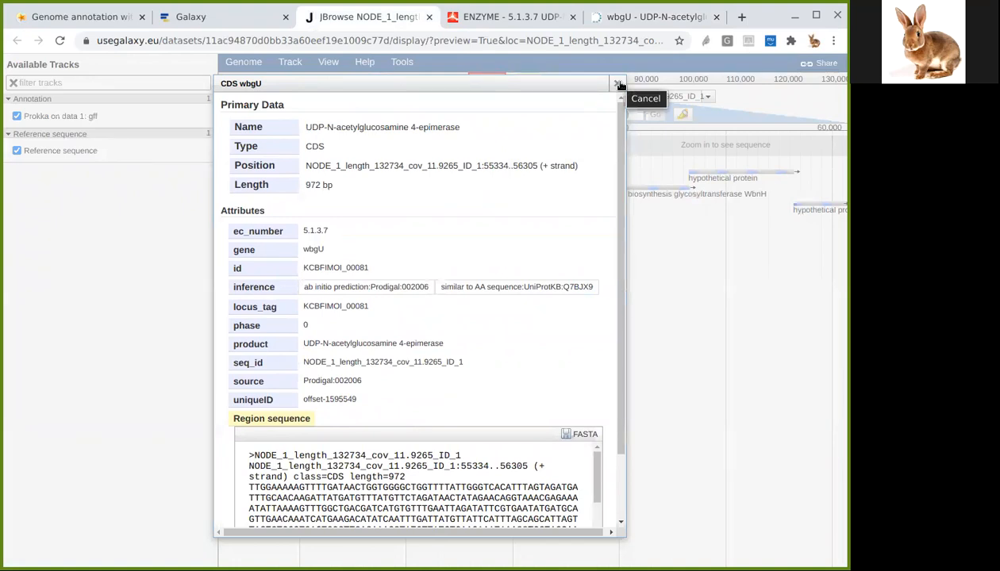
{"action": "left_click", "coordinate": [619, 83]}
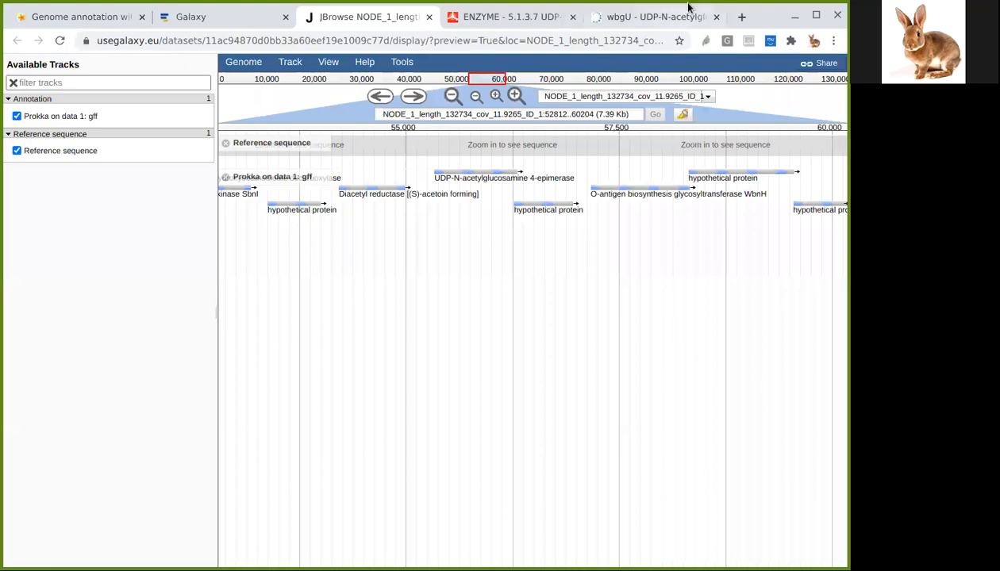
{"action": "left_click", "coordinate": [191, 17]}
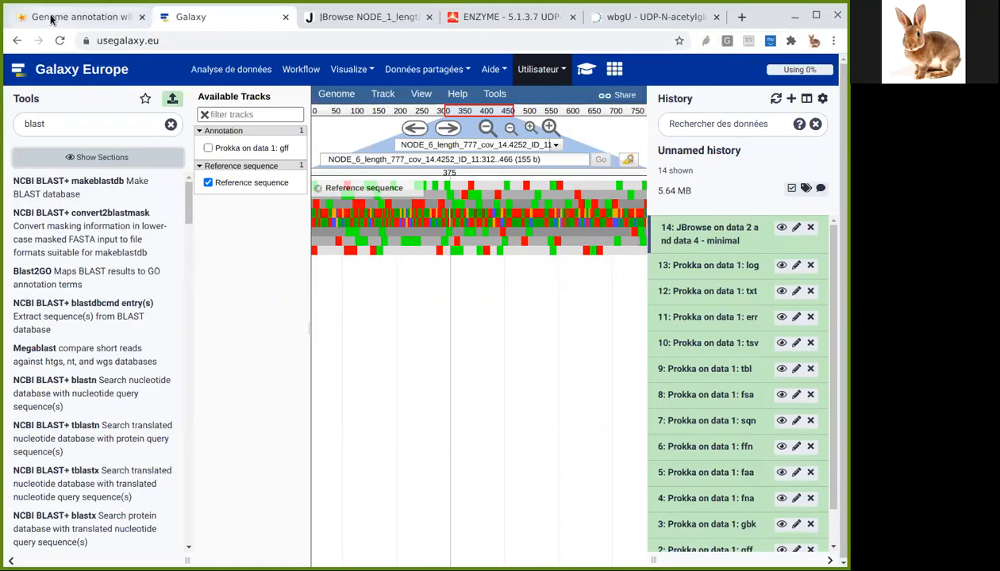
- Switch to the 'Genome annotation with Prokka' tutorial and scroll up a little
{"action": "left_click", "coordinate": [76, 16]}
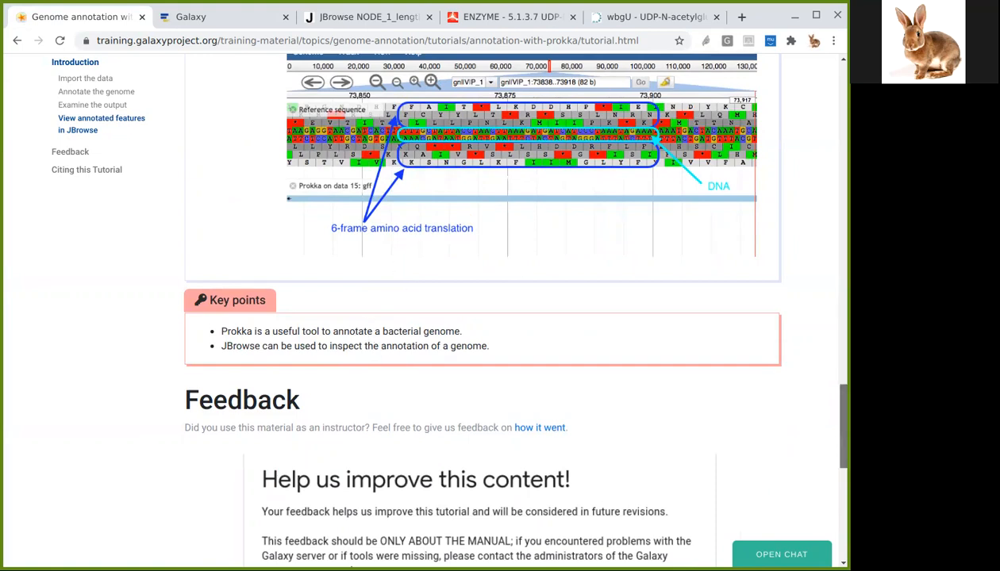
{"action": "scroll", "scroll_direction": "up", "scroll_amount": 3}
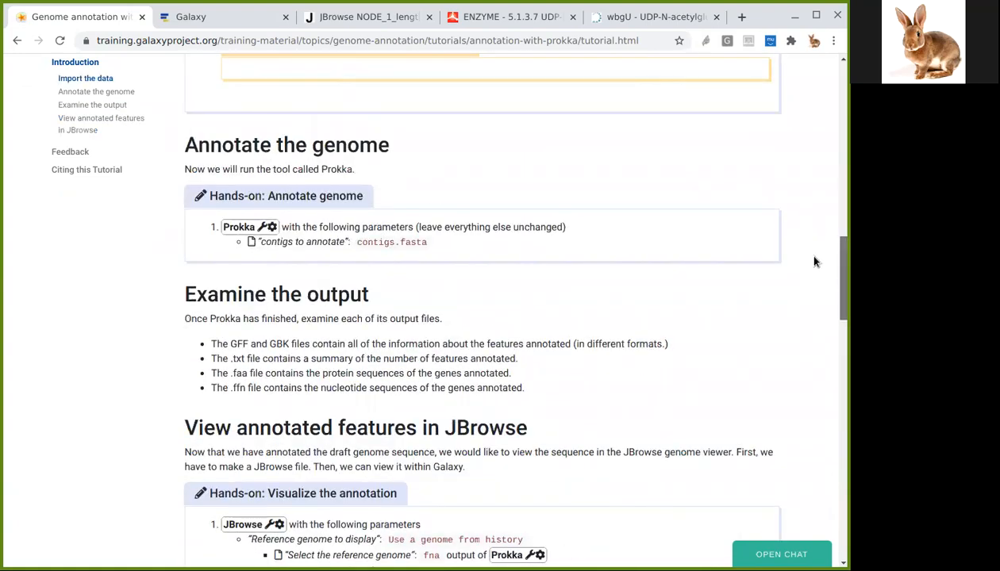